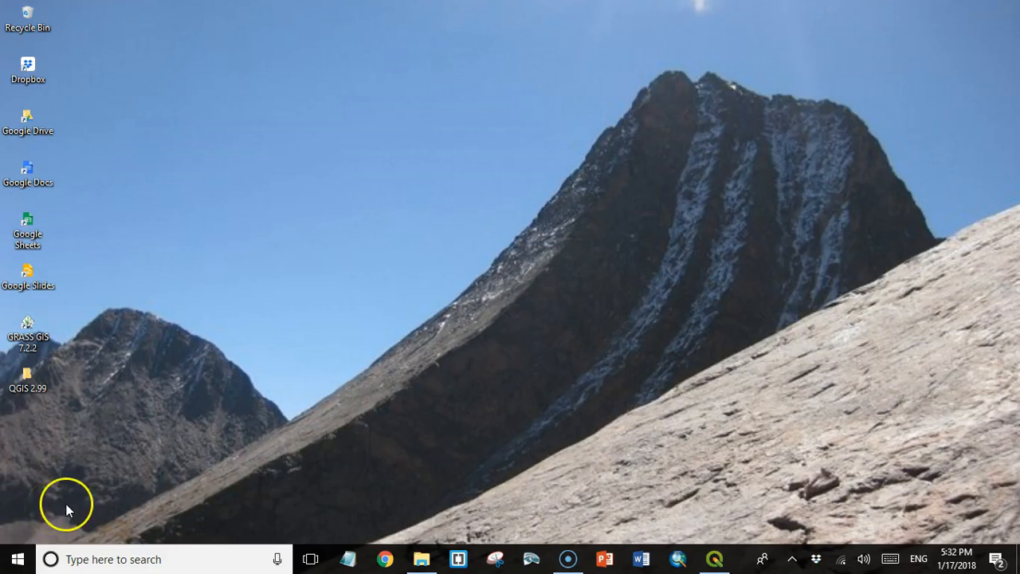
mouse_move(103, 545)
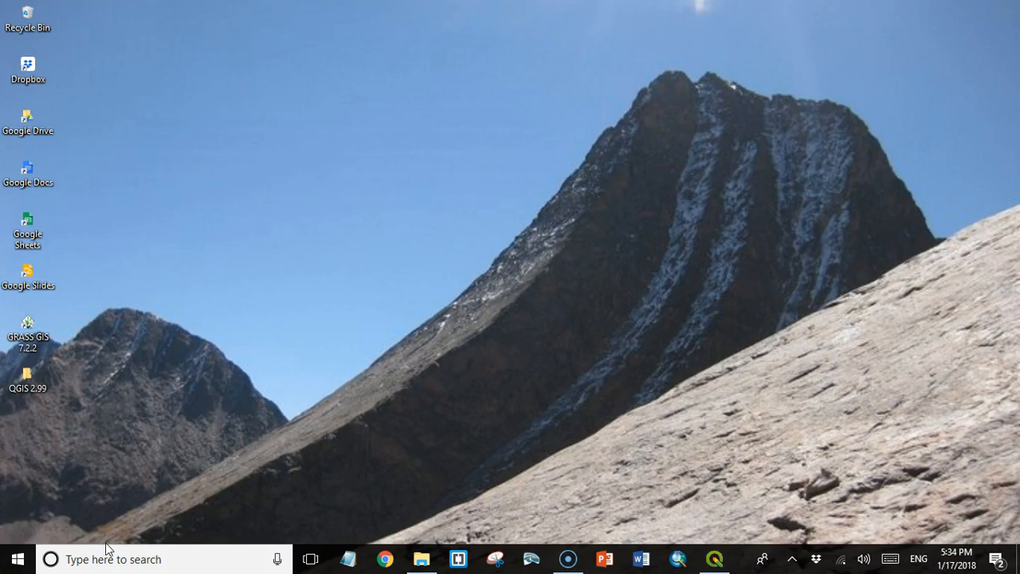
mouse_move(376, 472)
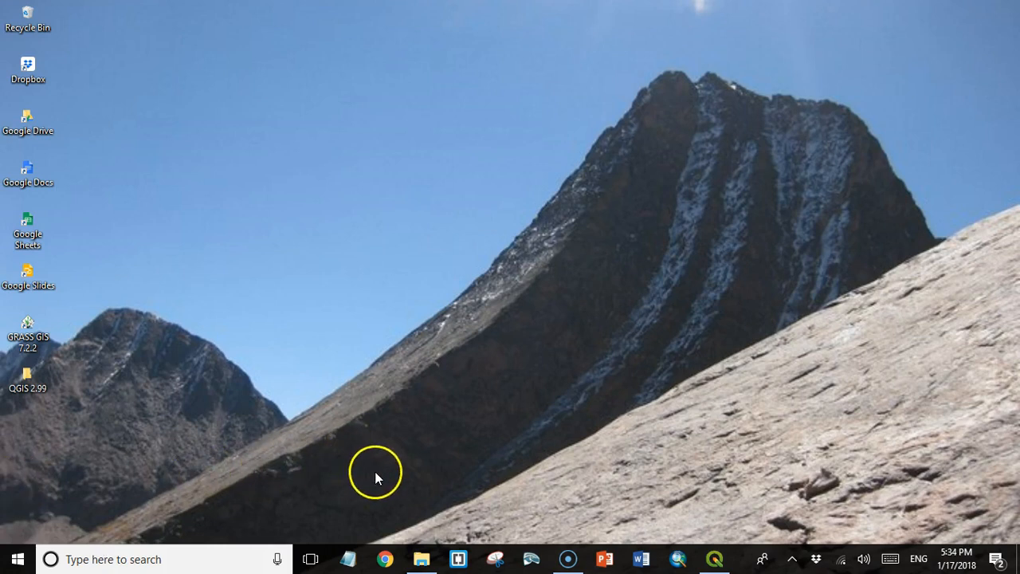
mouse_move(386, 465)
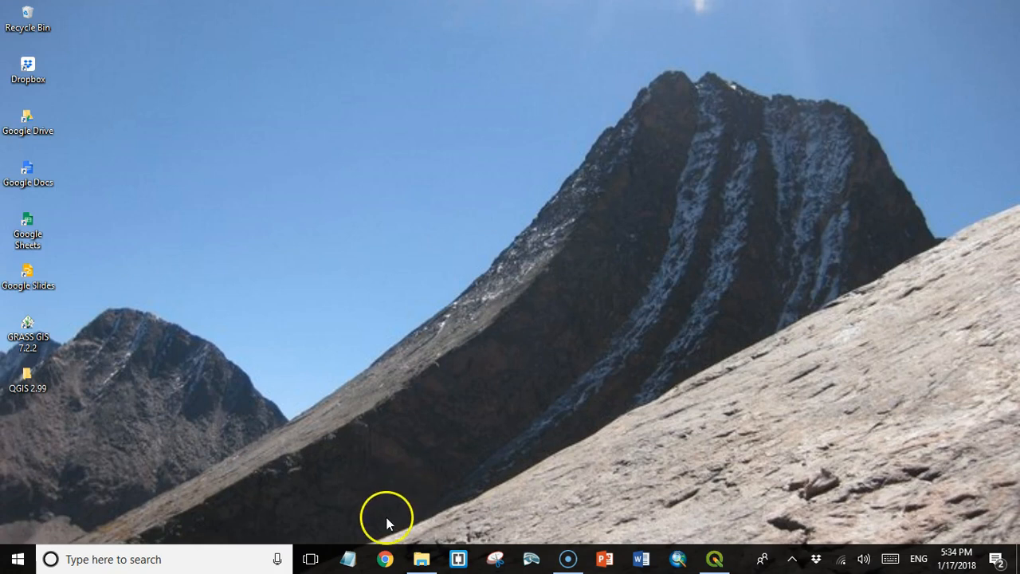
mouse_move(413, 533)
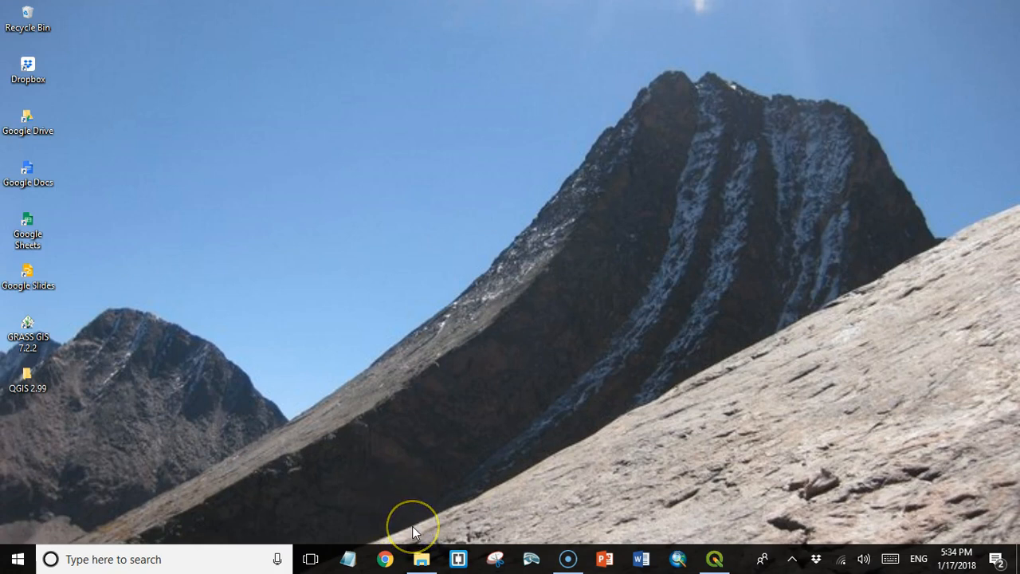
mouse_move(413, 532)
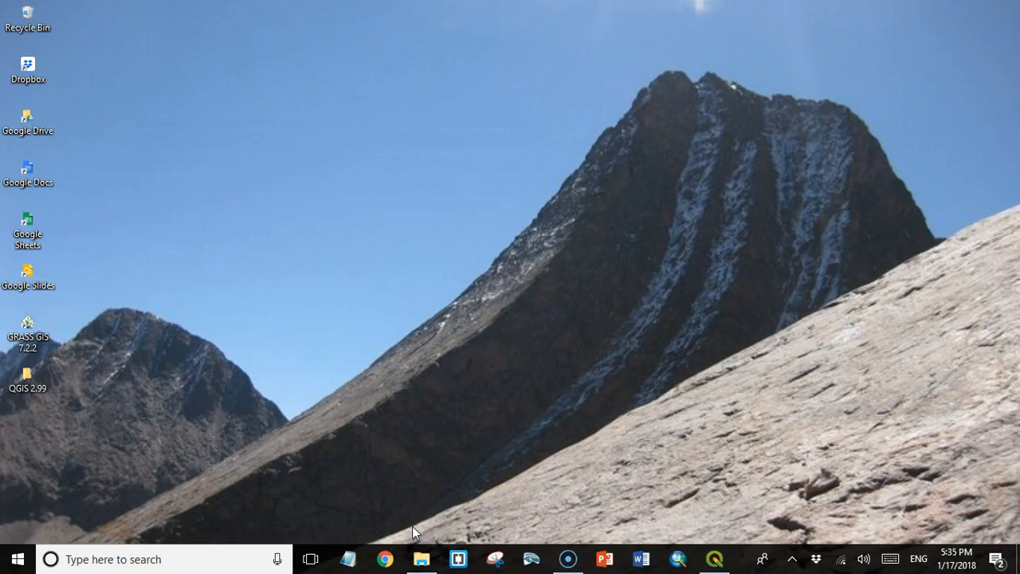
mouse_move(421, 527)
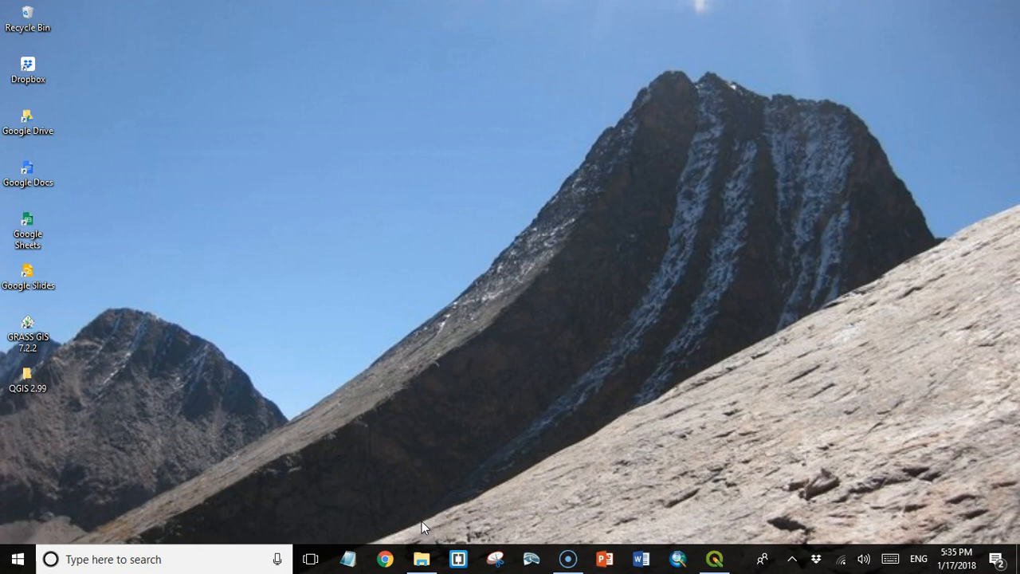
Extract sdb_data.zip into the Data folder with 7-Zip Extract Here and review the unpacked shapefiles
click(421, 558)
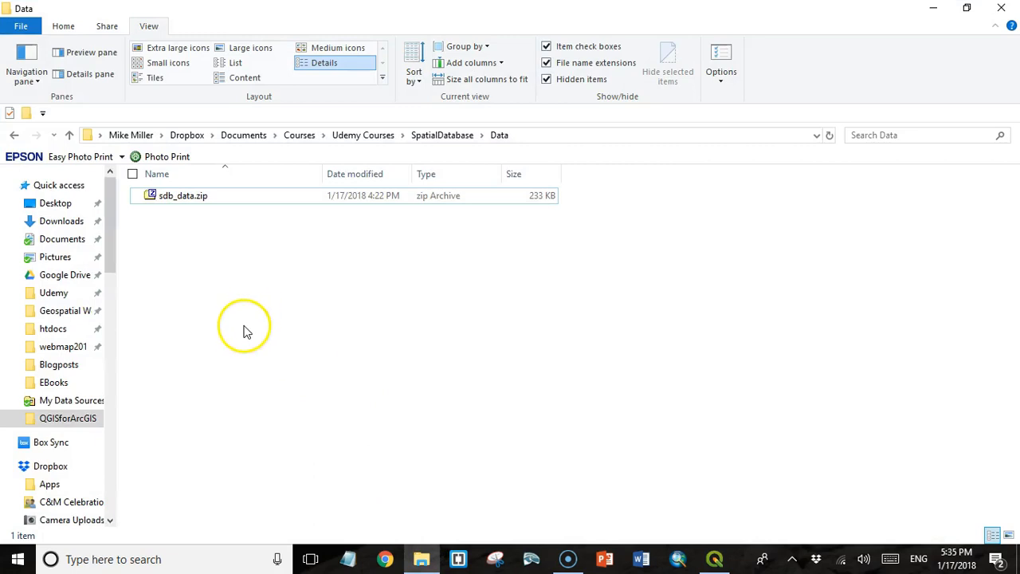
right_click(181, 194)
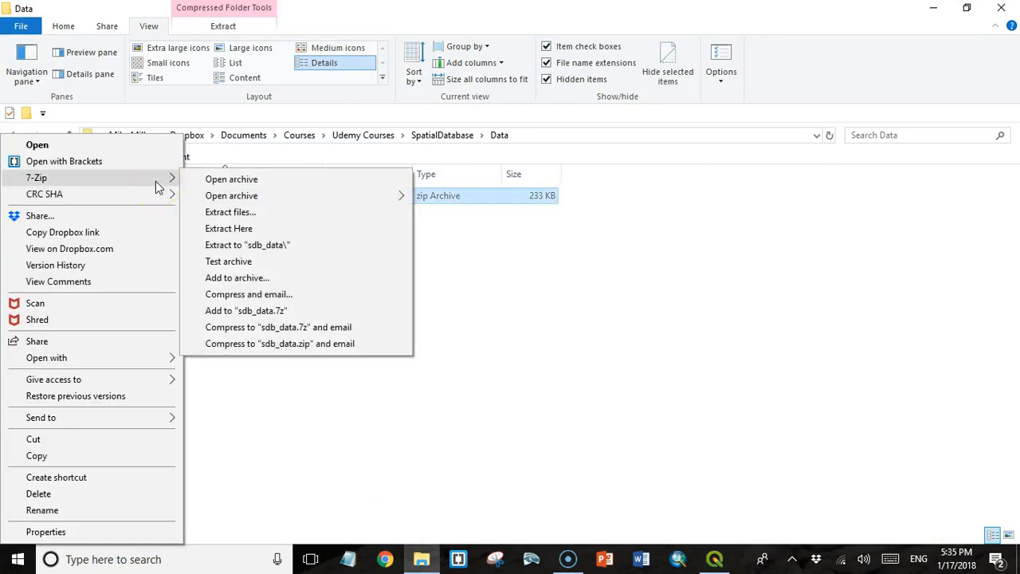
mouse_move(239, 215)
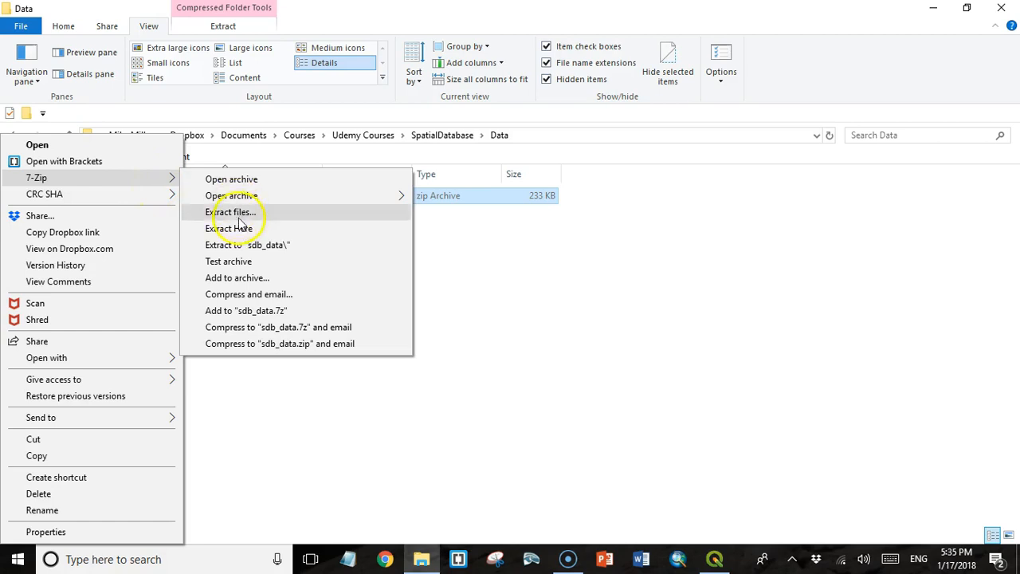
click(230, 229)
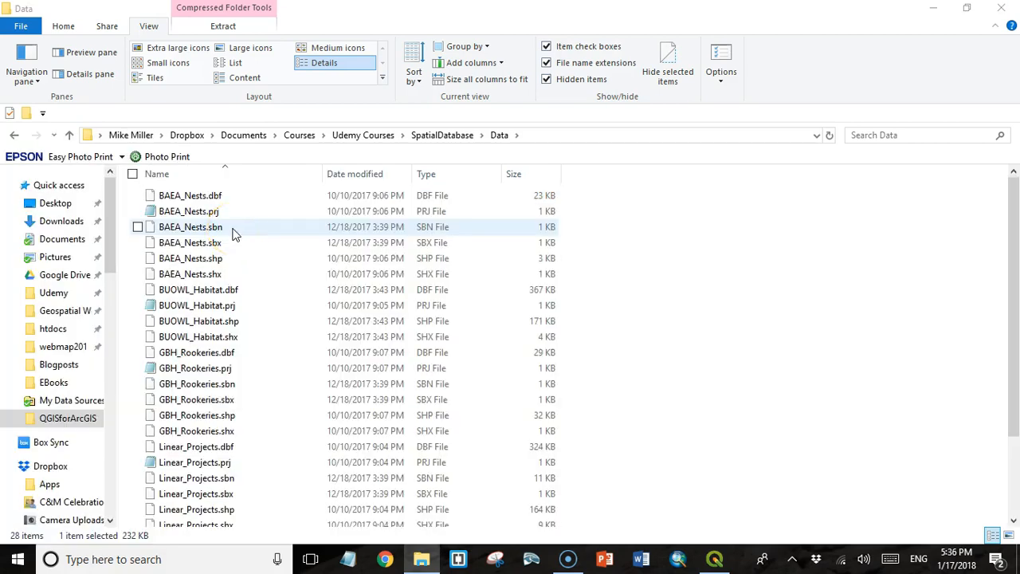
mouse_move(248, 242)
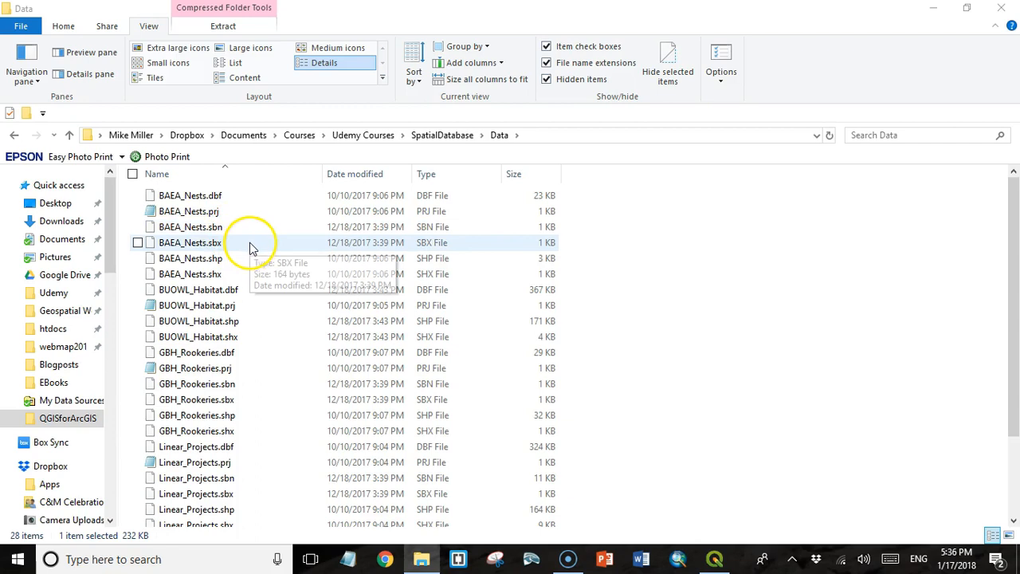
mouse_move(263, 258)
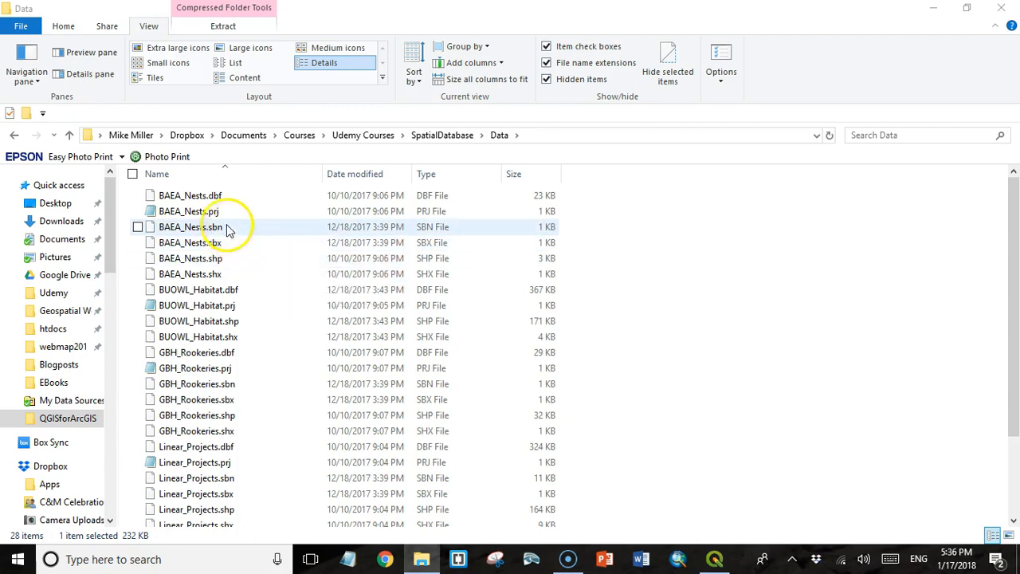
scroll(down, 3)
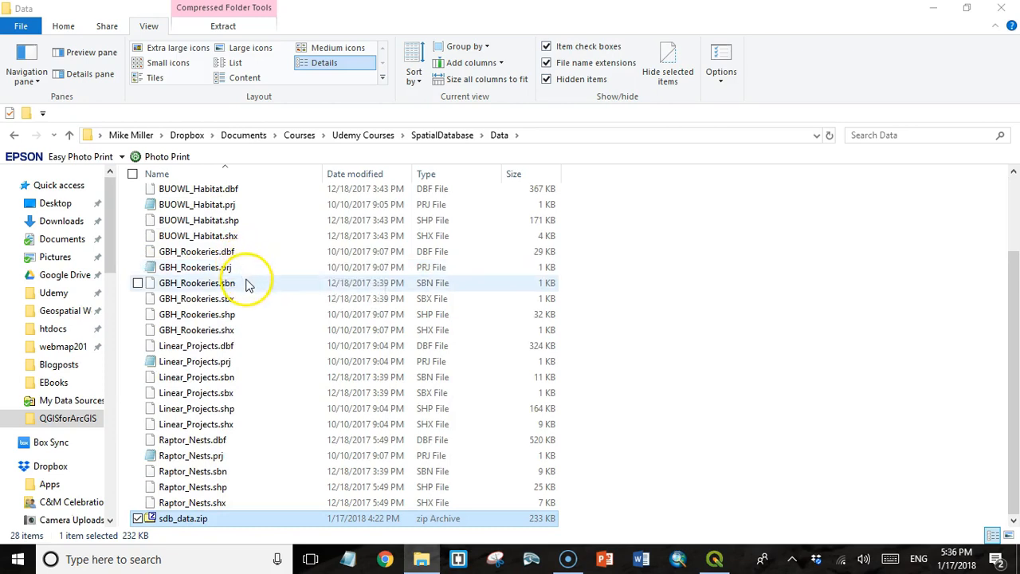
mouse_move(247, 502)
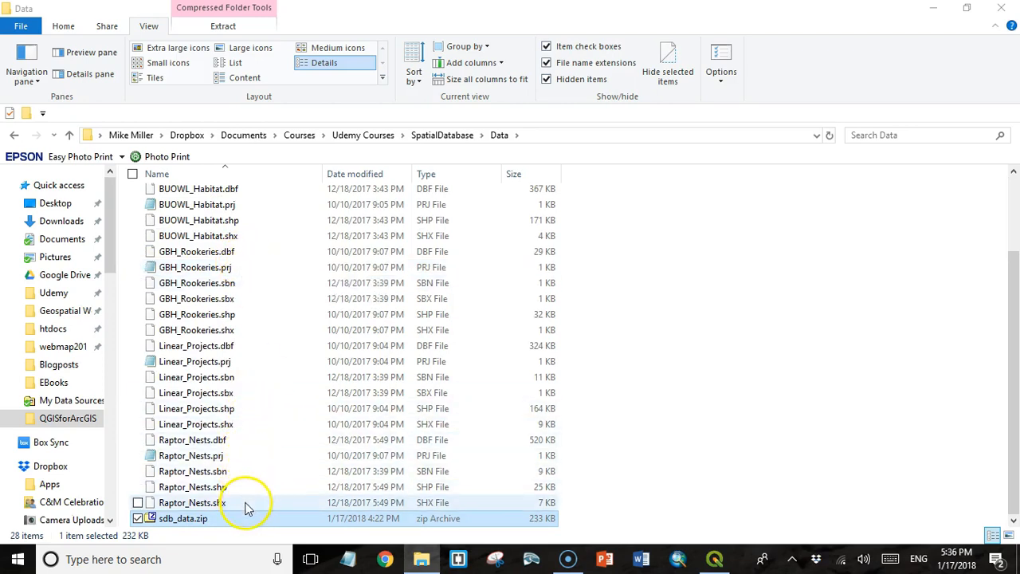
mouse_move(271, 361)
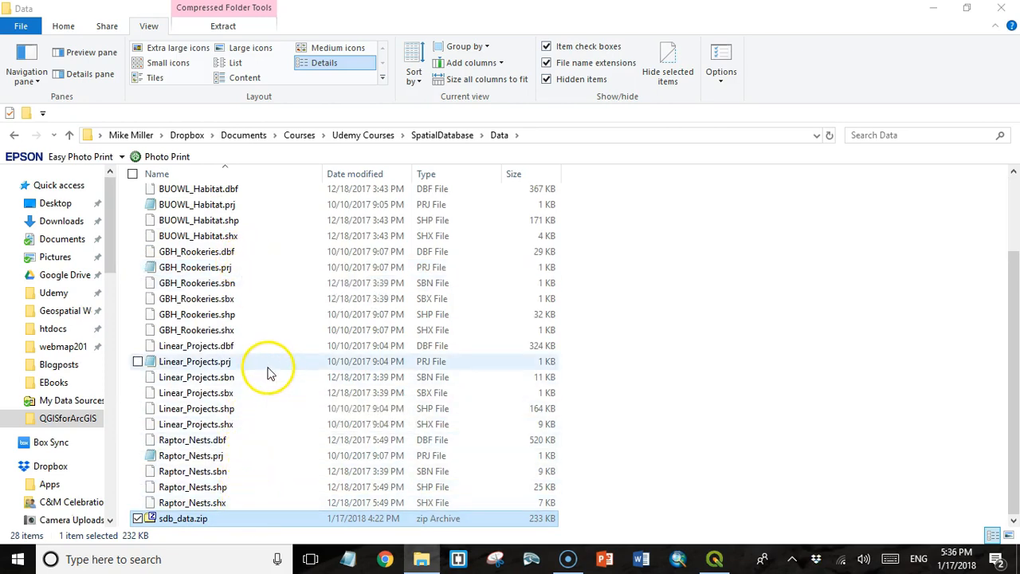
mouse_move(259, 392)
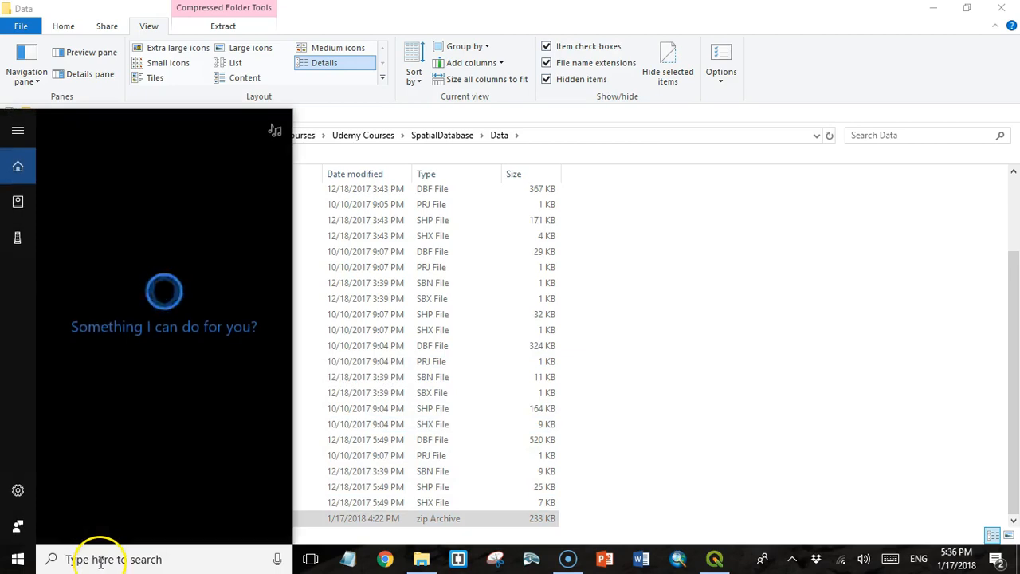
text(sh)
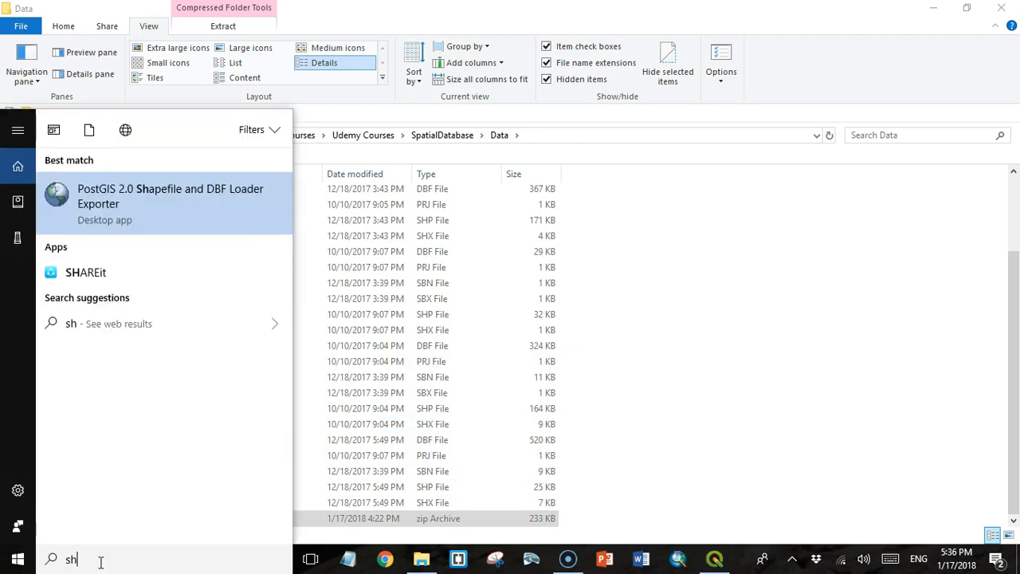
text(p)
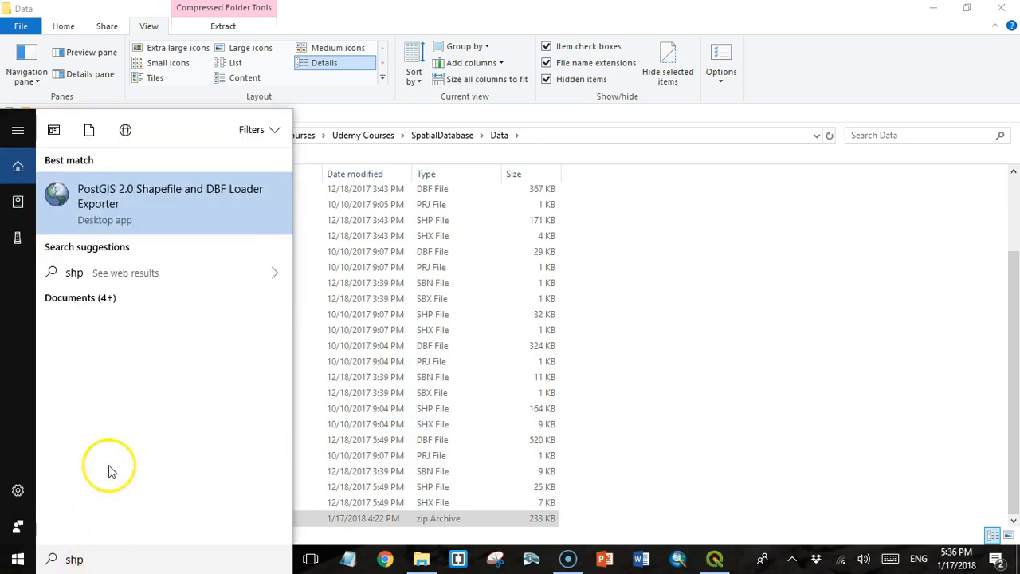
mouse_move(112, 191)
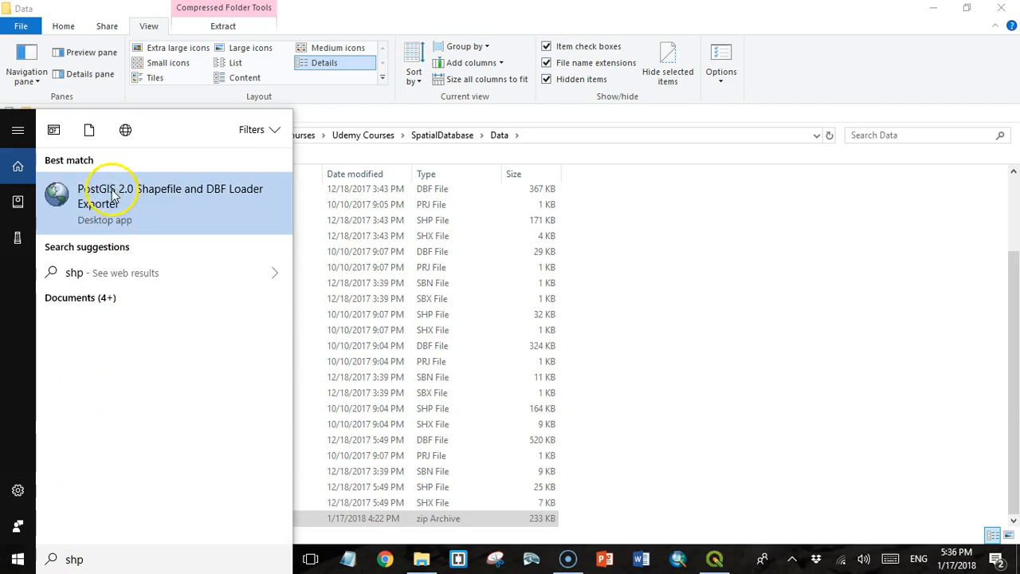
mouse_move(152, 194)
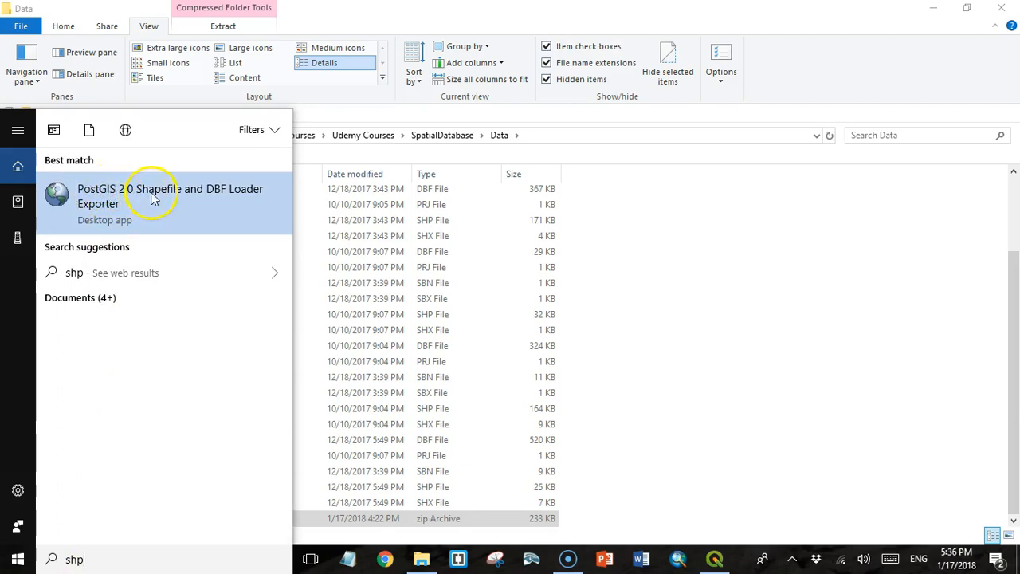
mouse_move(179, 198)
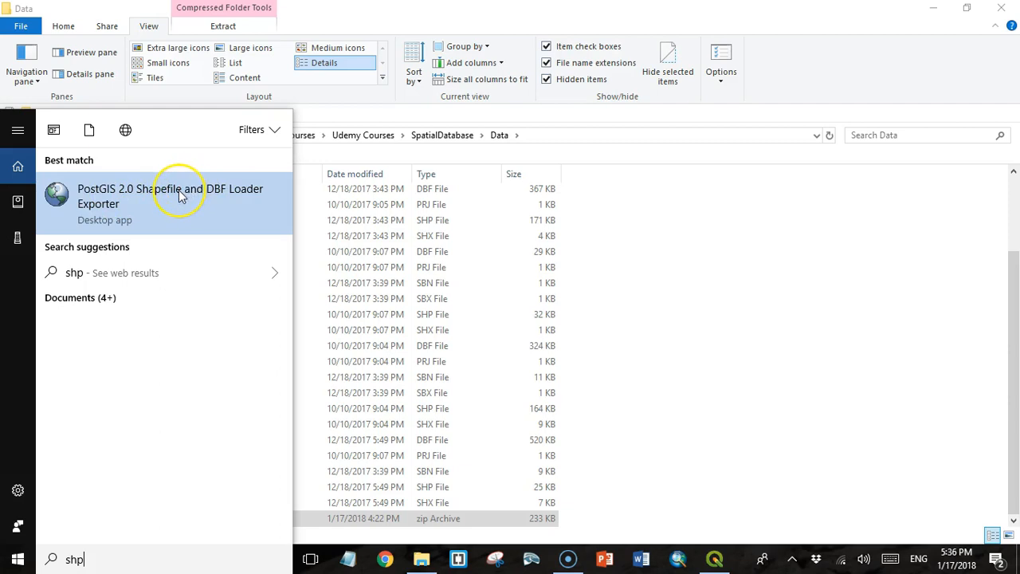
click(169, 196)
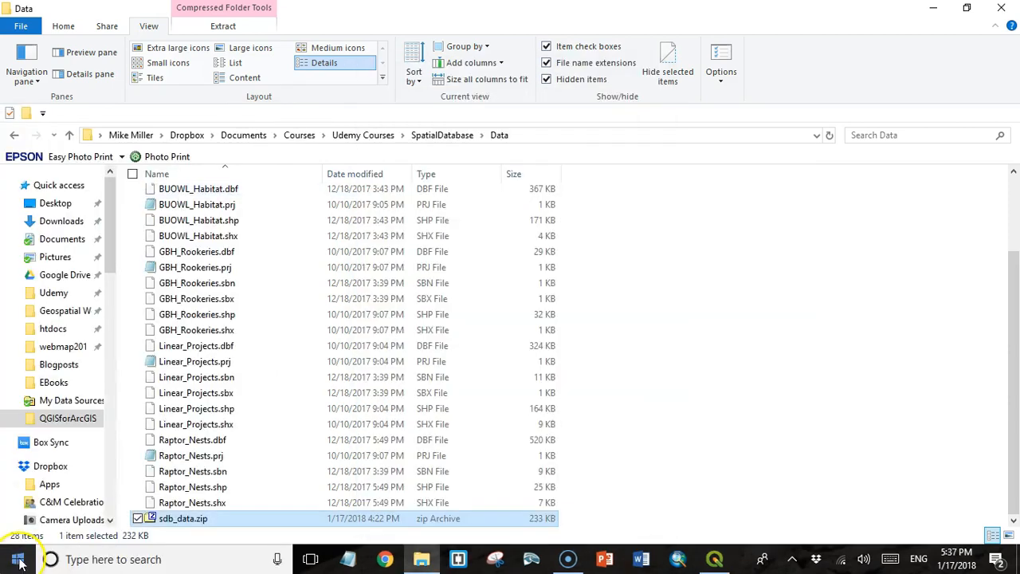
Launch PostGIS 2.0 Shapefile and DBF Loader Exporter from the PostGIS Bundle 2.4 Start-menu folder
click(18, 558)
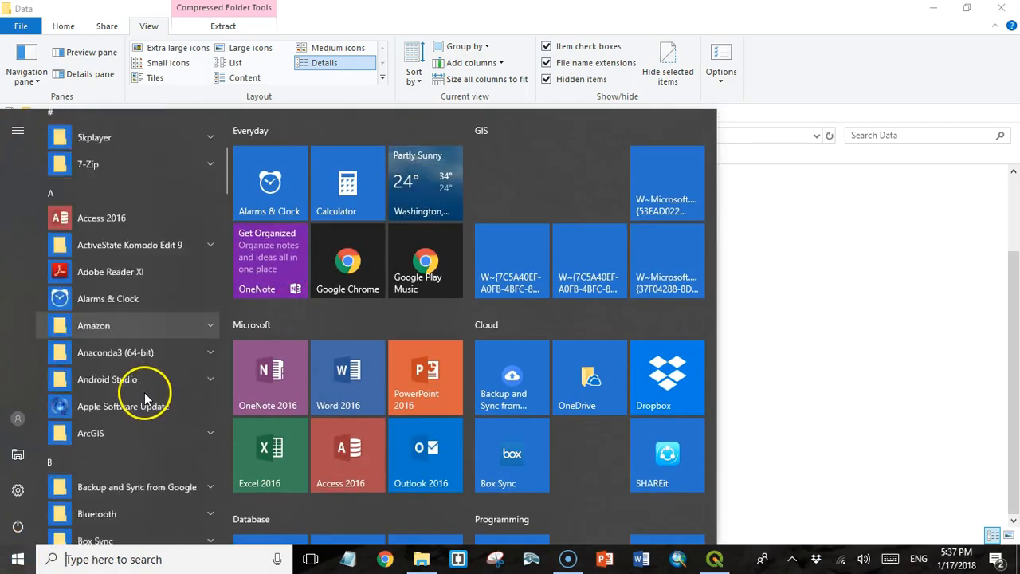
scroll(down, 3)
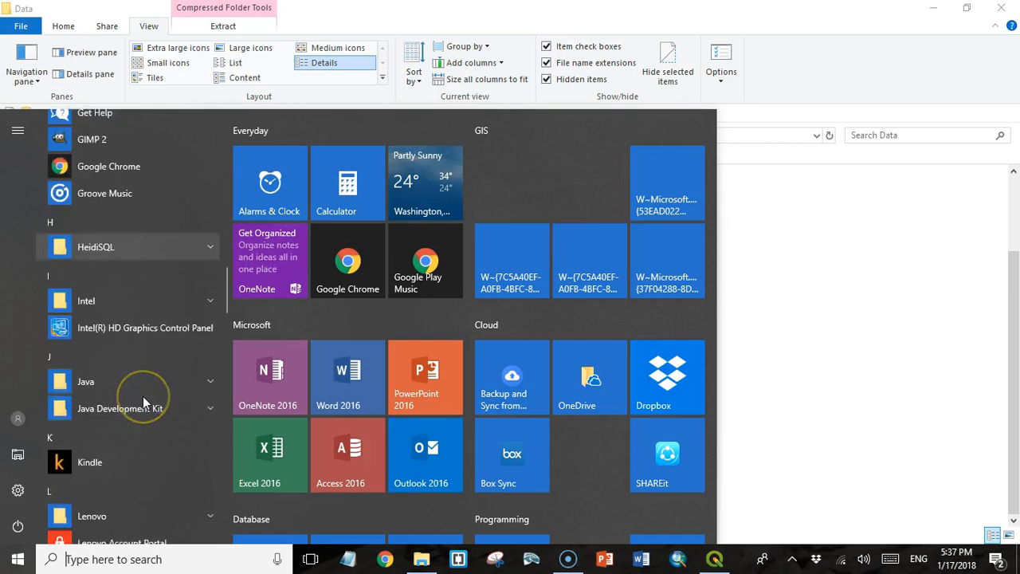
scroll(down, 3)
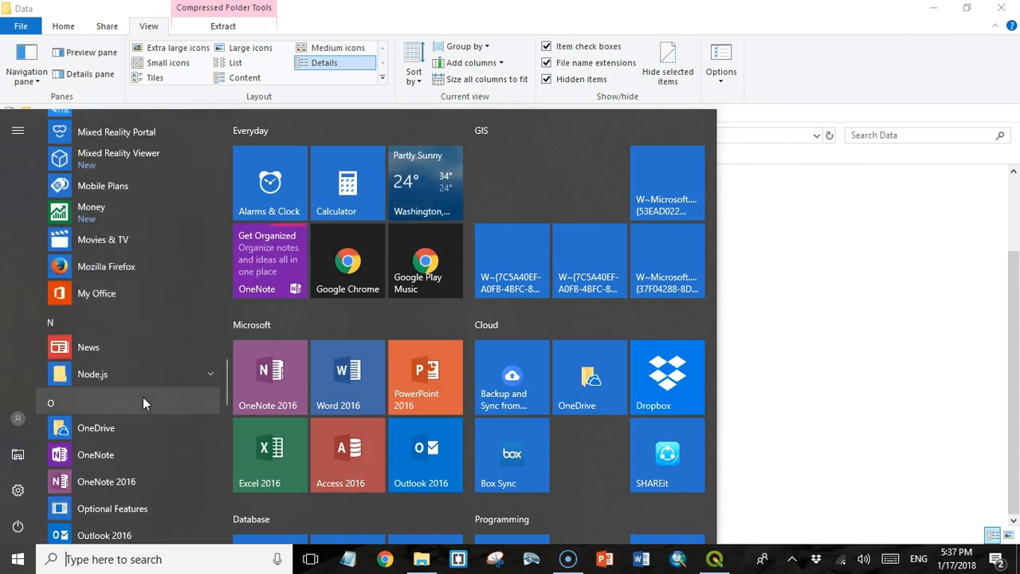
scroll(down, 3)
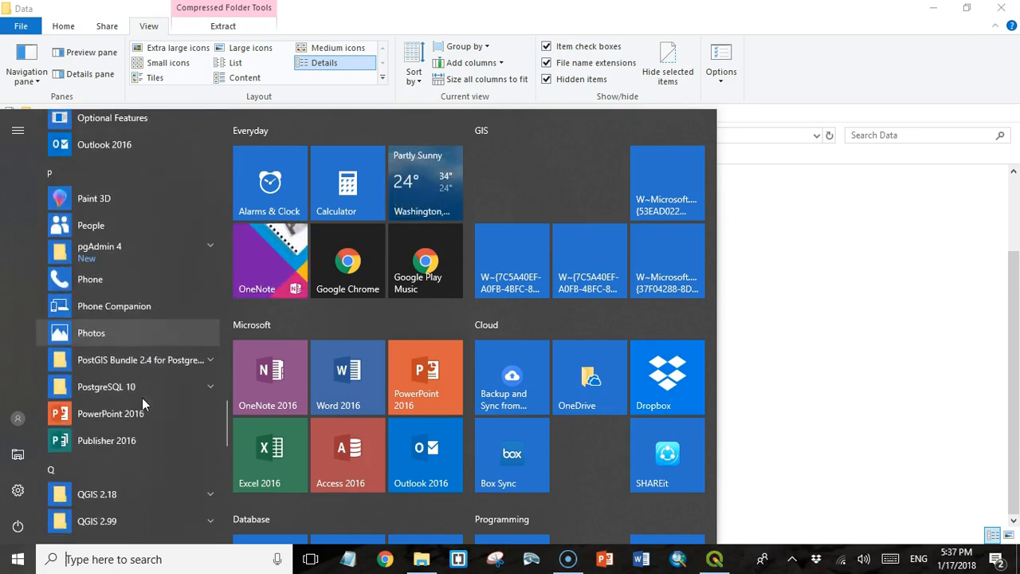
mouse_move(143, 360)
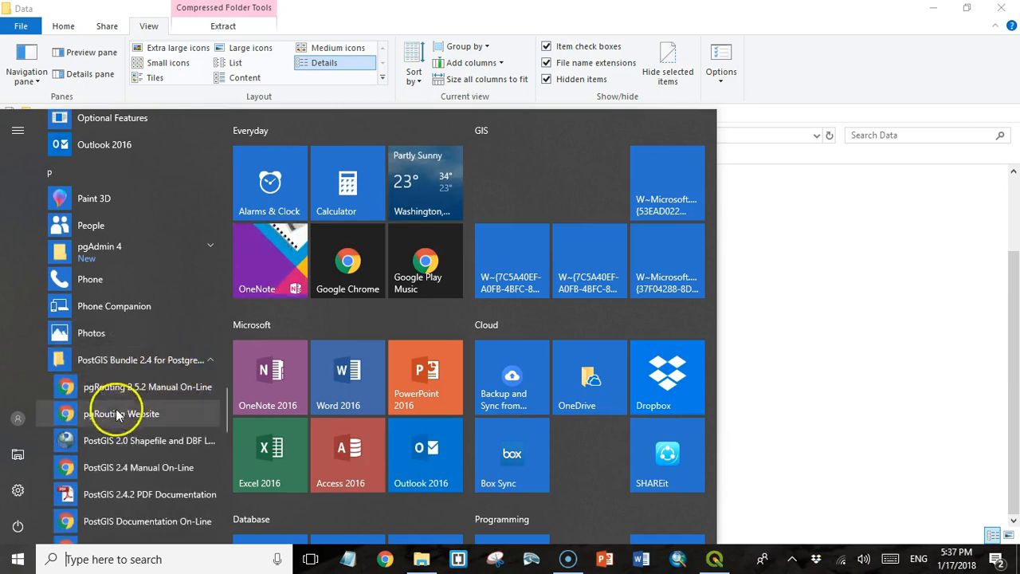
mouse_move(146, 440)
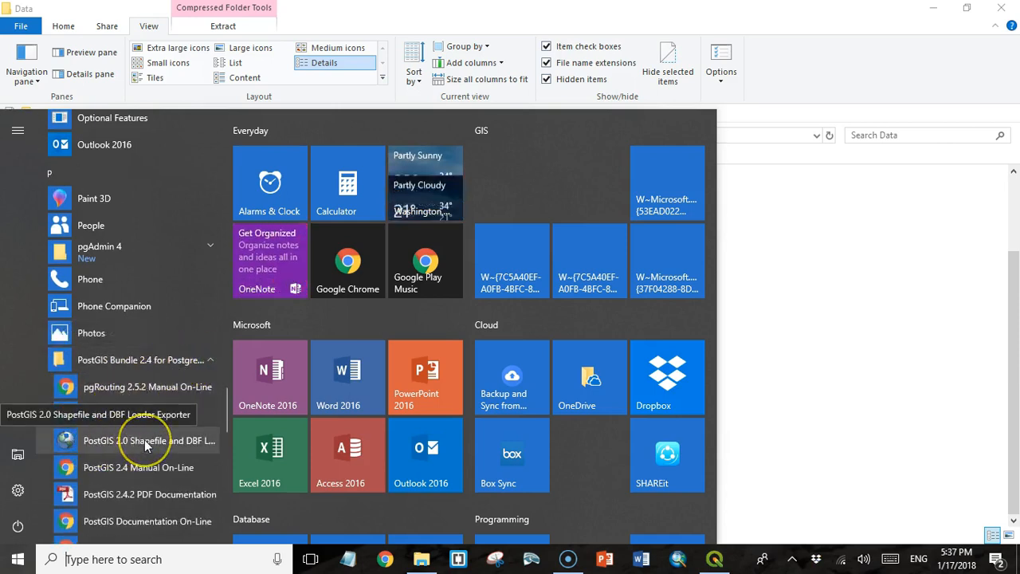
click(148, 440)
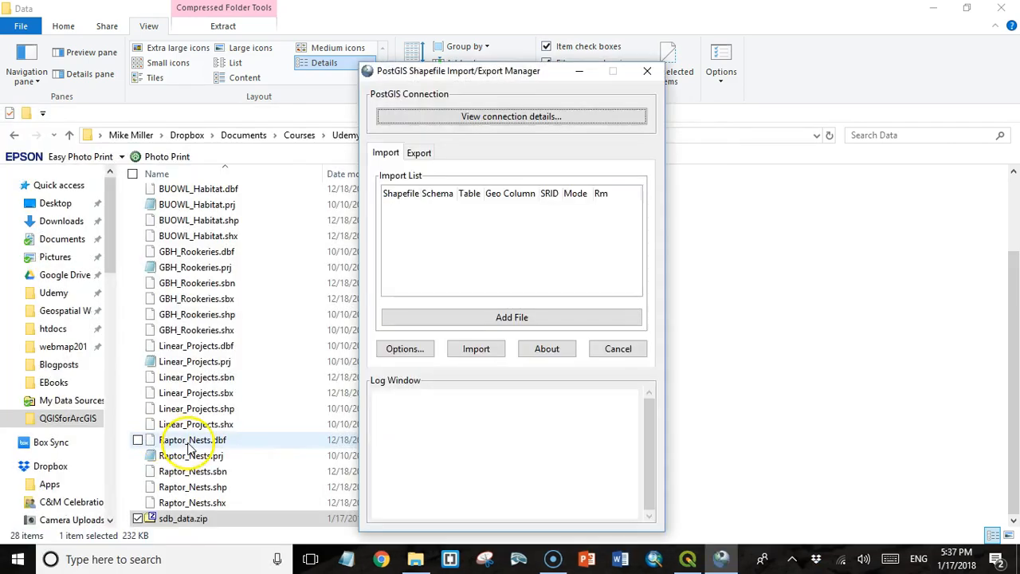
mouse_move(657, 268)
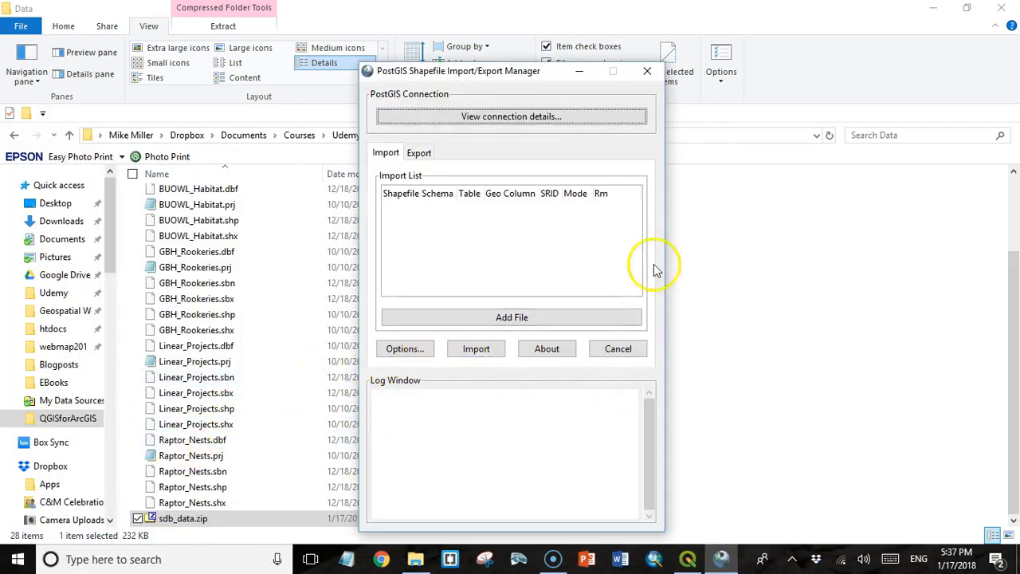
click(647, 70)
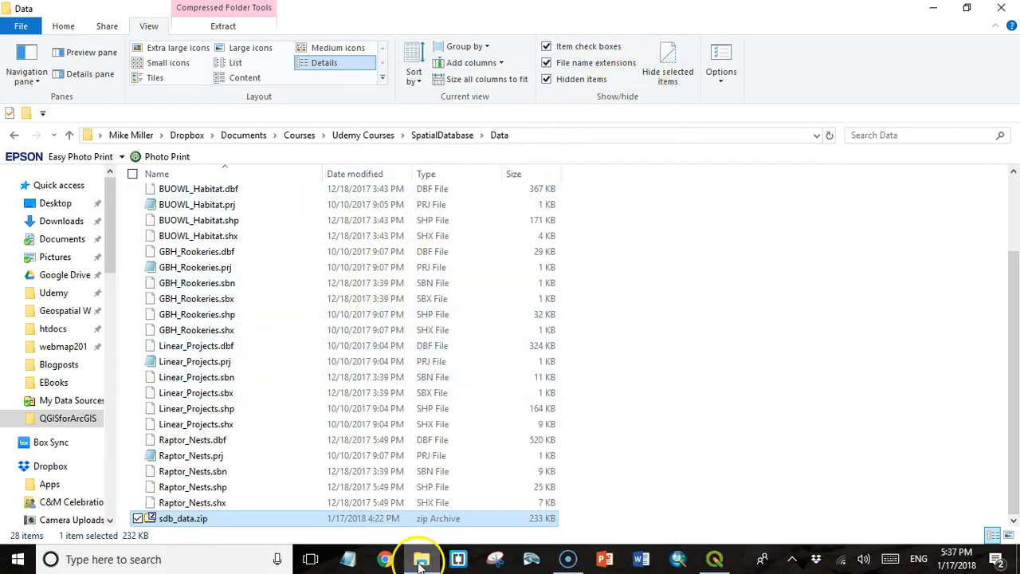
mouse_move(421, 558)
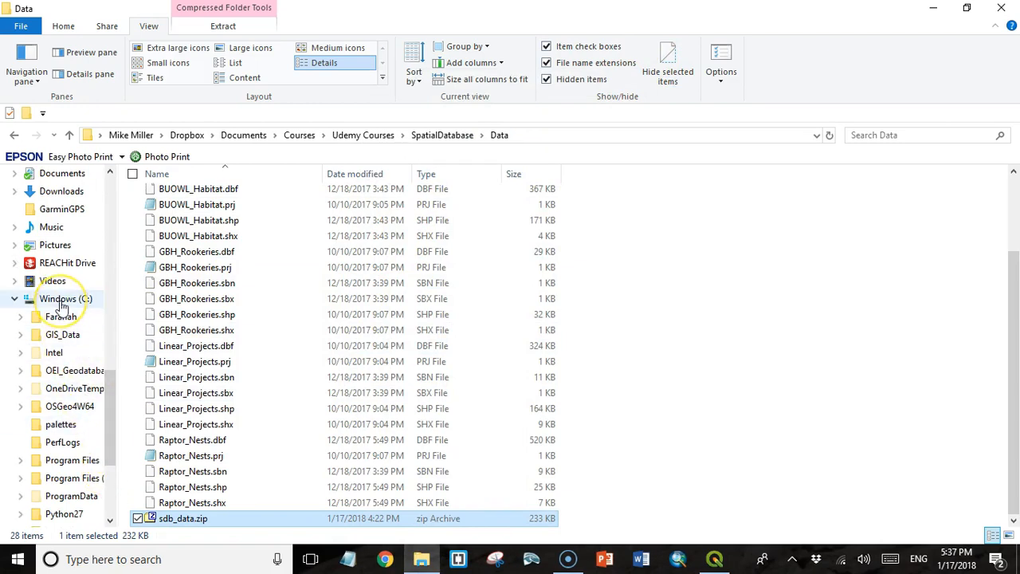
Navigate C: > Program Files > PostgreSQL > 10 > bin in File Explorer
click(65, 298)
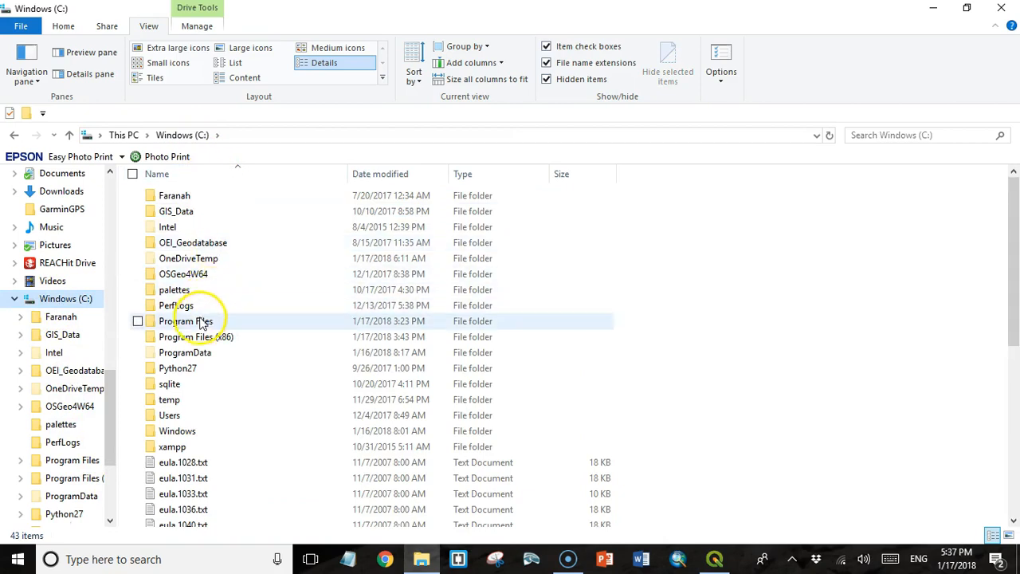
double_click(188, 321)
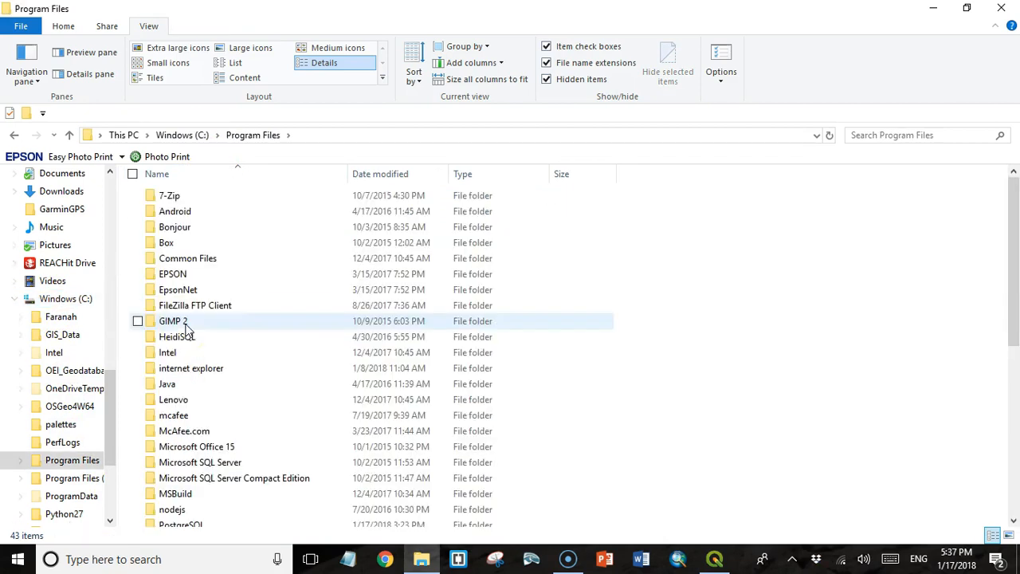
scroll(down, 3)
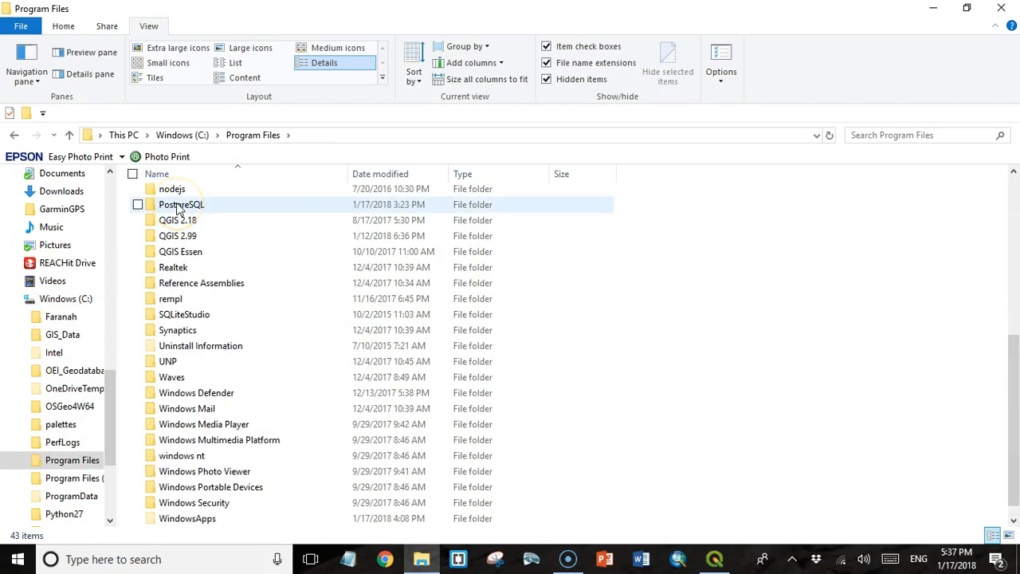
double_click(181, 204)
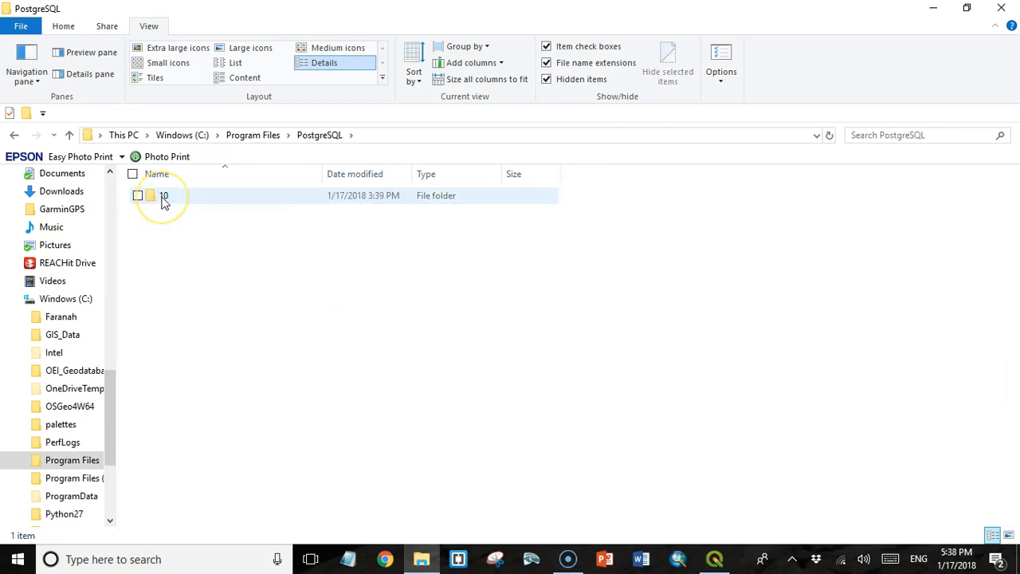
double_click(163, 194)
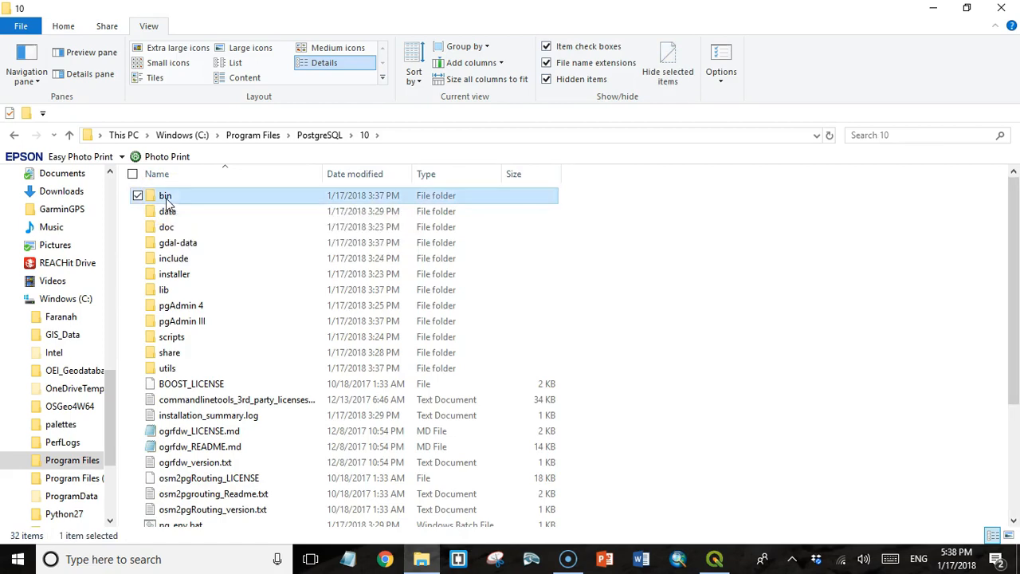
double_click(166, 194)
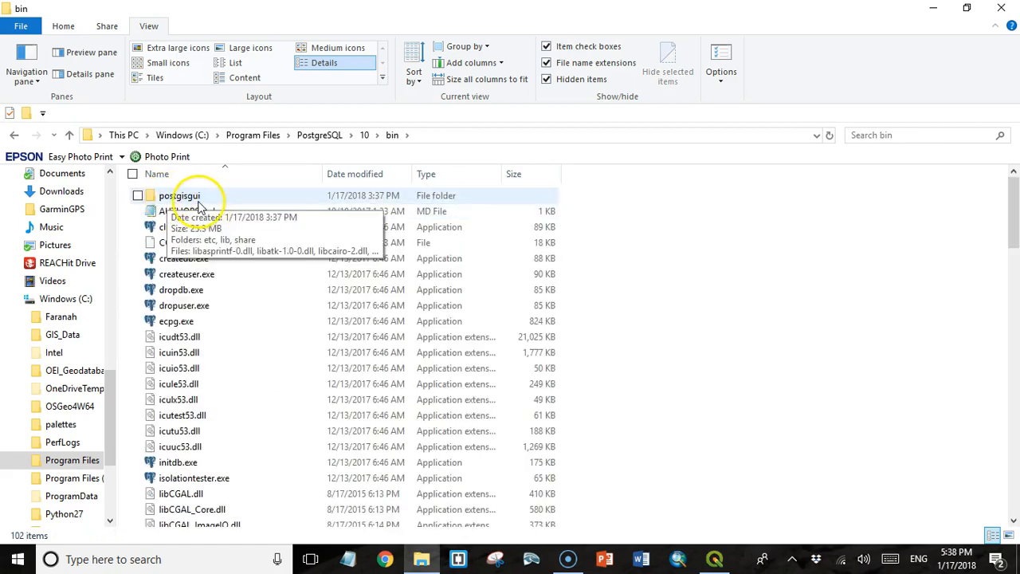
mouse_move(236, 274)
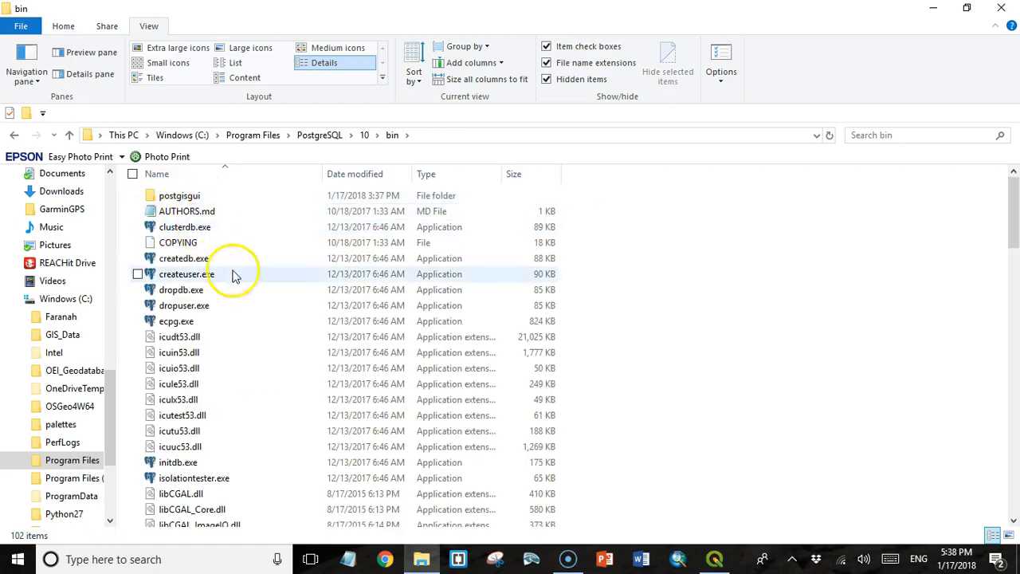
Scroll through the bin folder's executables such as shp2pgsql.exe and pgsql2shp.exe
scroll(down, 3)
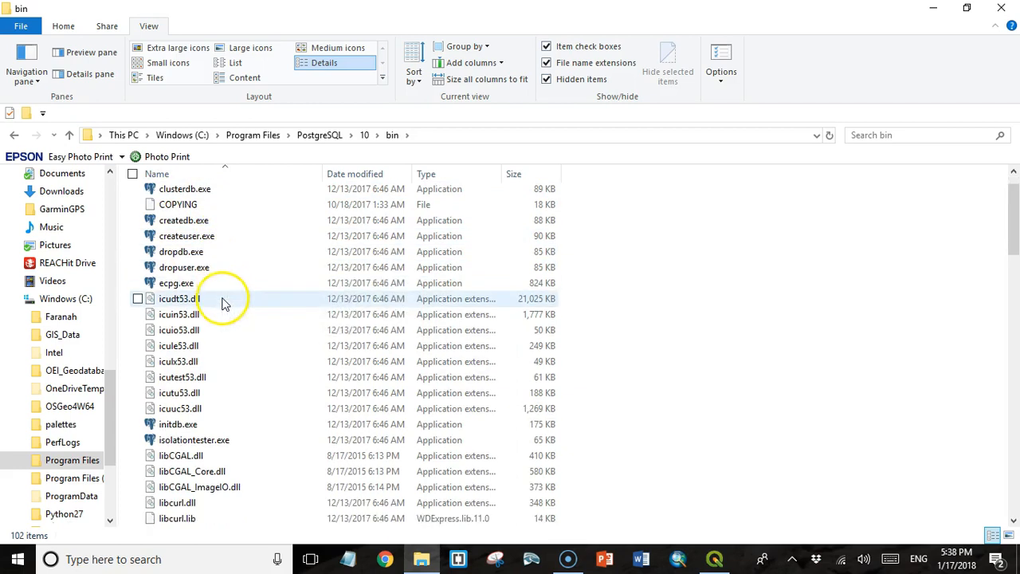
scroll(down, 3)
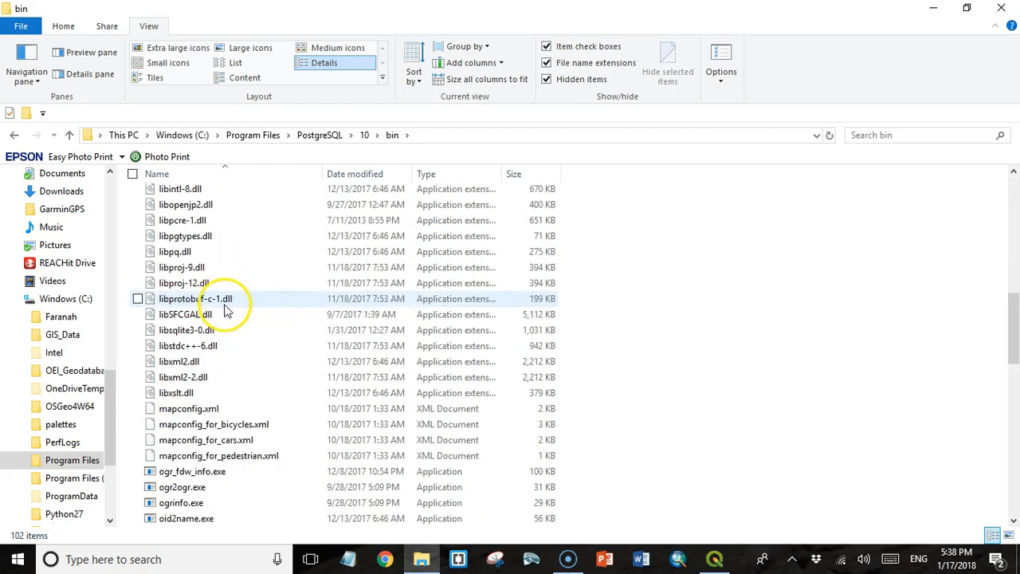
scroll(down, 3)
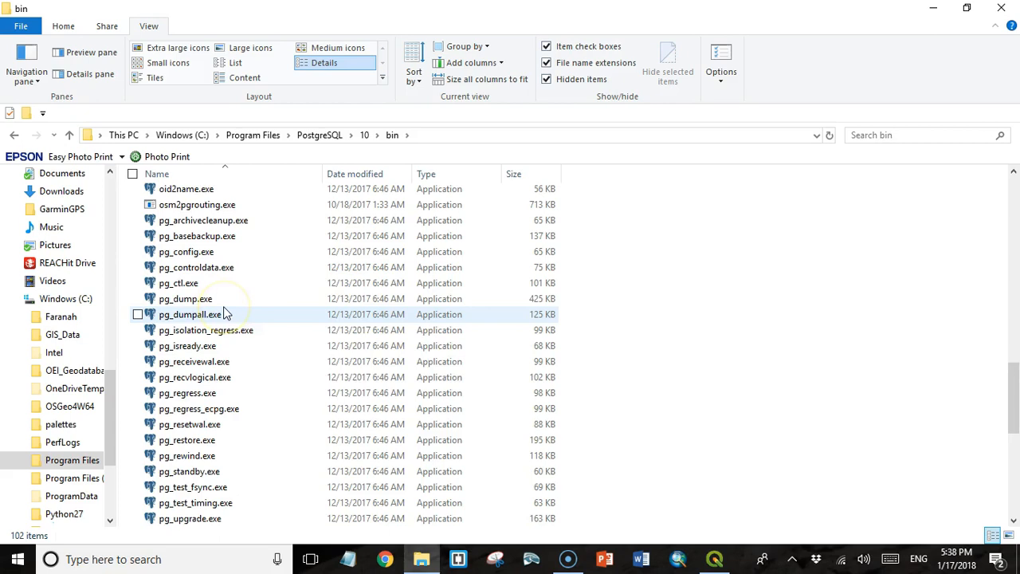
scroll(down, 3)
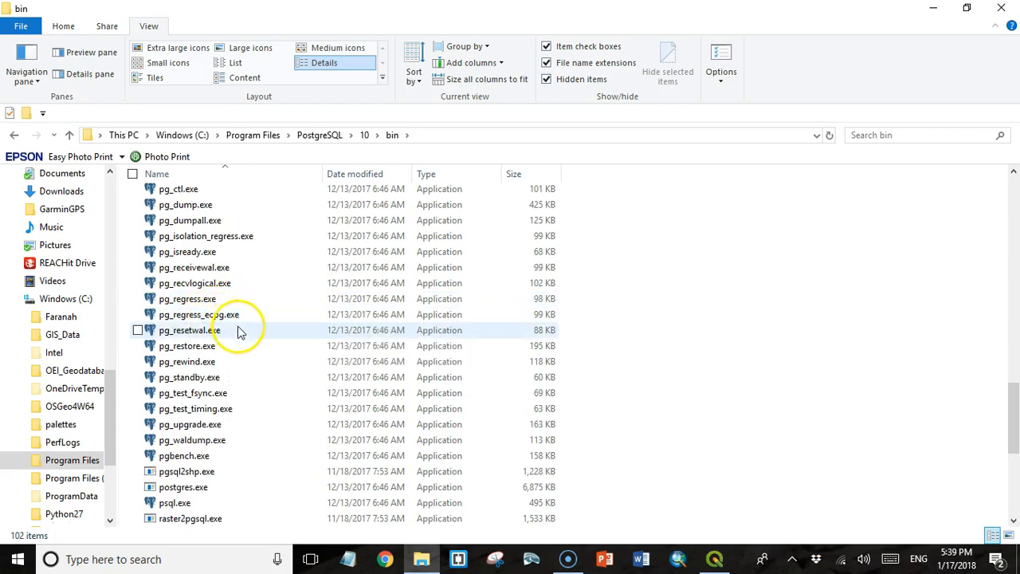
mouse_move(241, 330)
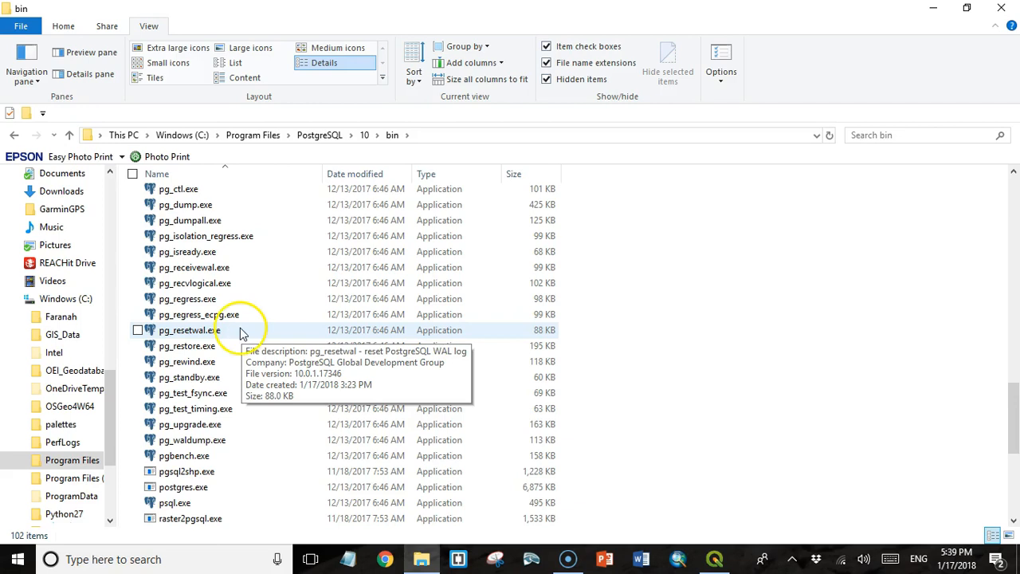
scroll(up, 3)
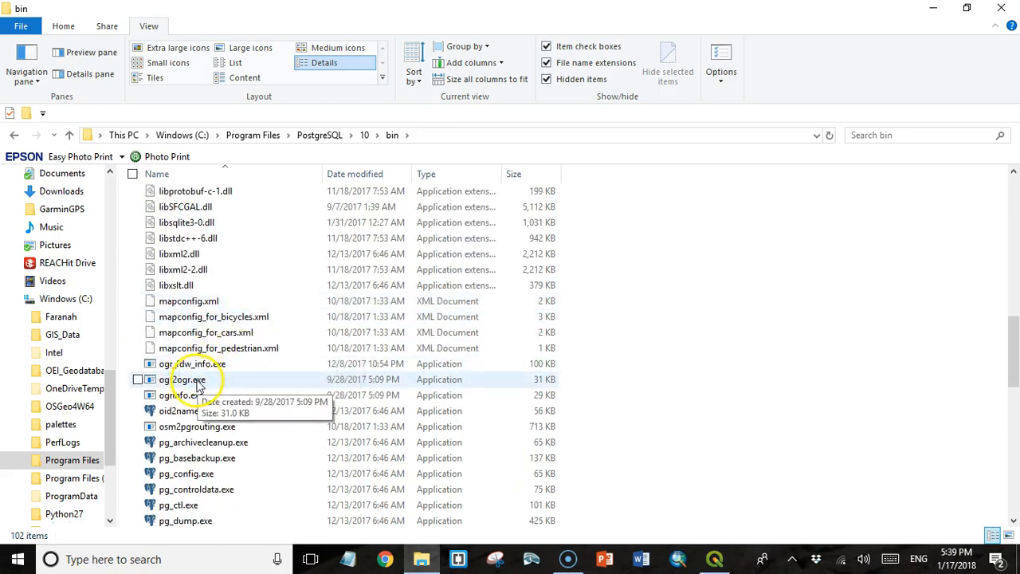
scroll(down, 3)
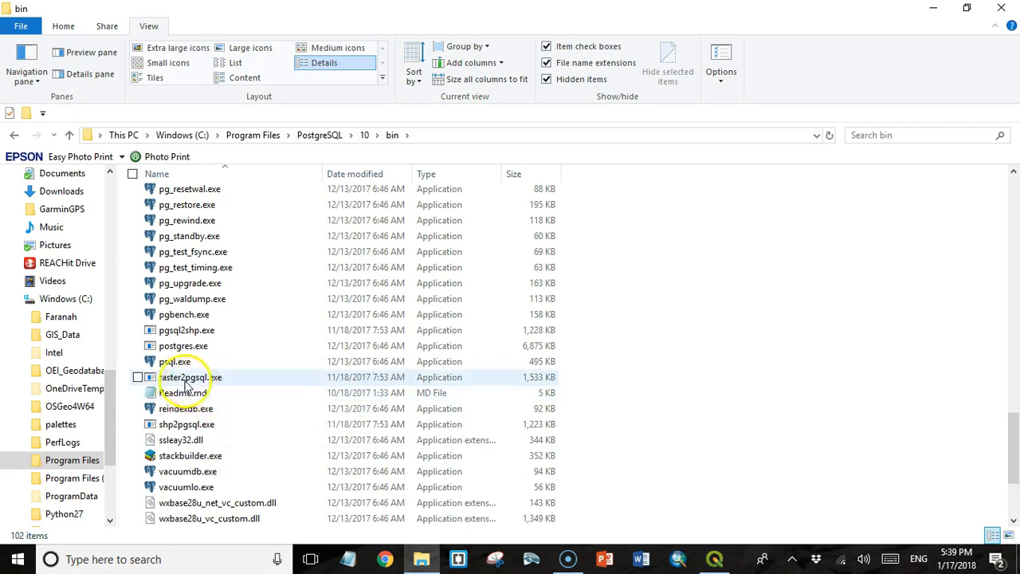
mouse_move(204, 381)
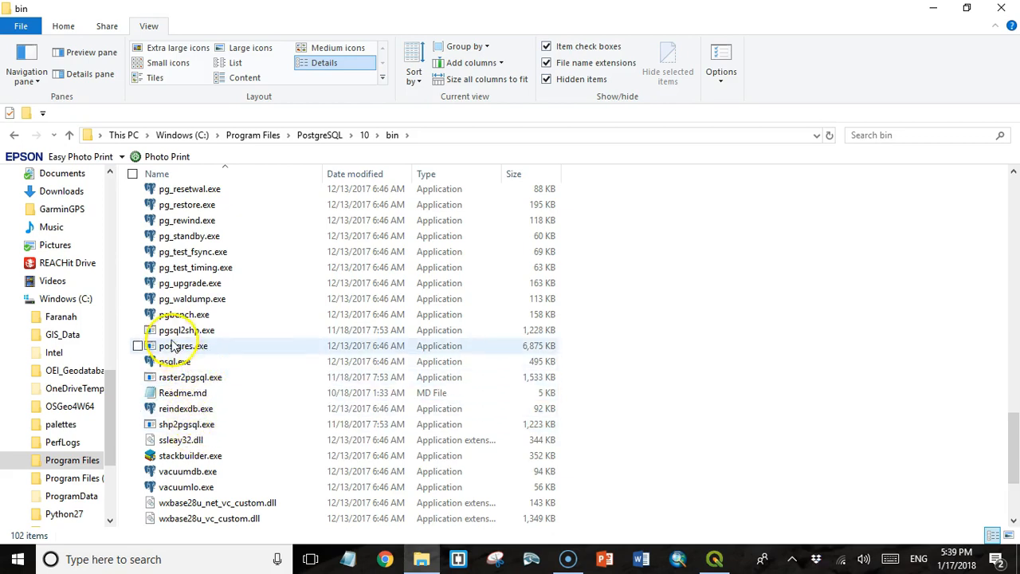
mouse_move(178, 330)
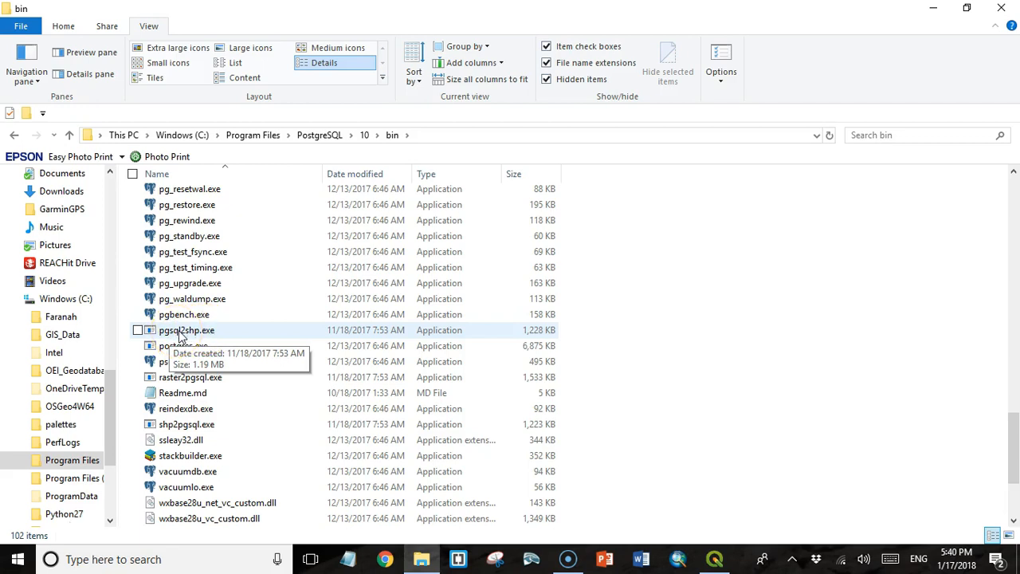
scroll(down, 3)
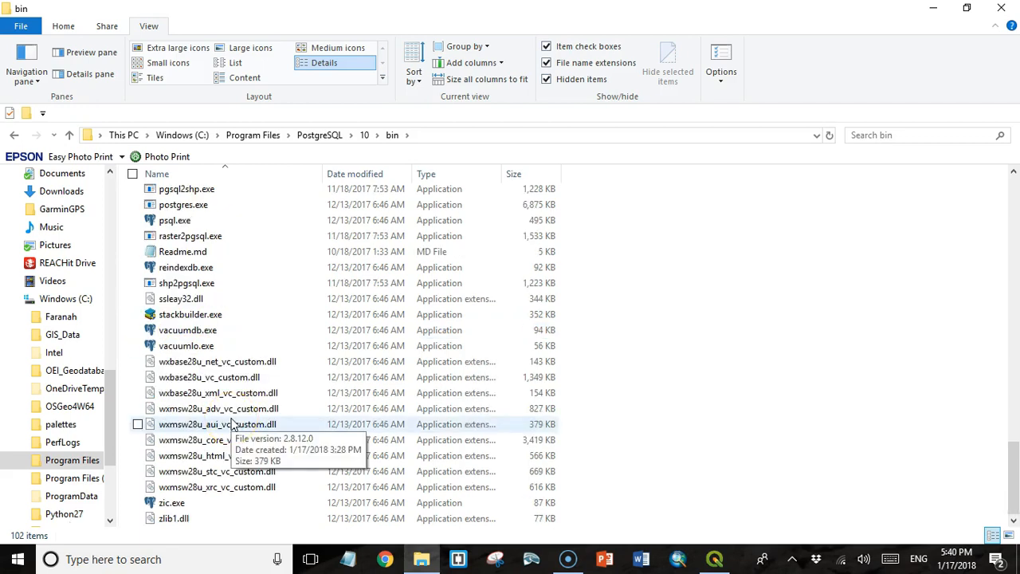
mouse_move(242, 330)
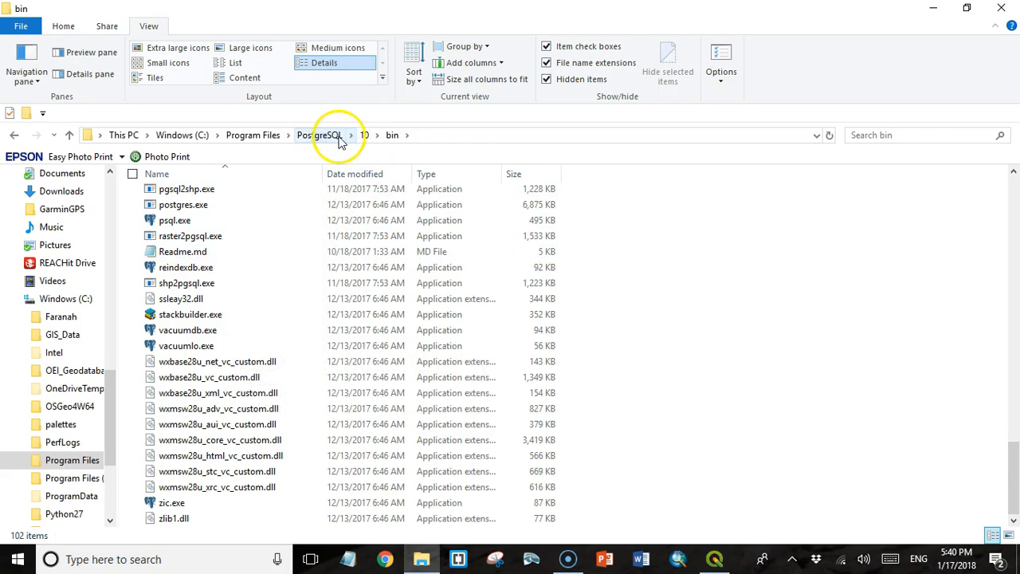
mouse_move(253, 134)
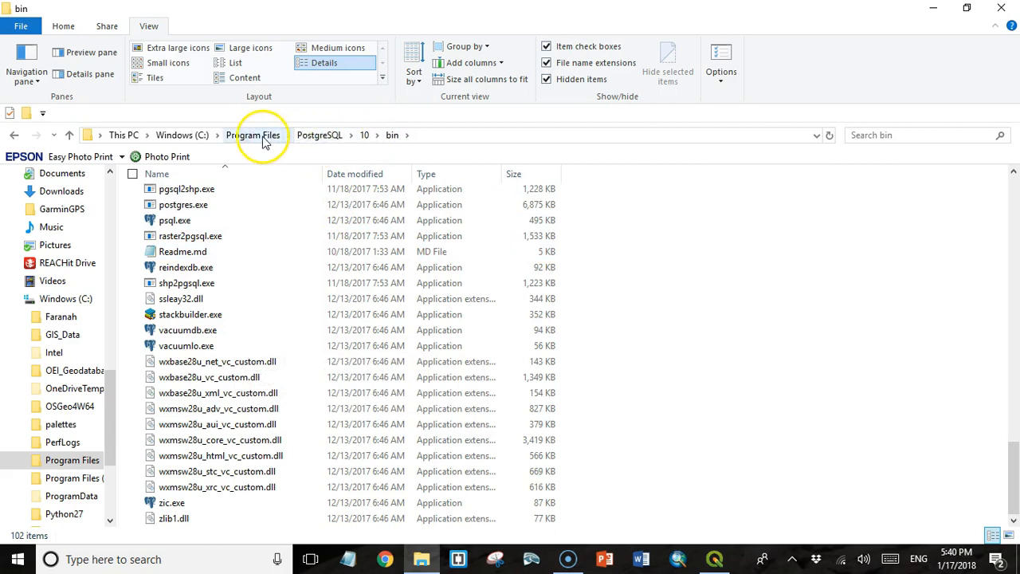
mouse_move(320, 134)
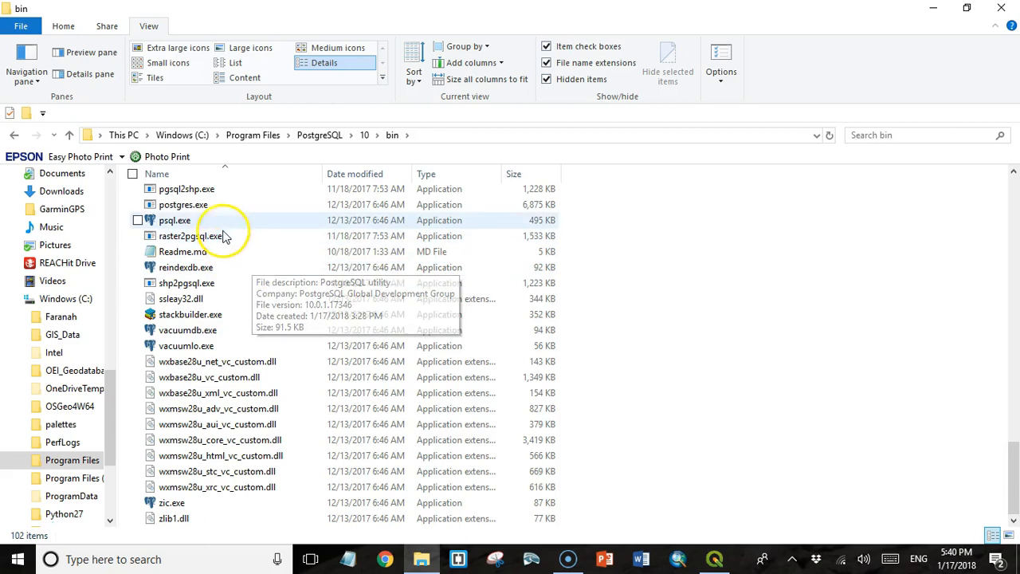
mouse_move(239, 328)
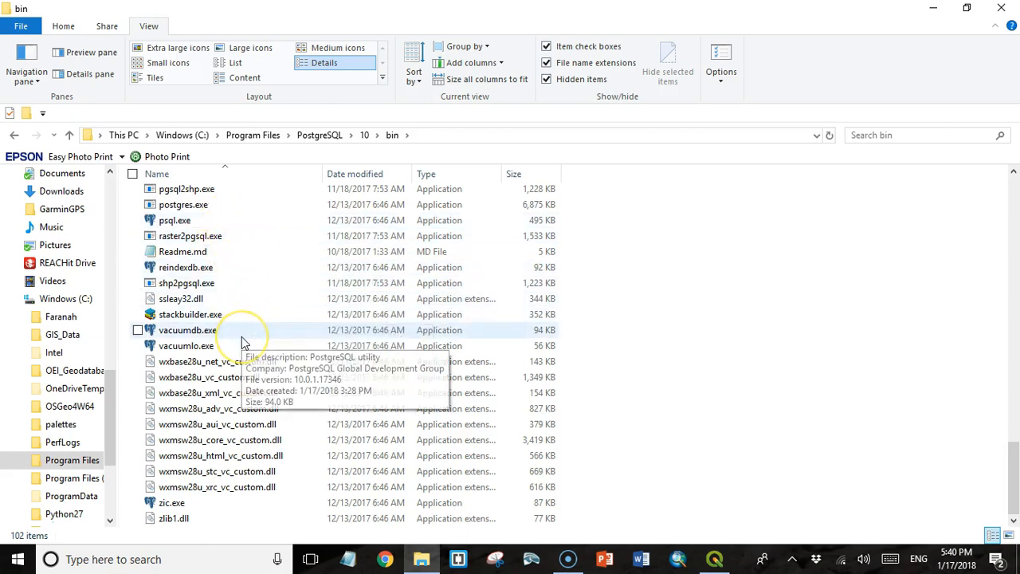
scroll(up, 3)
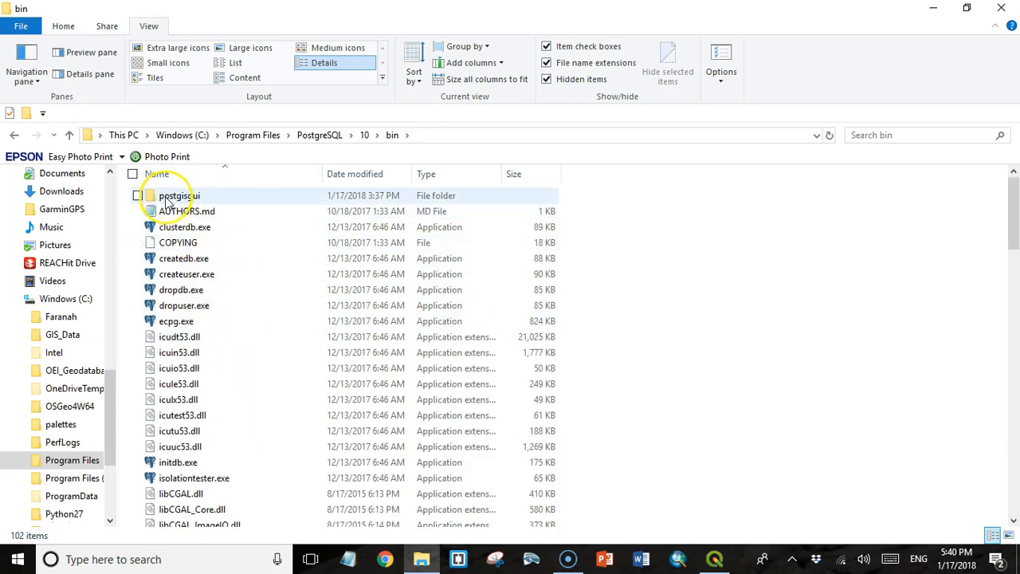
mouse_move(178, 195)
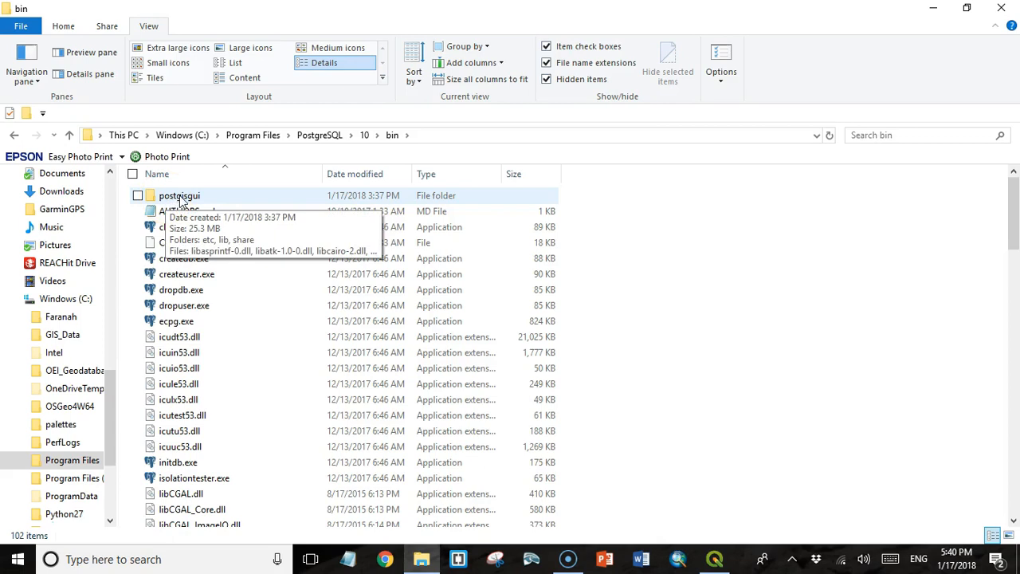
Open the postgisgui folder and select shp2pgsql-gui.exe, the Shape to PostGIS Converter
double_click(178, 195)
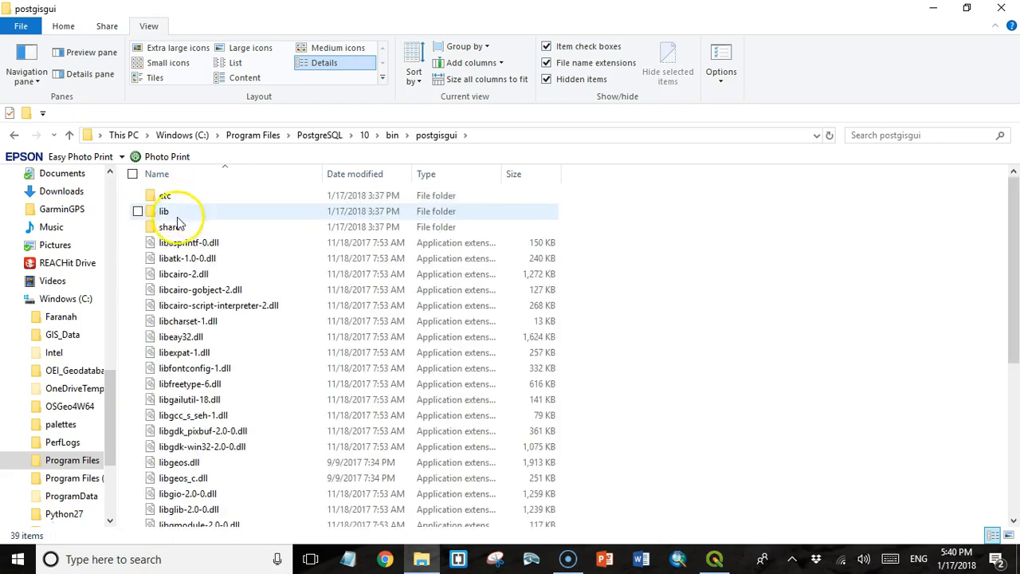
scroll(down, 3)
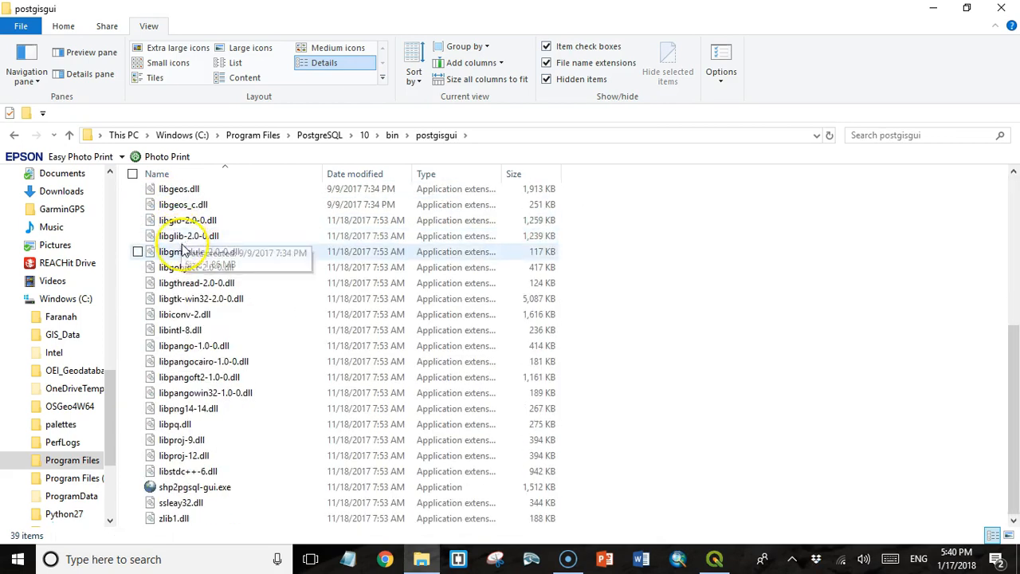
mouse_move(183, 498)
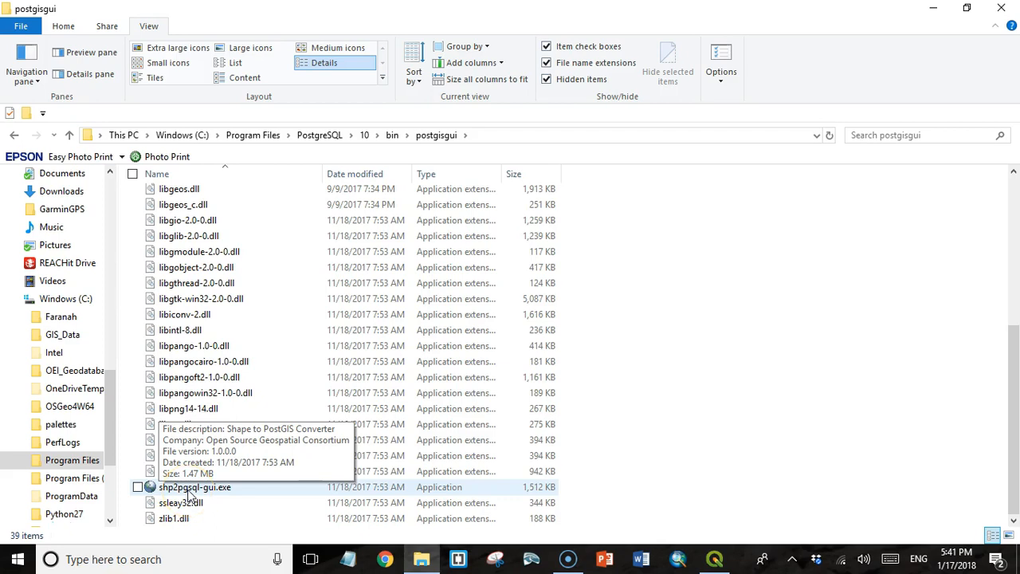
click(195, 488)
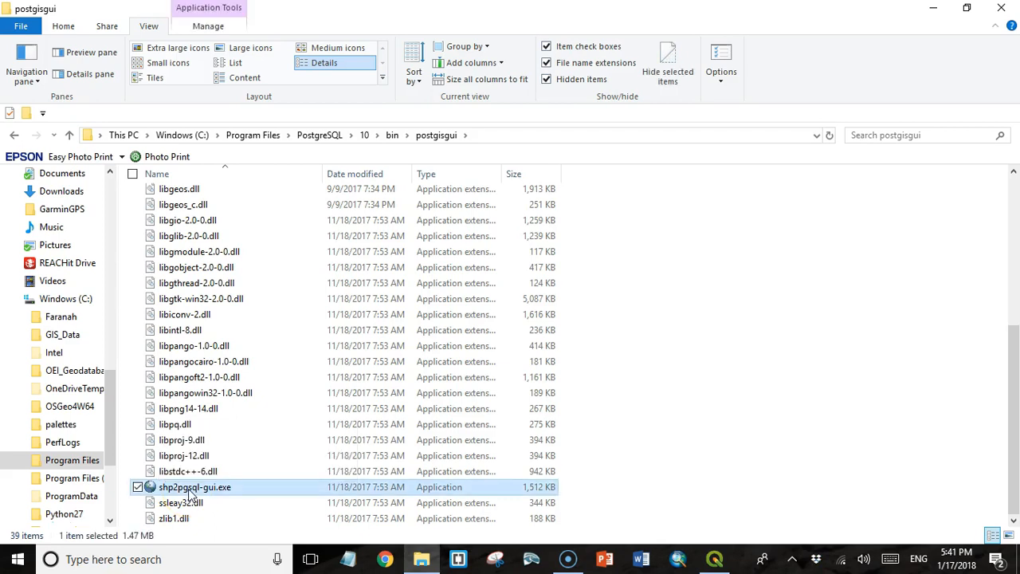
Launch shp2pgsql-gui.exe to get the PostGIS Shapefile Import/Export Manager window
double_click(195, 488)
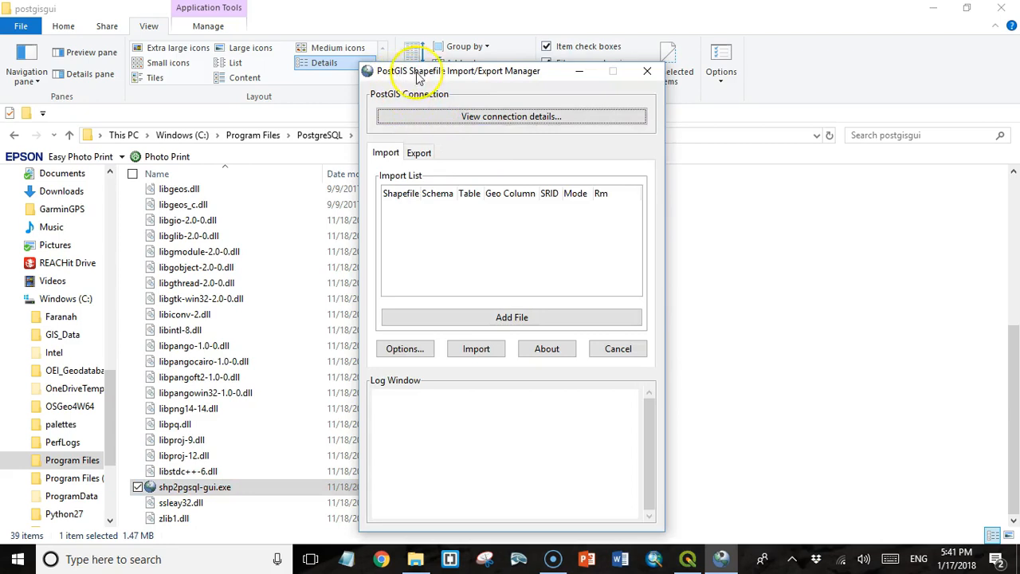
mouse_move(525, 89)
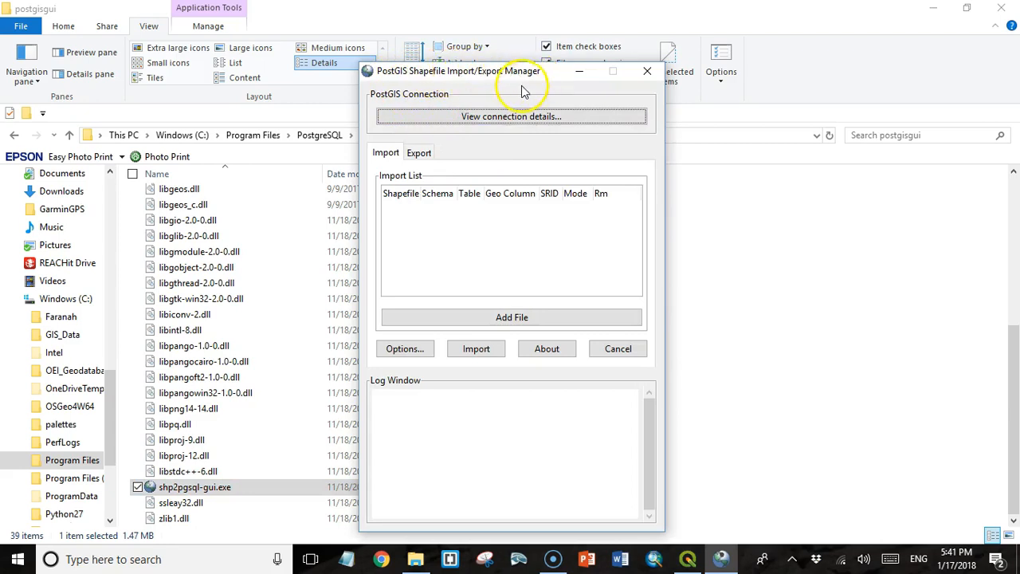
mouse_move(413, 102)
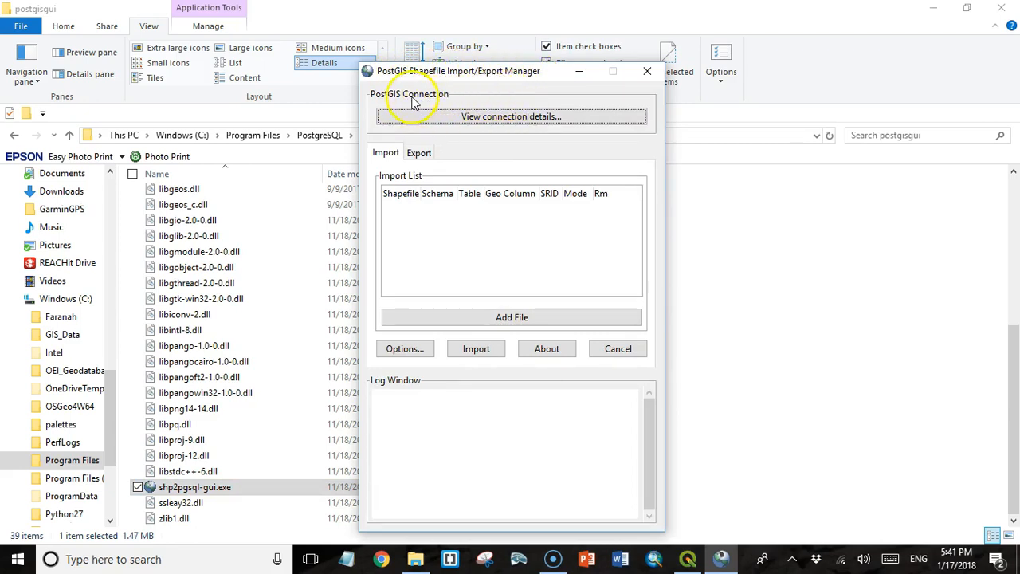
mouse_move(386, 104)
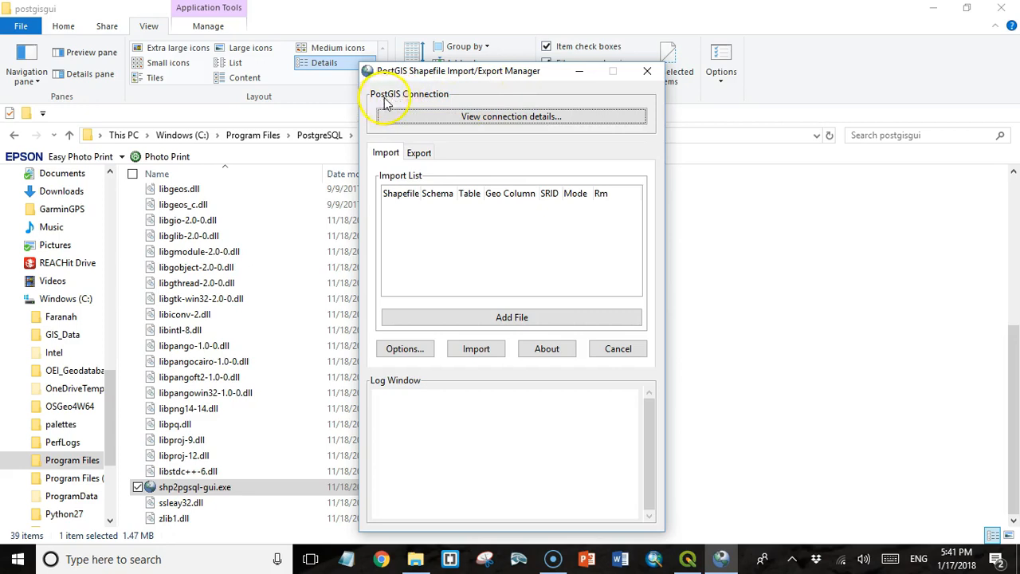
mouse_move(507, 77)
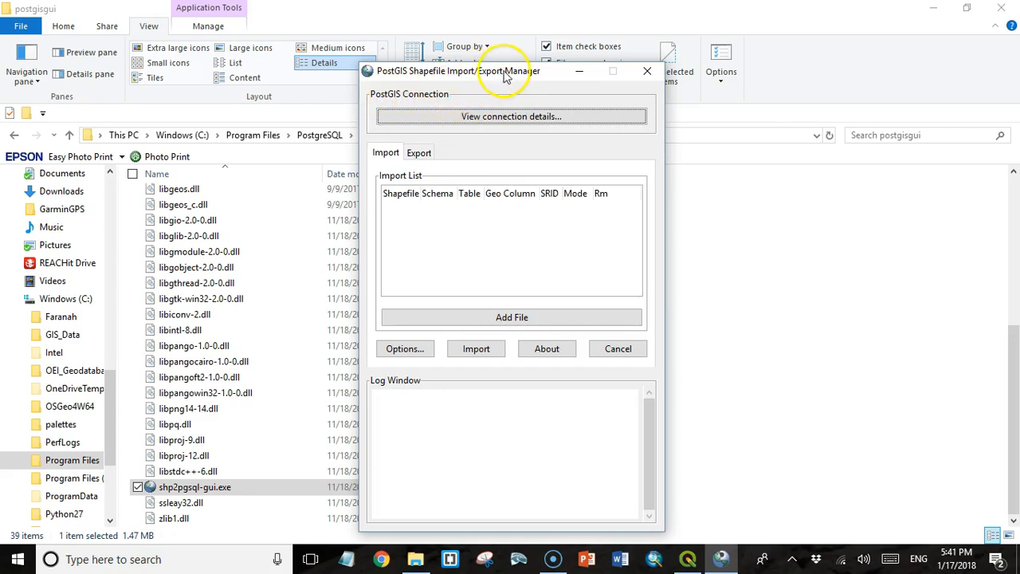
mouse_move(449, 89)
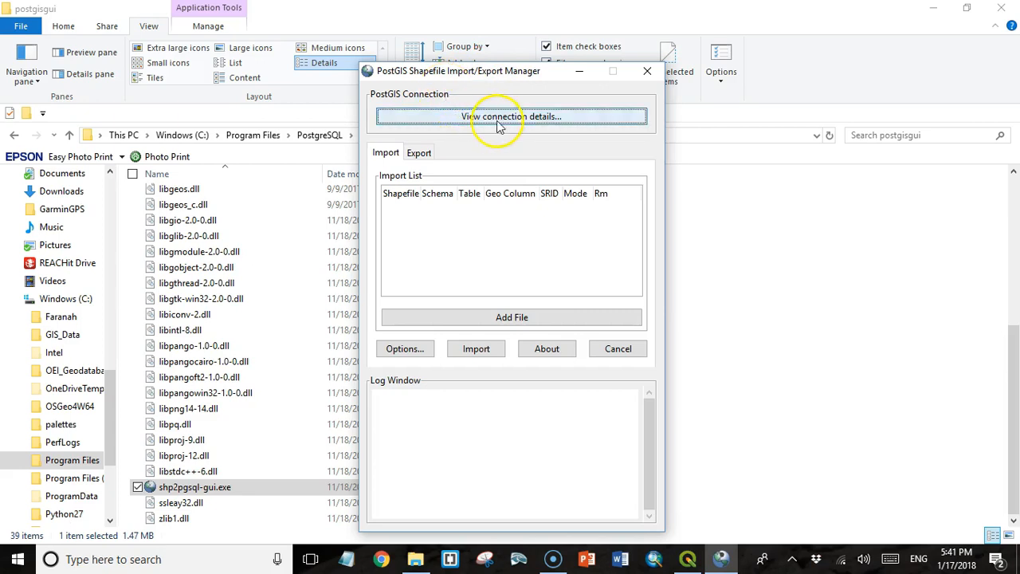
Connect as postgres with password to database sdb_course on localhost 5432
click(510, 115)
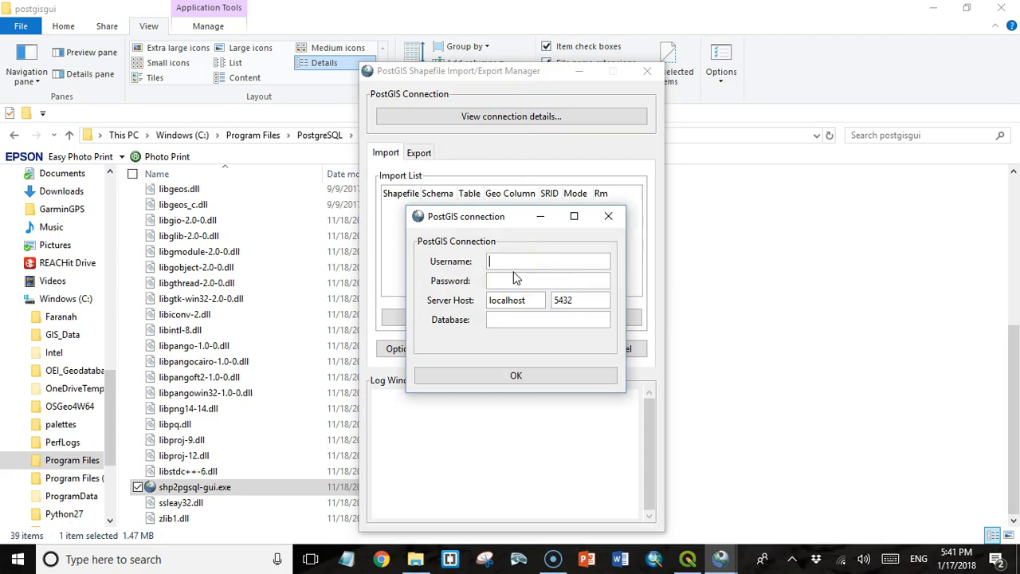
text(postgr)
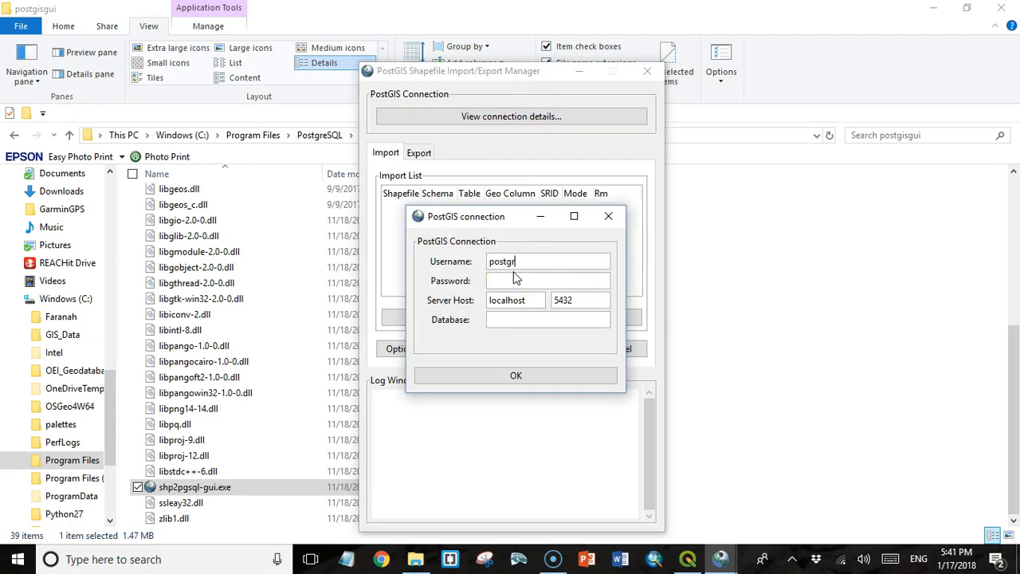
text(es)
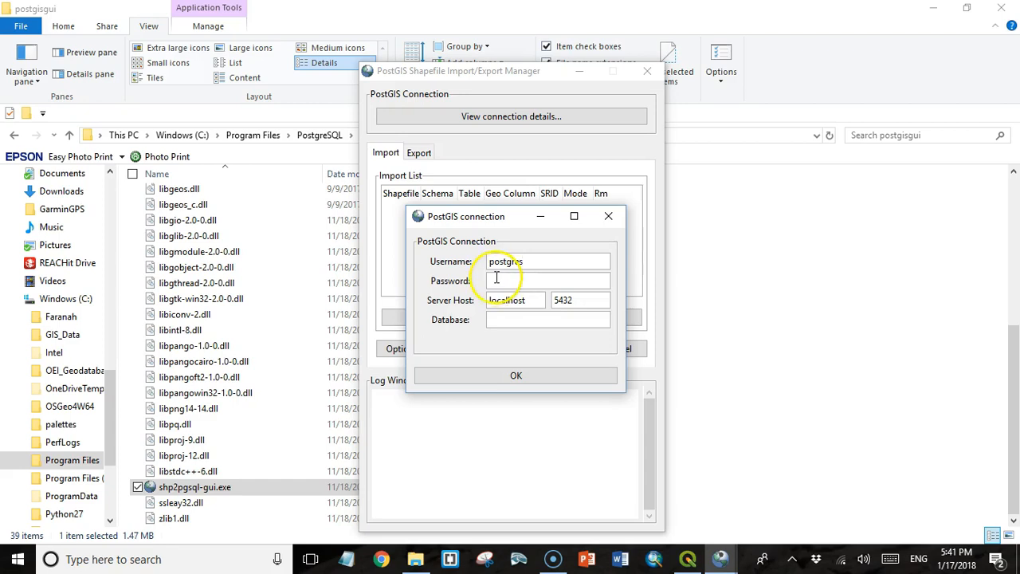
text(•)
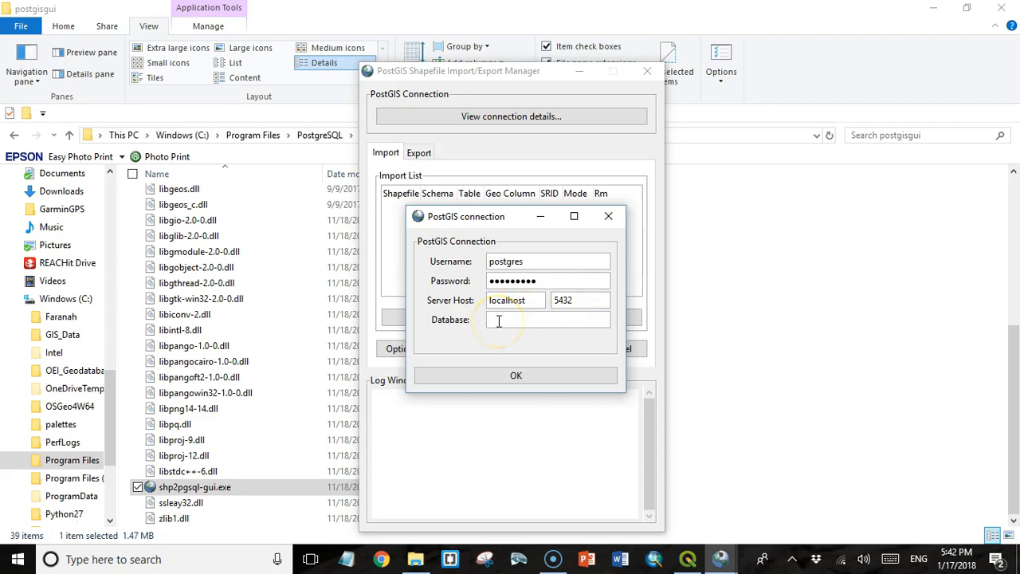
text(sd)
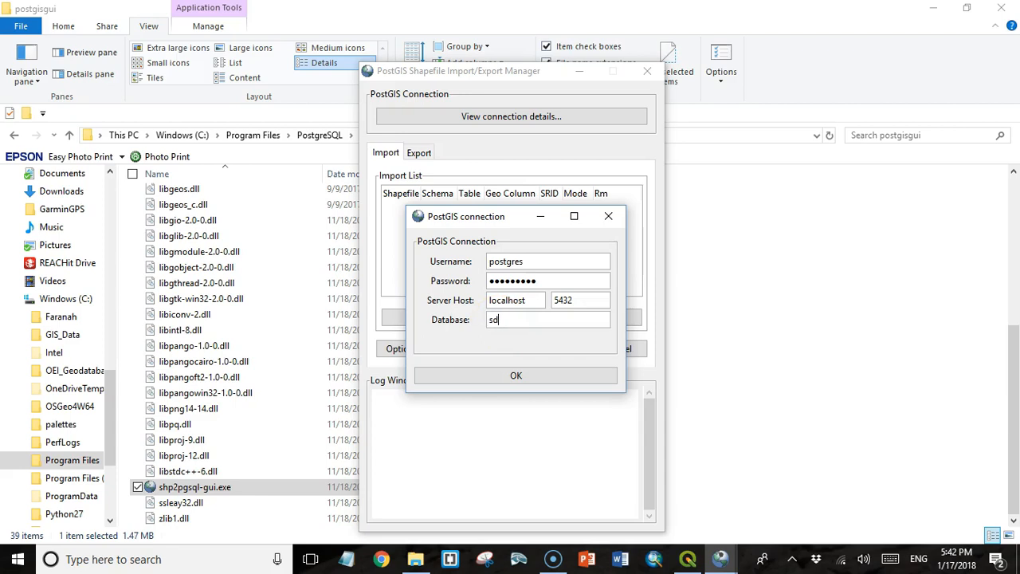
text(b_)
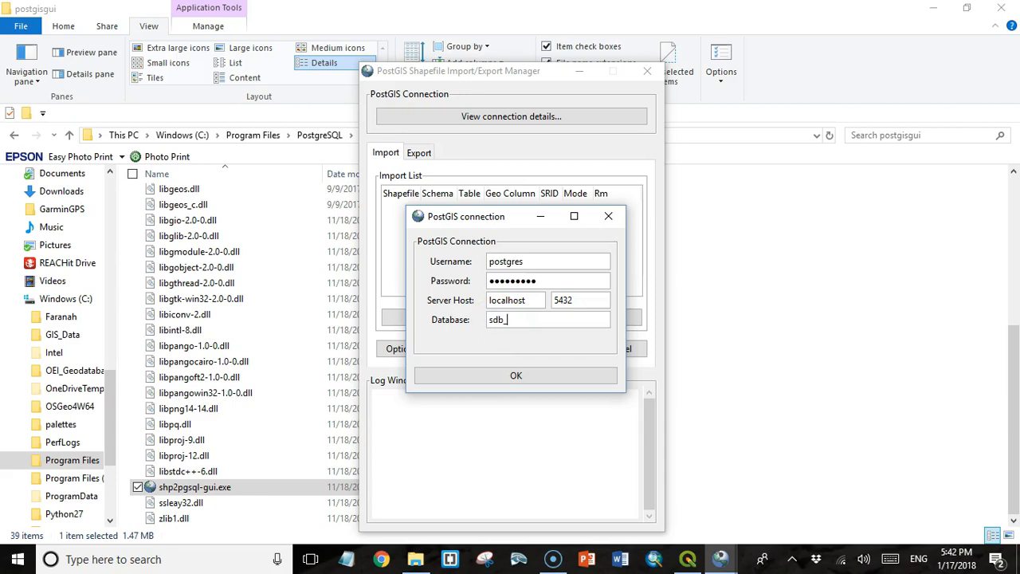
text(co)
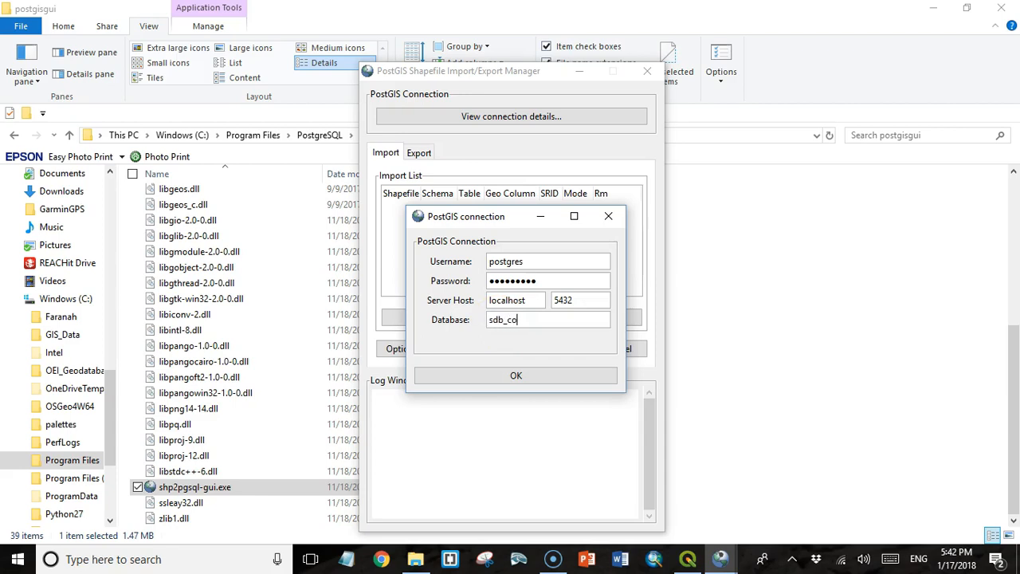
text(urse)
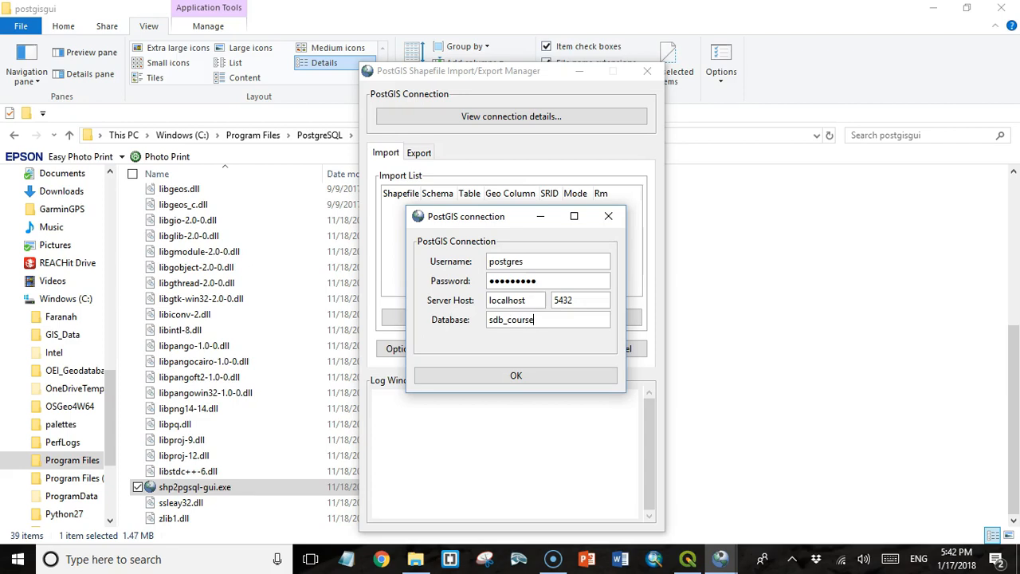
click(517, 376)
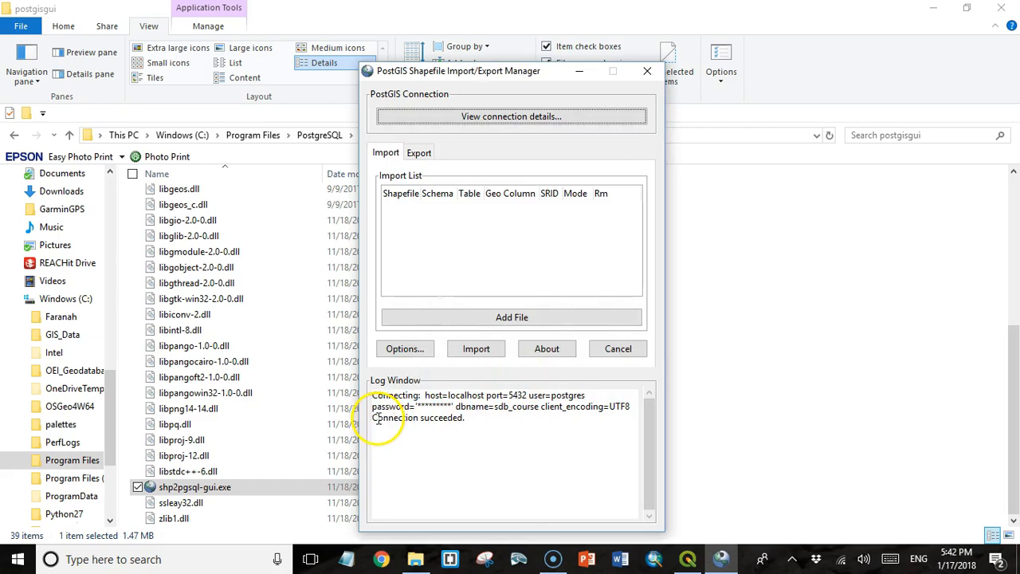
mouse_move(475, 417)
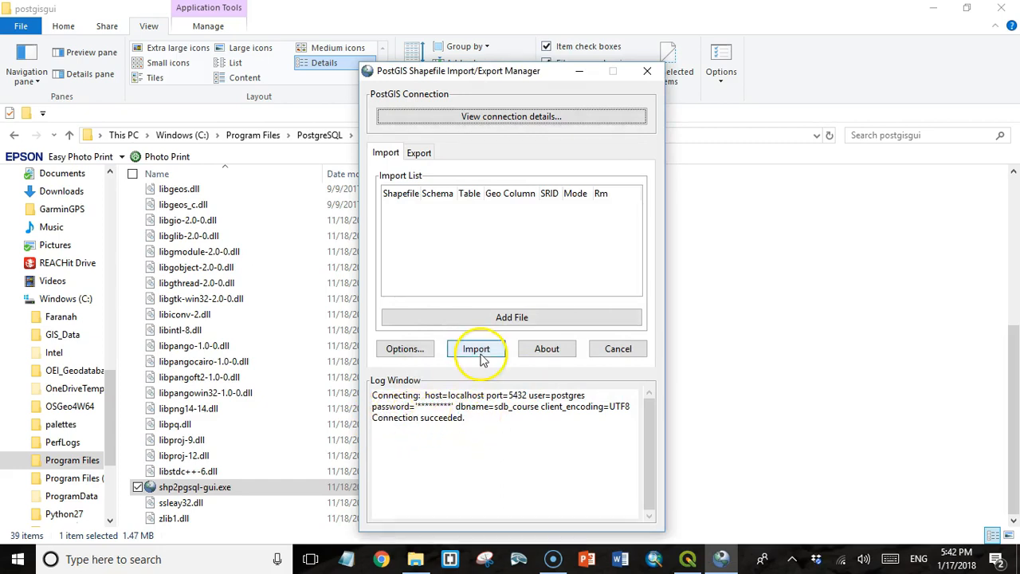
mouse_move(386, 153)
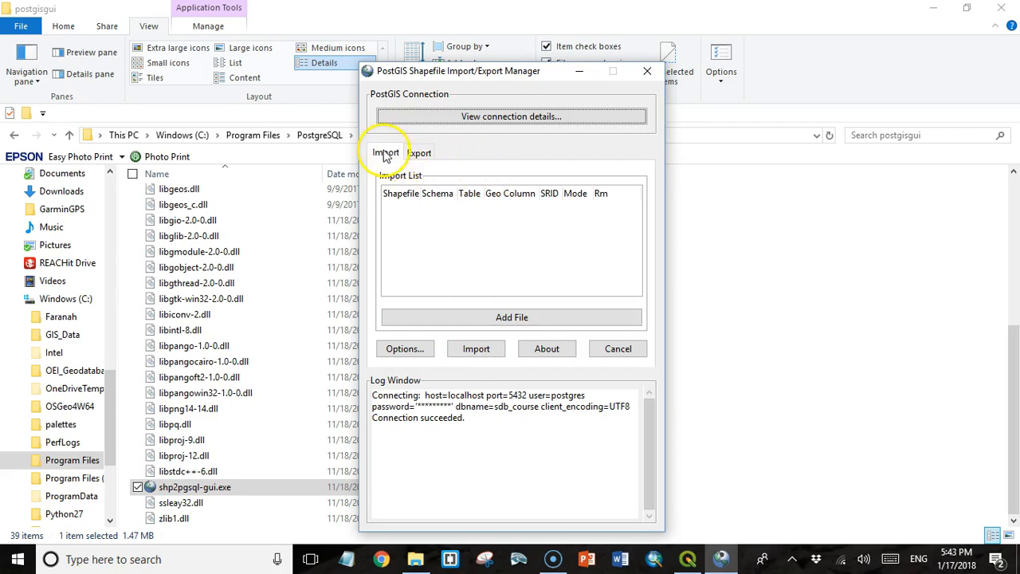
click(419, 153)
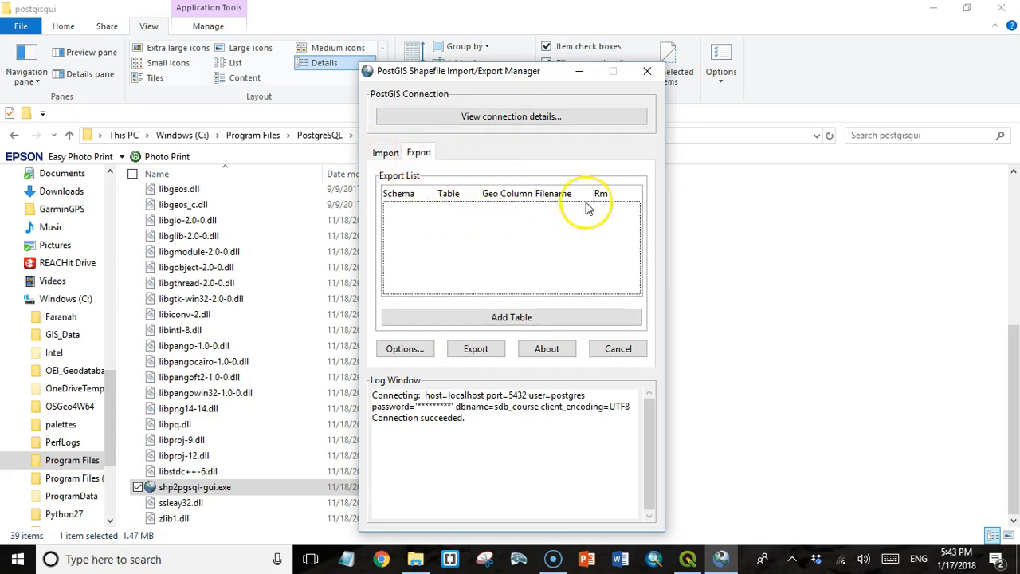
mouse_move(440, 194)
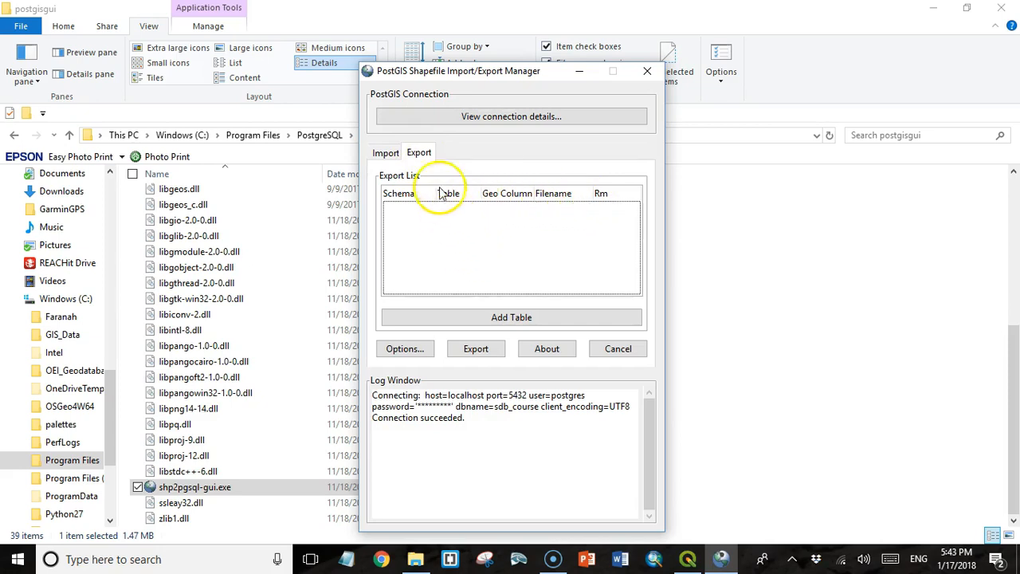
click(386, 153)
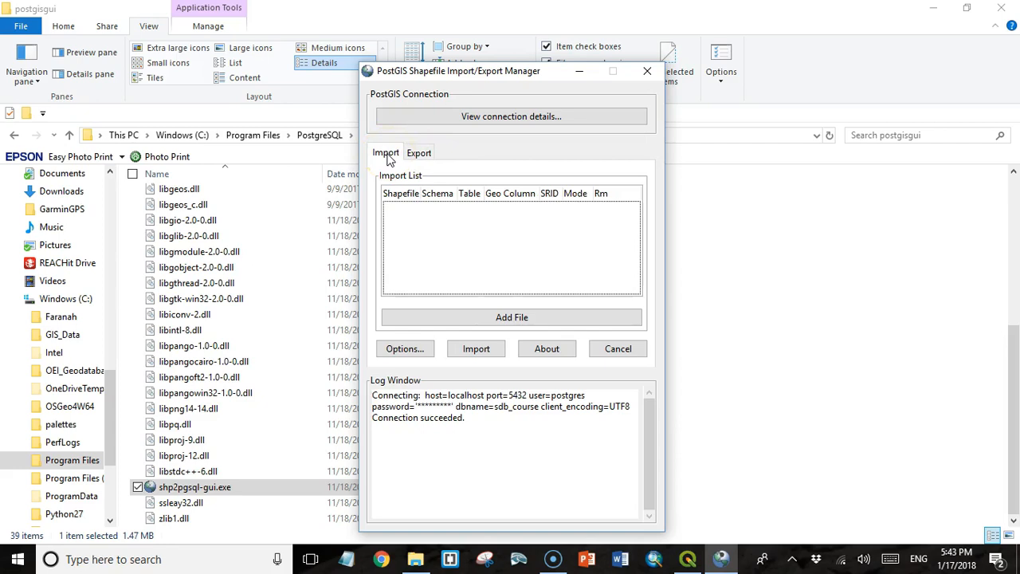
From Add File, browse home > Dropbox > Documents > Courses > Udemy Courses > SpatialDatabase > Data
click(510, 318)
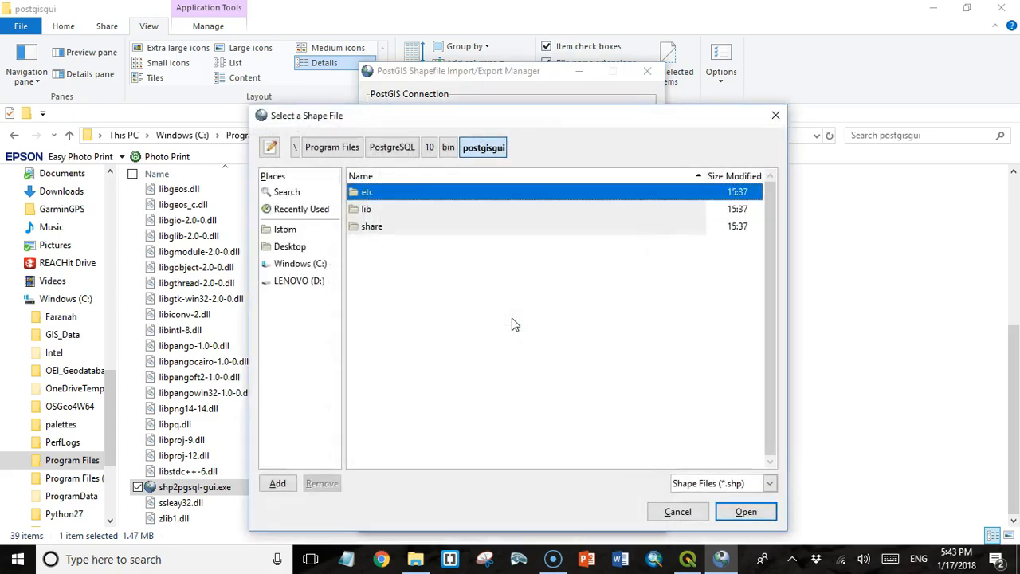
mouse_move(284, 230)
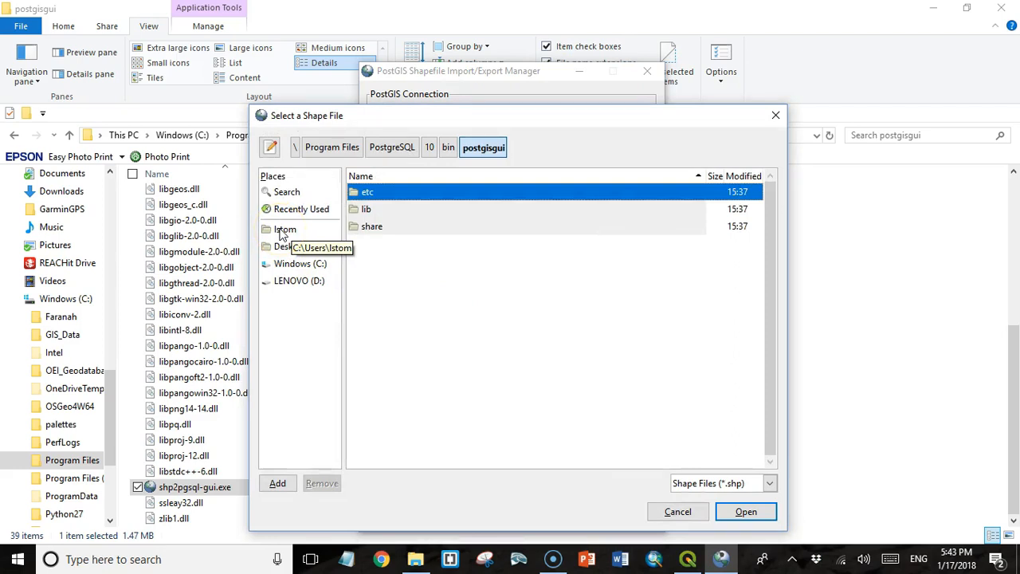
click(284, 229)
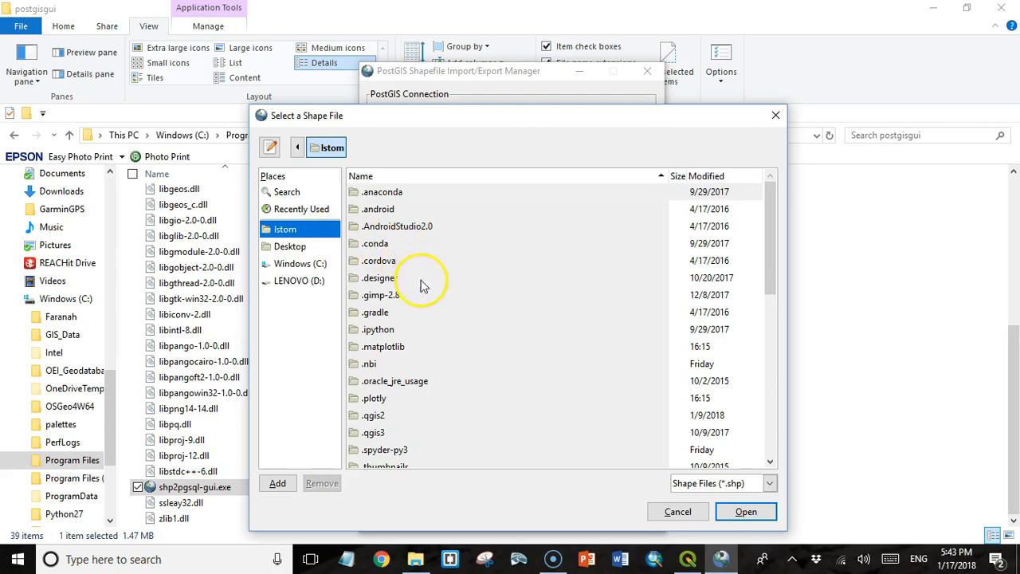
scroll(down, 3)
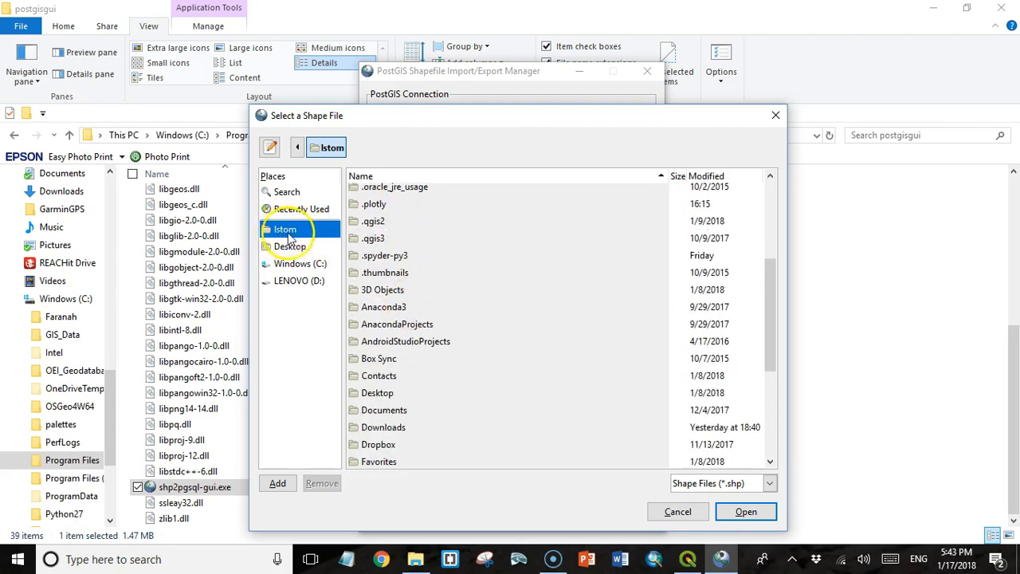
double_click(378, 443)
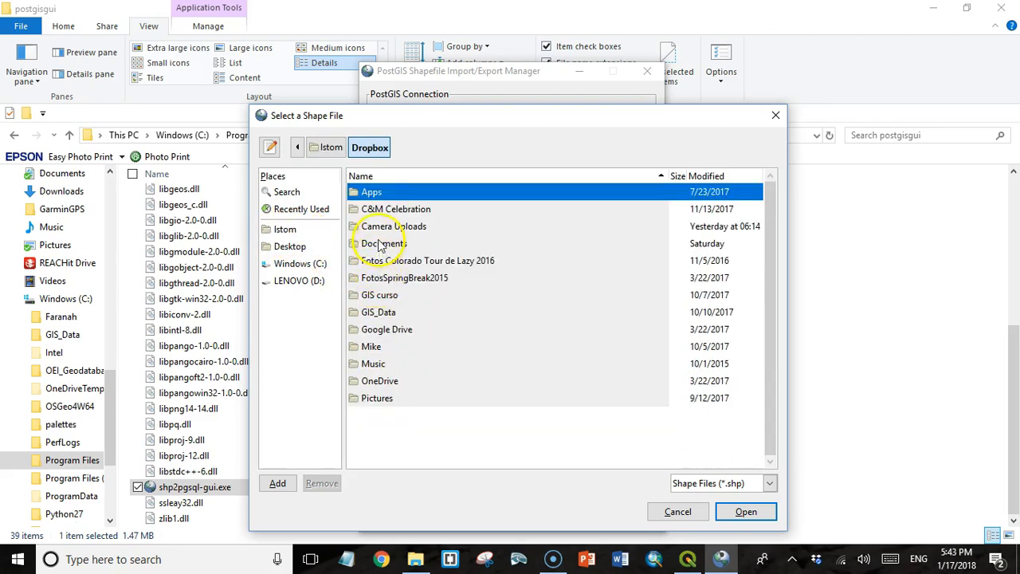
double_click(383, 242)
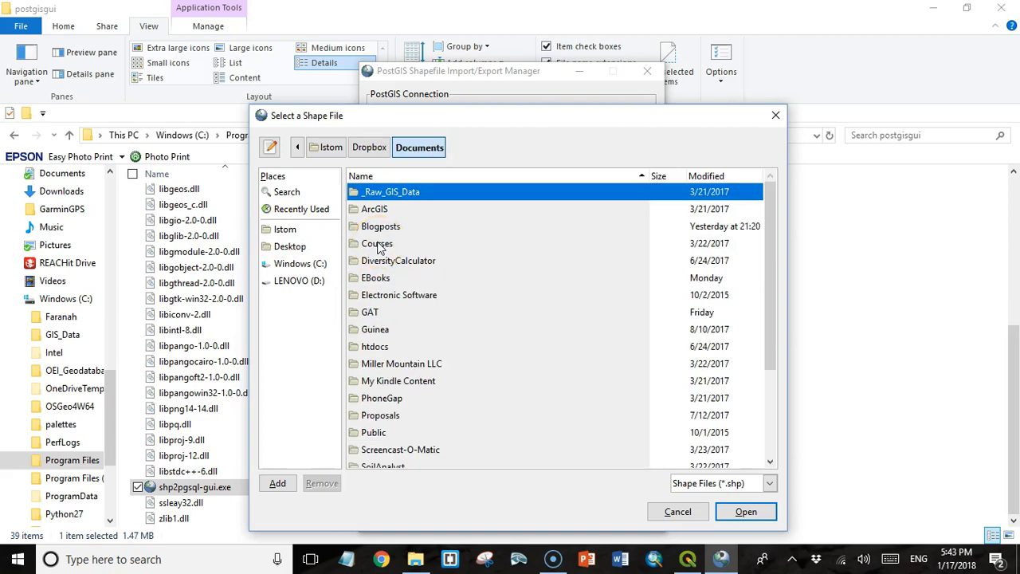
double_click(377, 243)
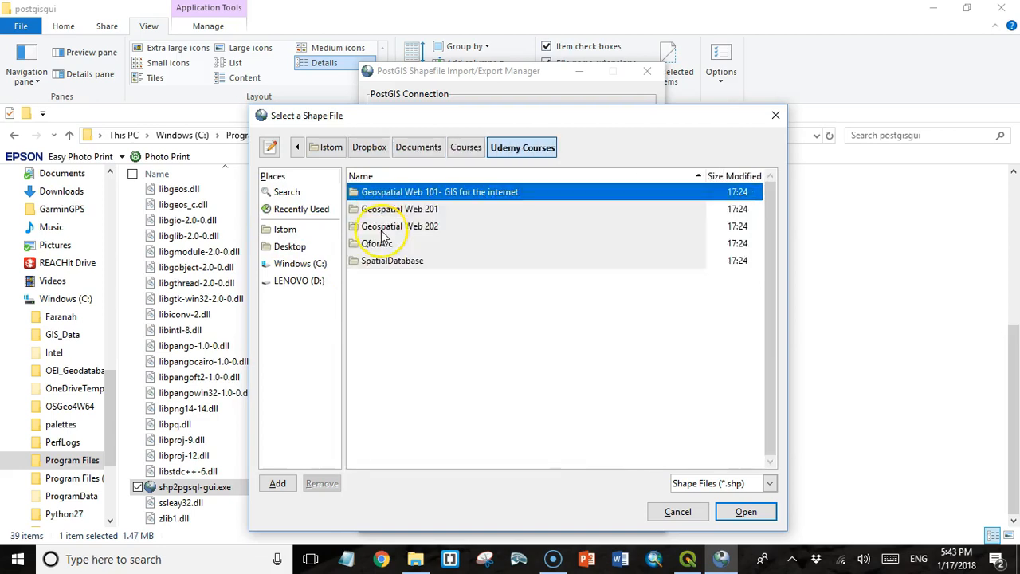
double_click(392, 261)
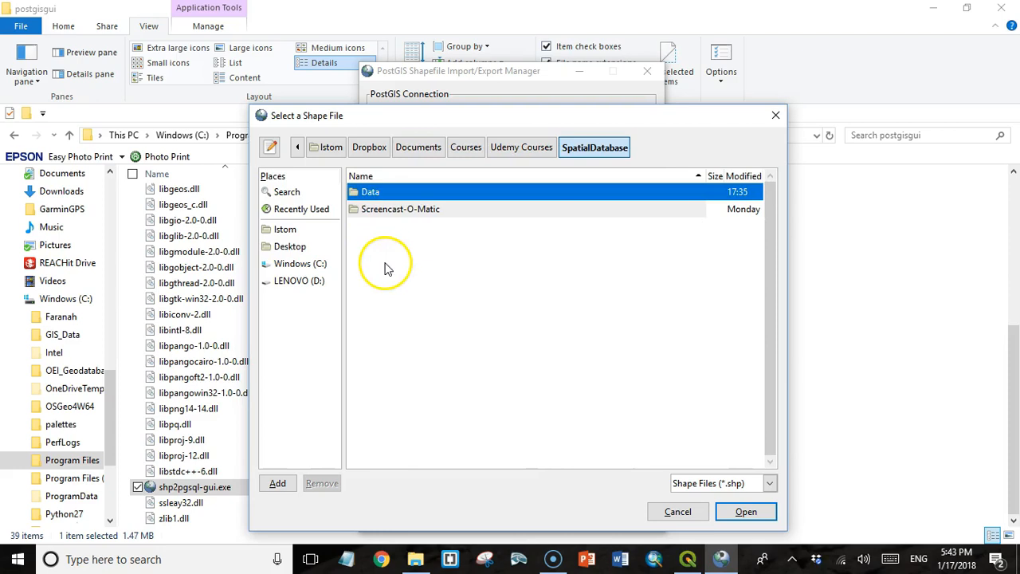
double_click(370, 192)
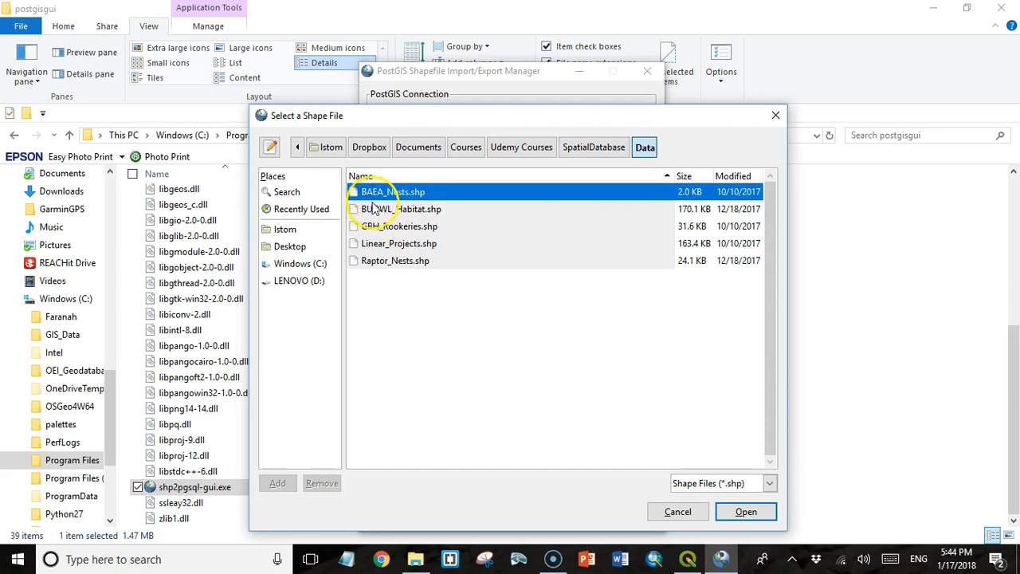
mouse_move(406, 197)
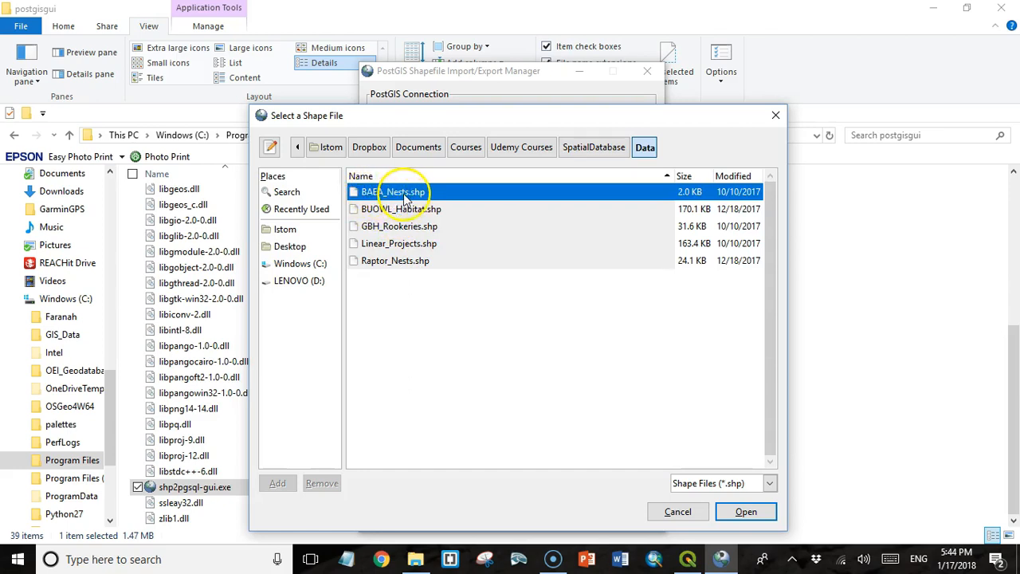
mouse_move(386, 215)
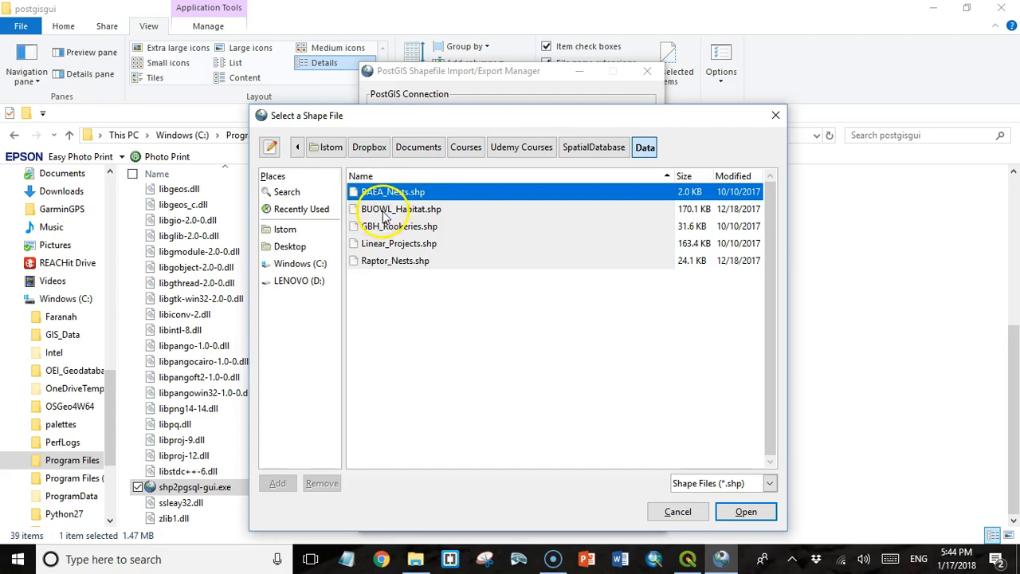
mouse_move(390, 215)
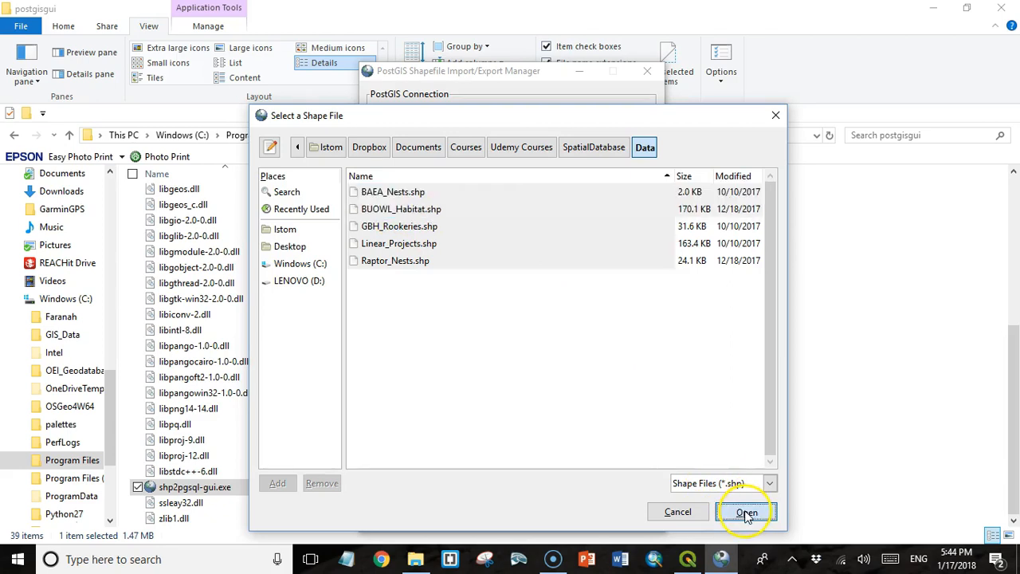
click(746, 510)
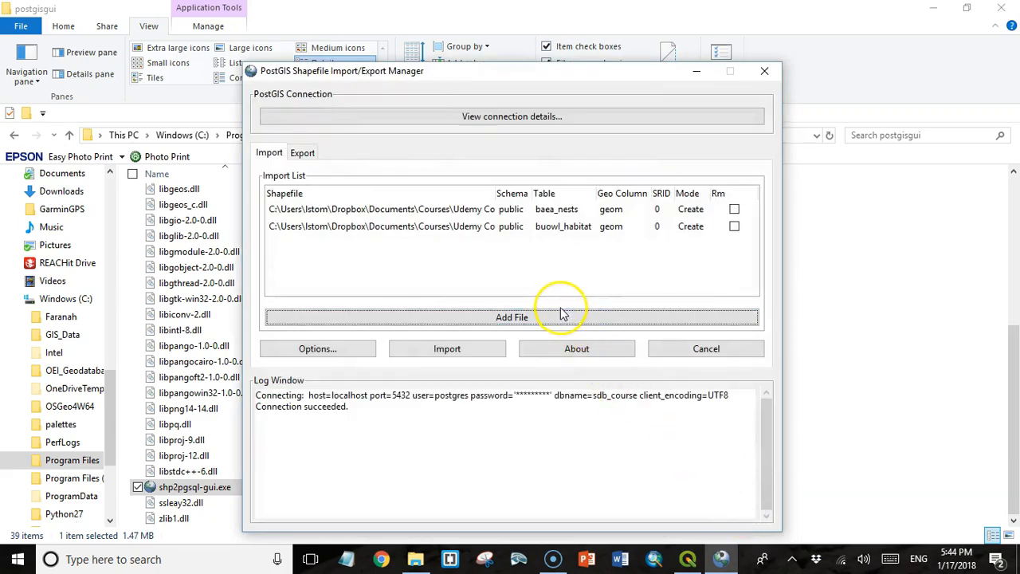
mouse_move(460, 231)
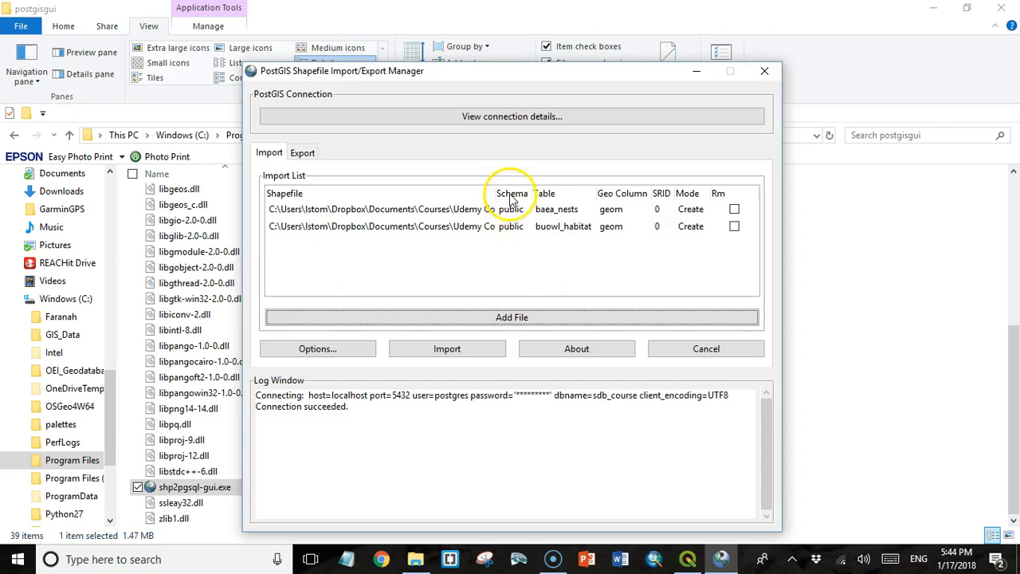
mouse_move(510, 230)
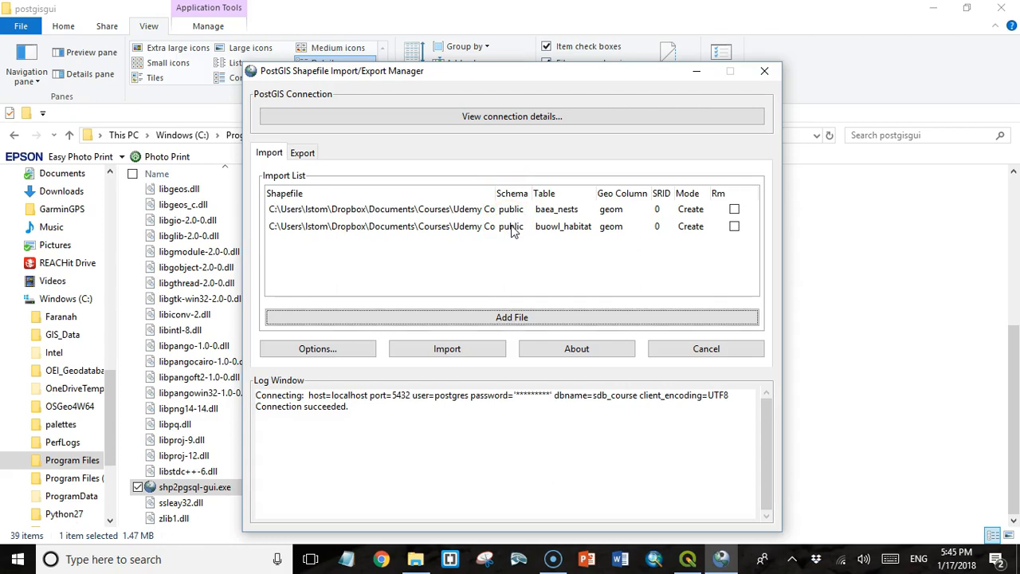
mouse_move(550, 215)
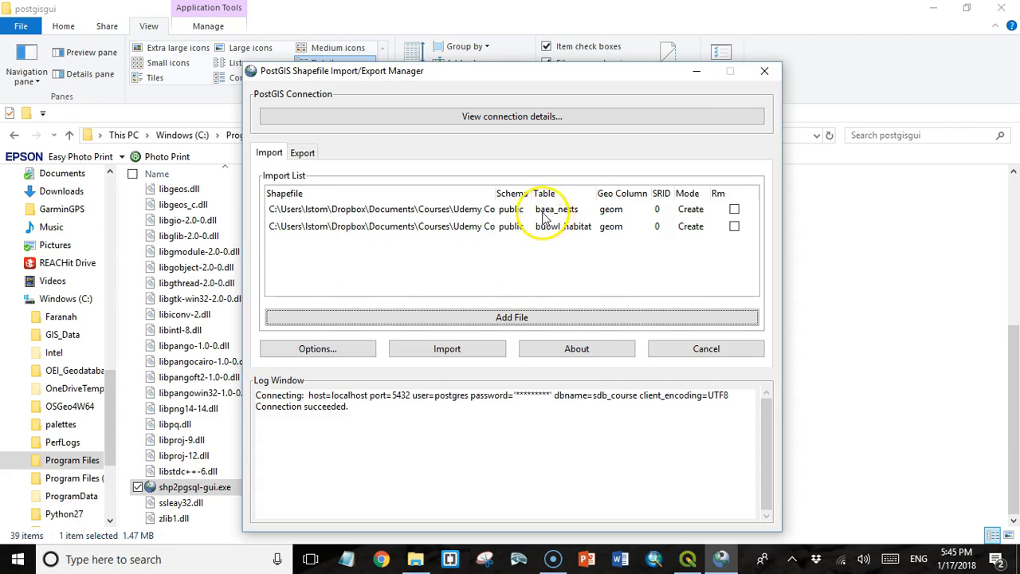
mouse_move(546, 236)
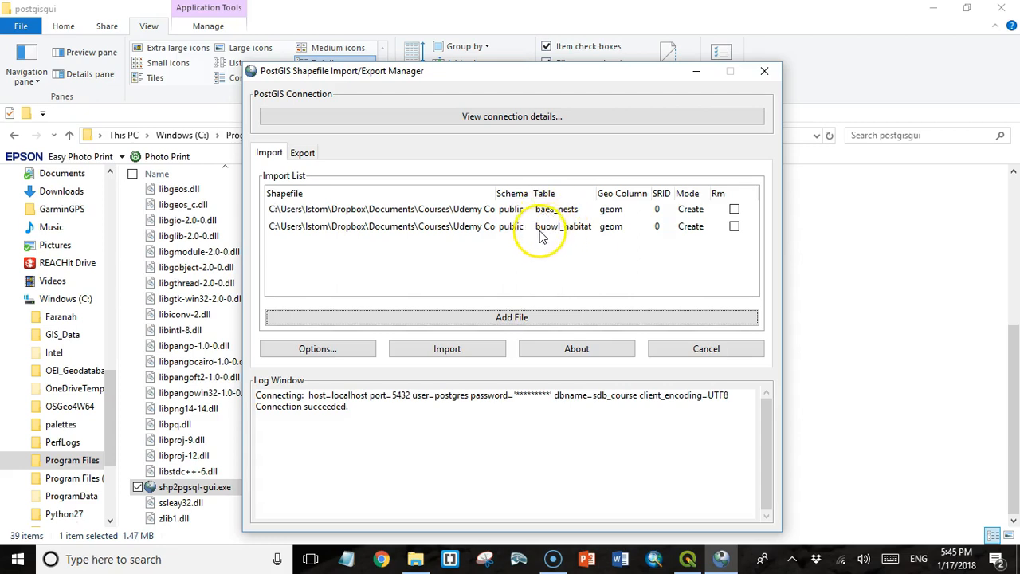
mouse_move(590, 233)
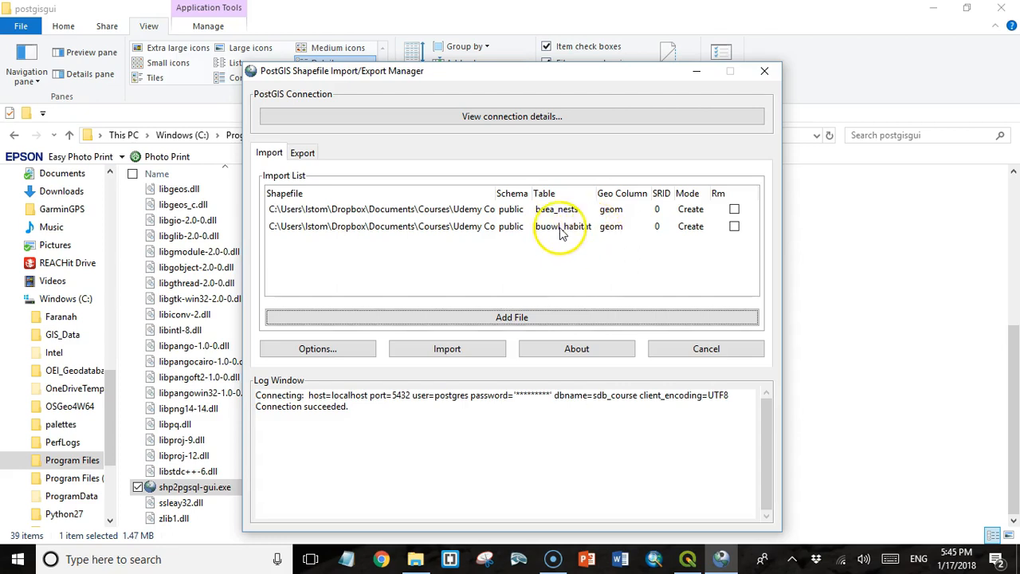
click(558, 209)
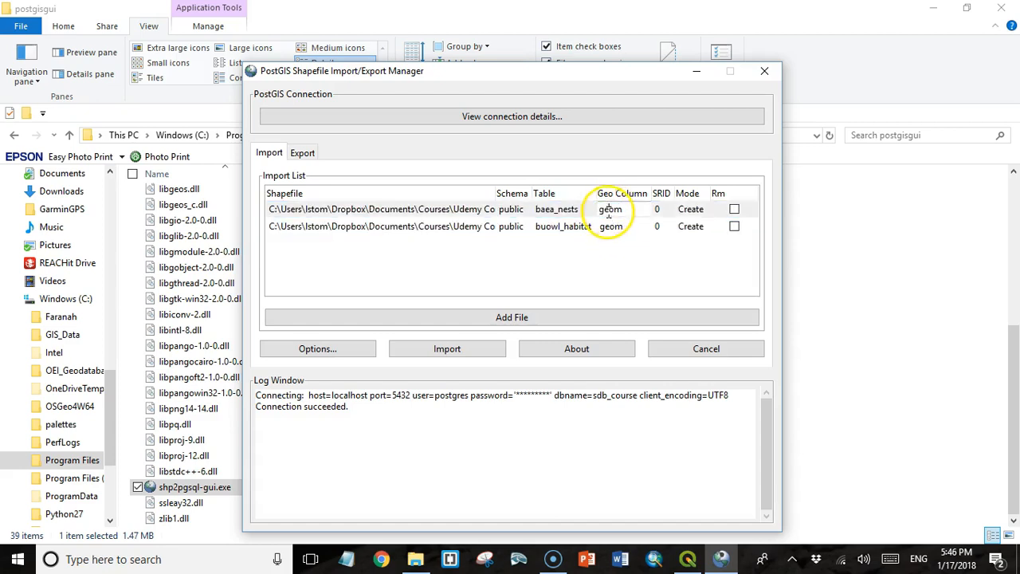
click(511, 227)
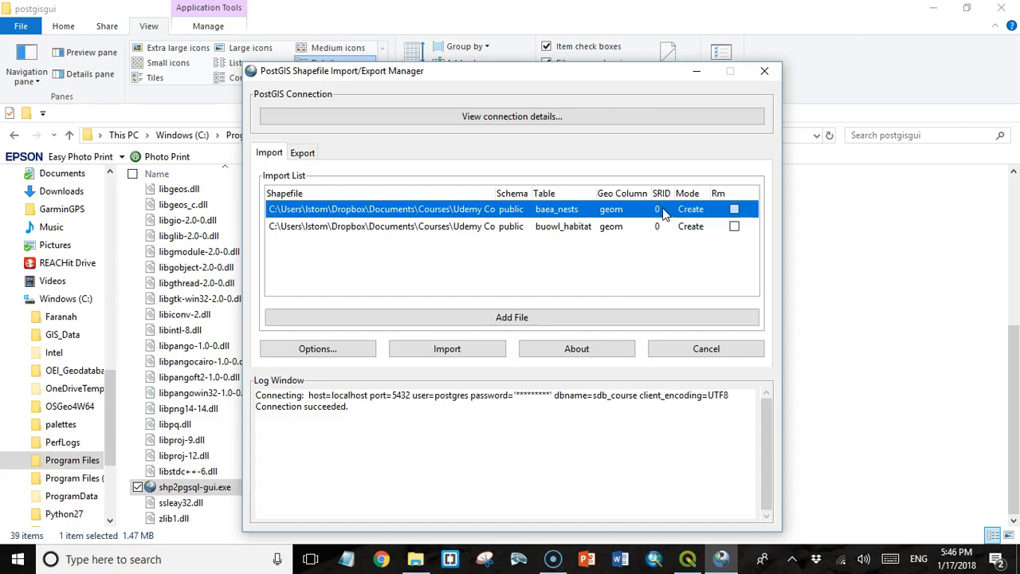
mouse_move(668, 206)
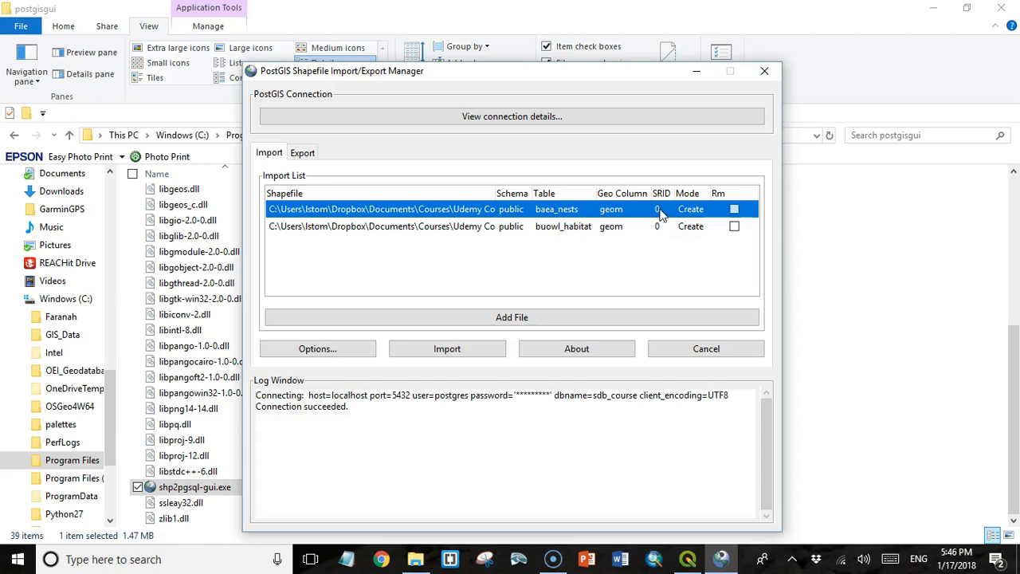
Enter SRID 4326 for baea_nests and buowl_habitat in the Import List
click(660, 209)
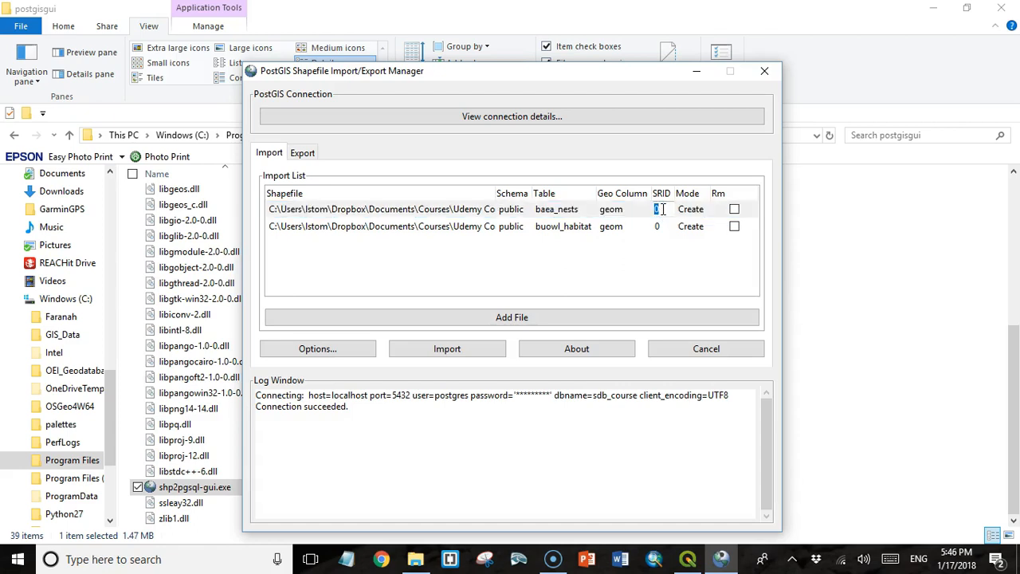
text(4326)
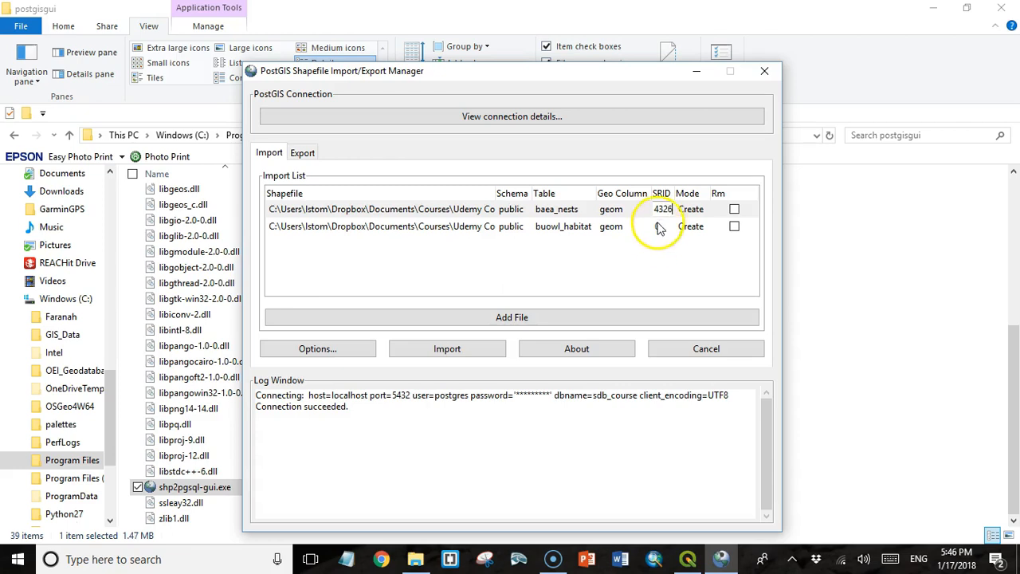
click(660, 226)
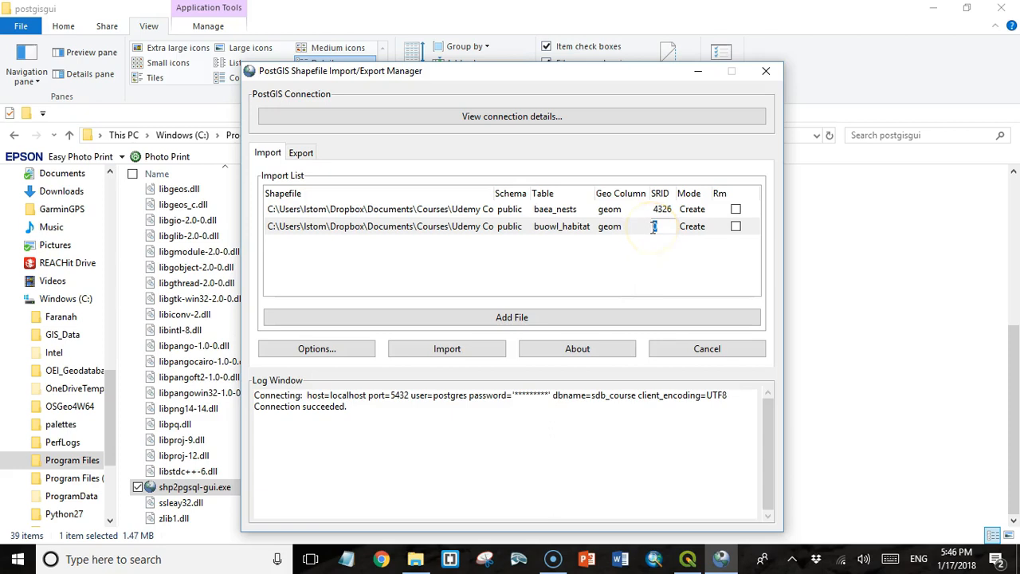
double_click(609, 227)
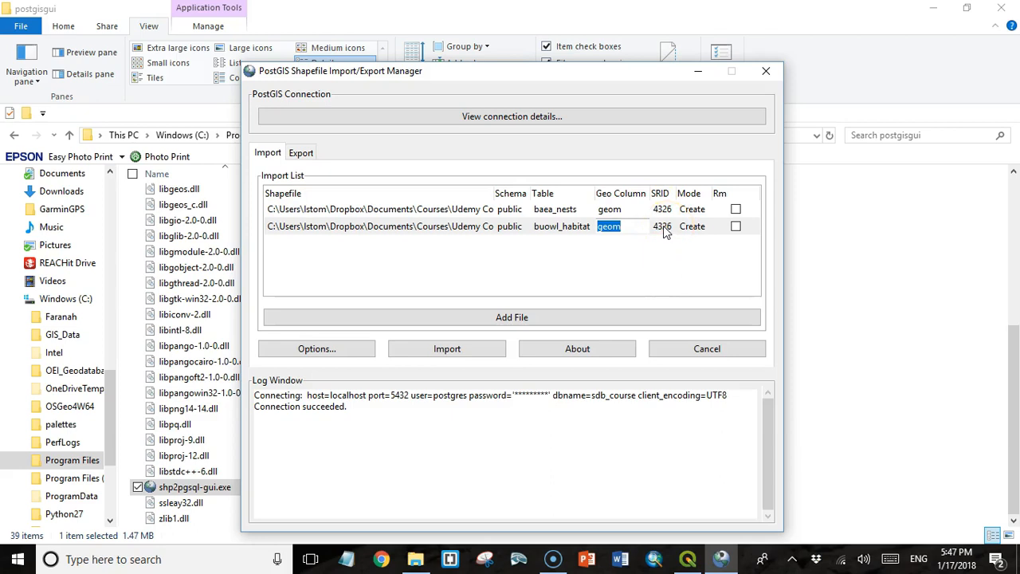
mouse_move(666, 217)
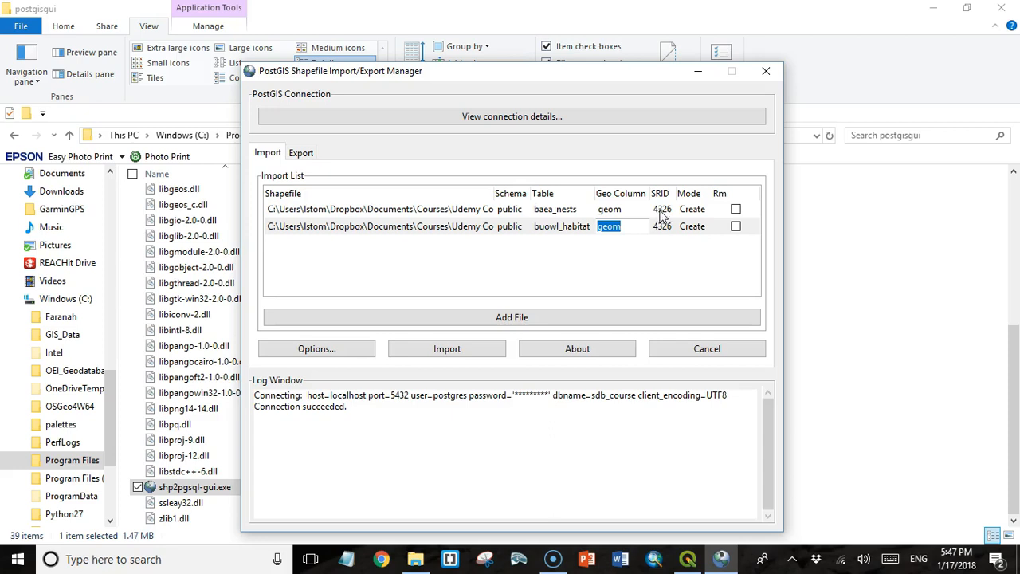
mouse_move(668, 217)
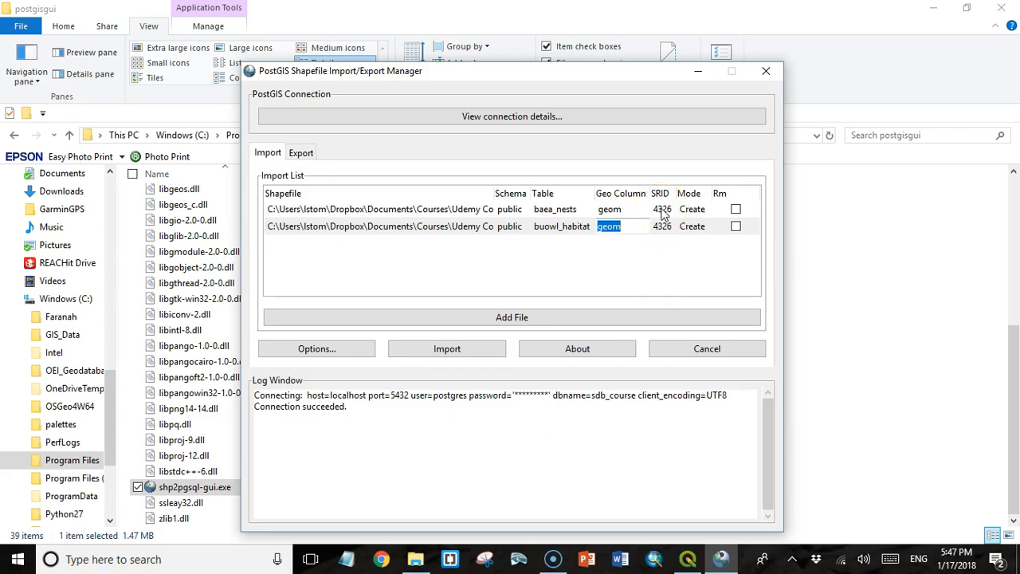
mouse_move(415, 211)
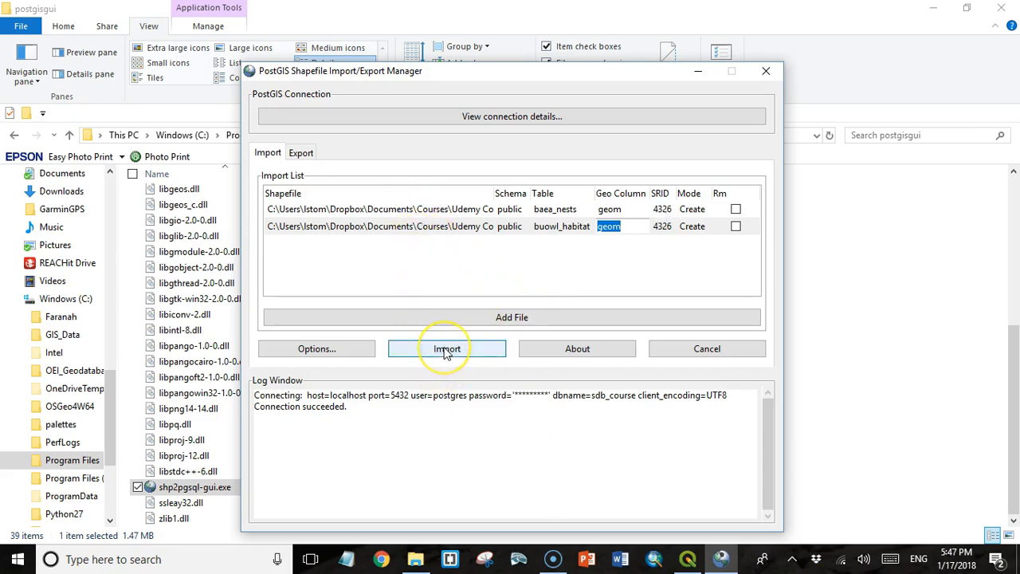
Run Import and check the Log Window reports baea_nests and buowl_habitat completed
click(447, 348)
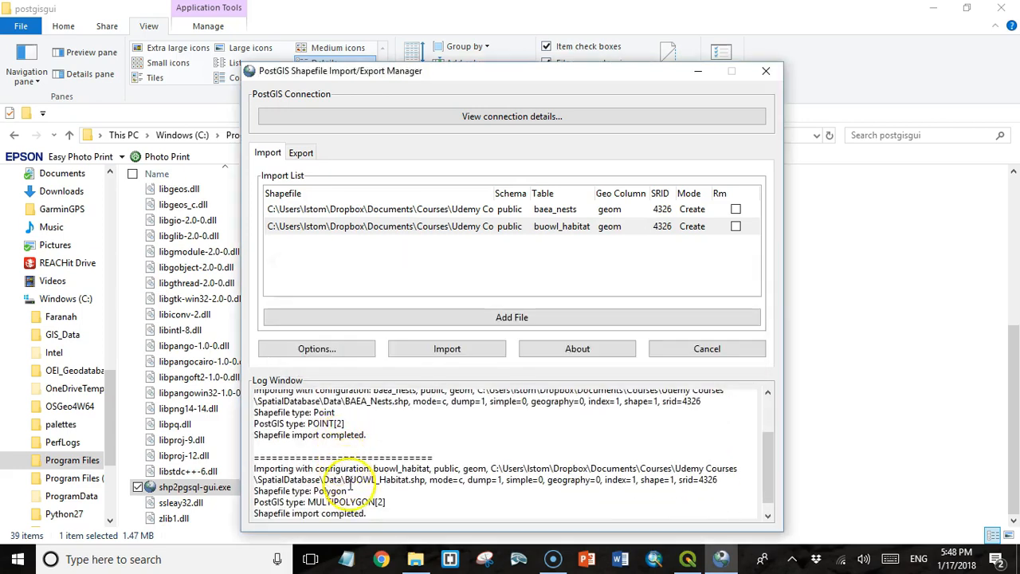
scroll(up, 3)
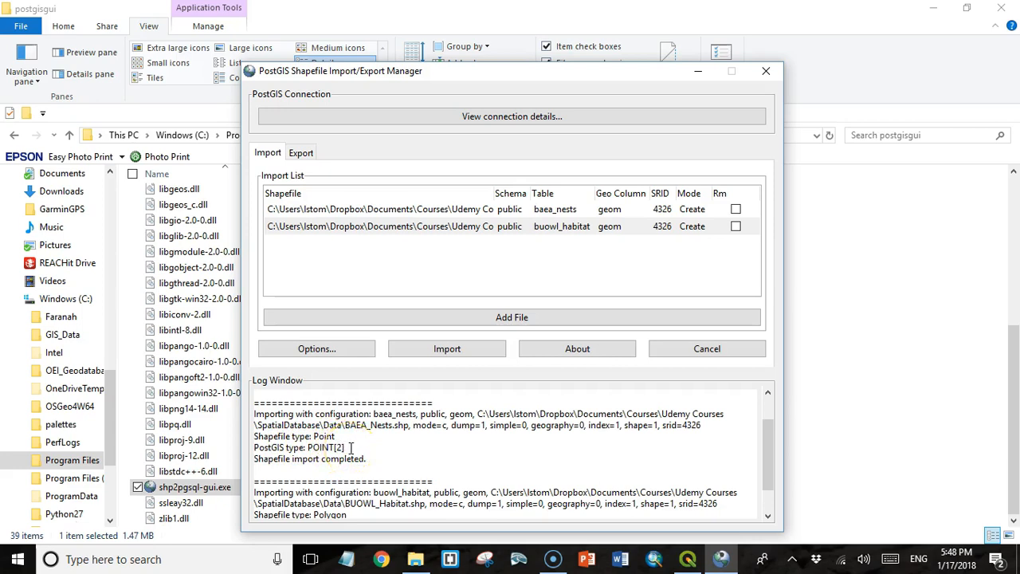
scroll(down, 3)
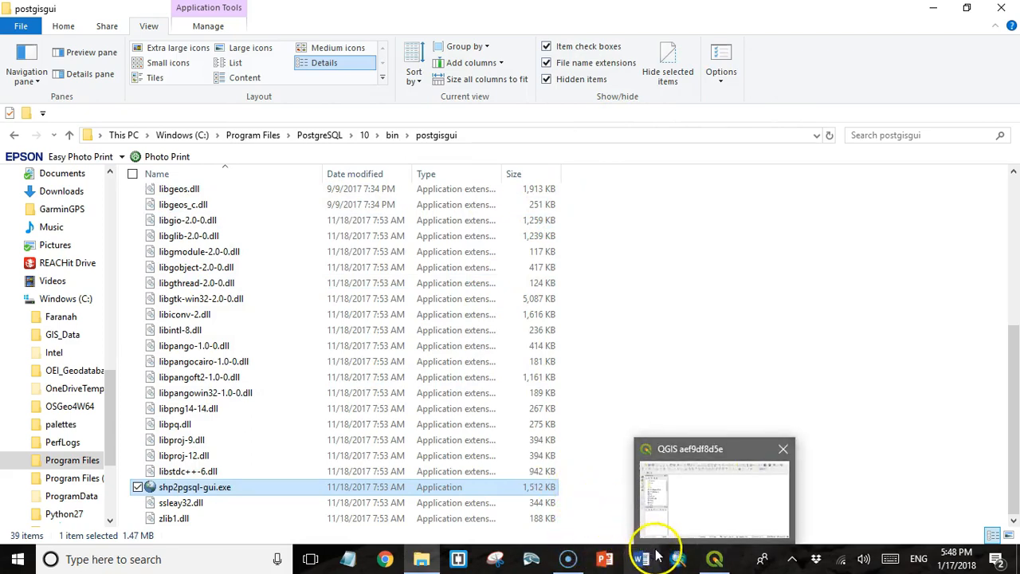
mouse_move(714, 558)
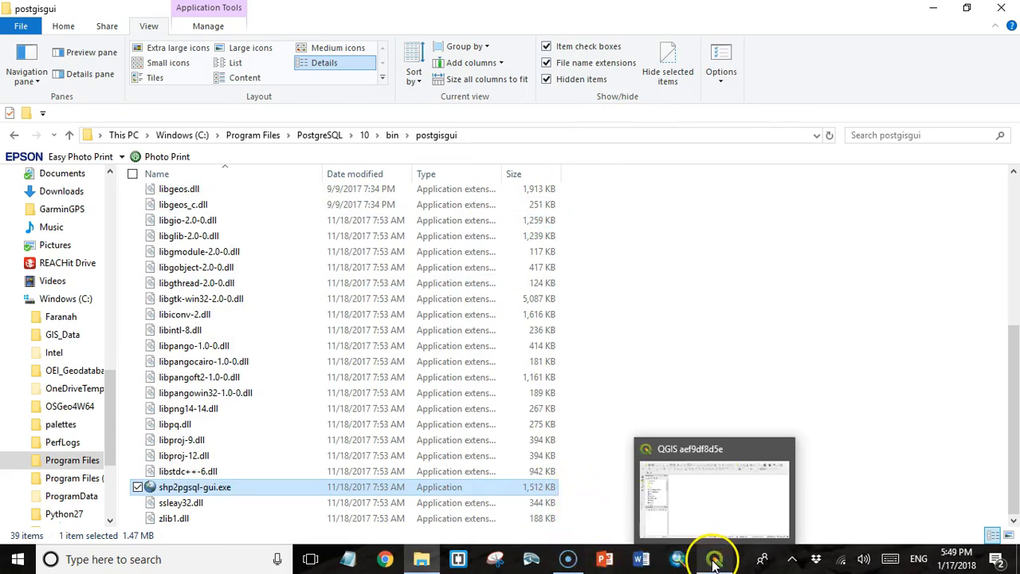
Bring the QGIS window with its empty project to the front from the taskbar
click(714, 559)
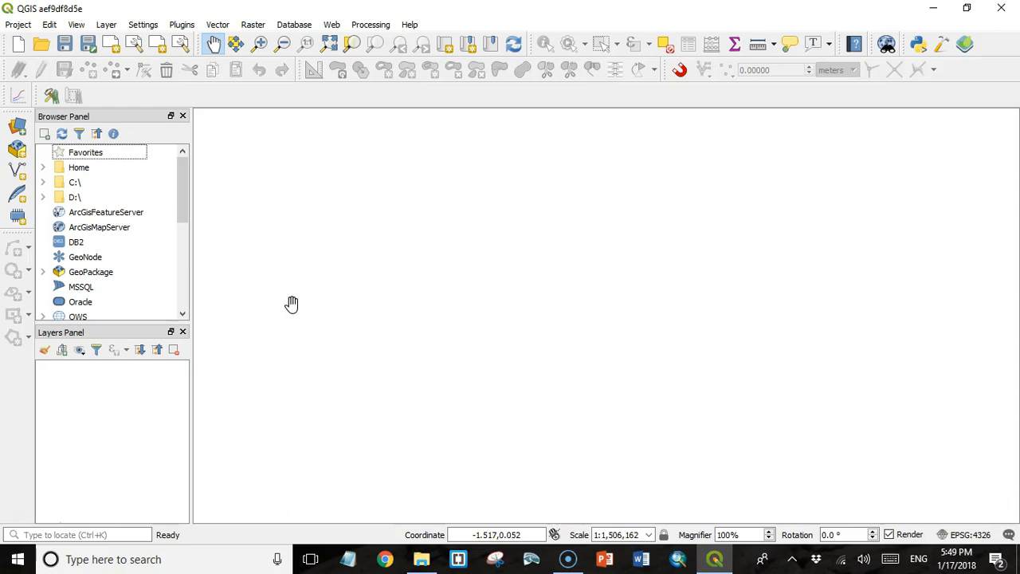
mouse_move(290, 303)
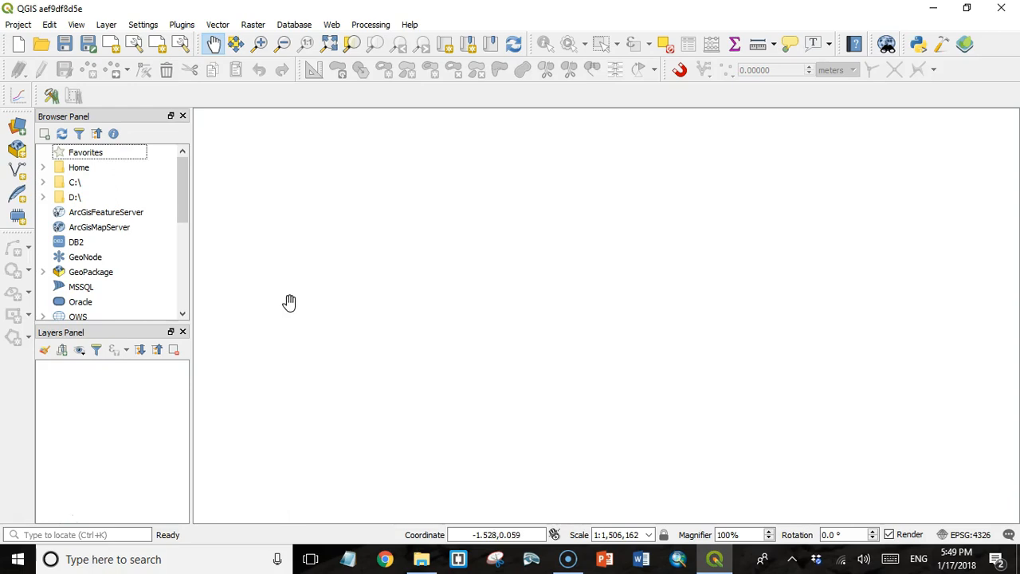
mouse_move(306, 303)
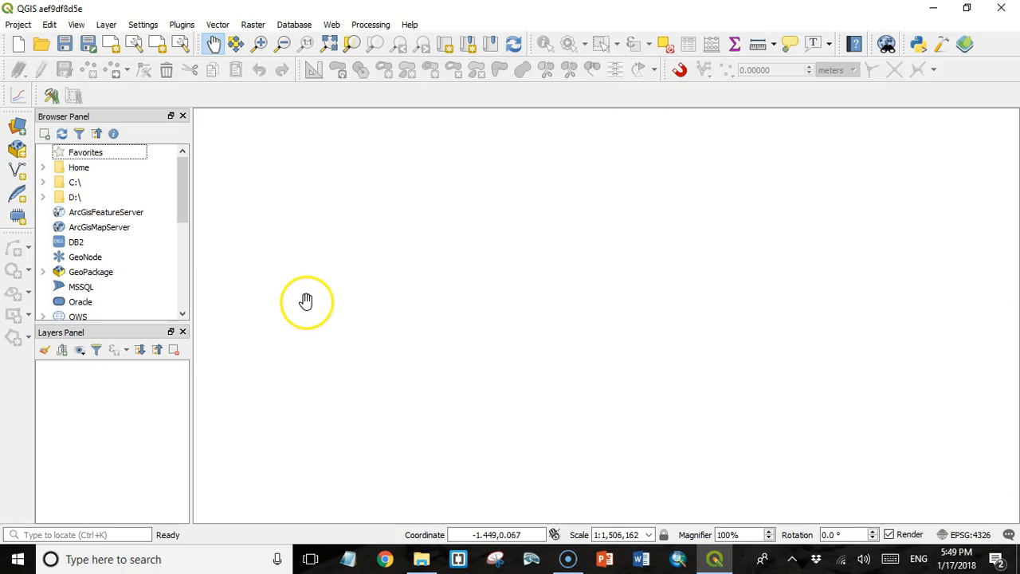
mouse_move(309, 298)
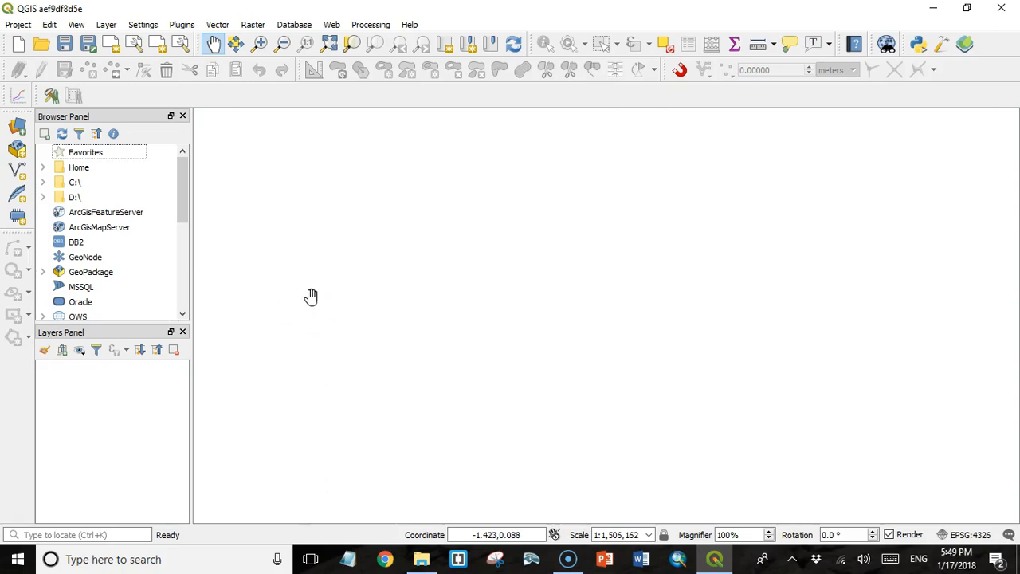
mouse_move(317, 291)
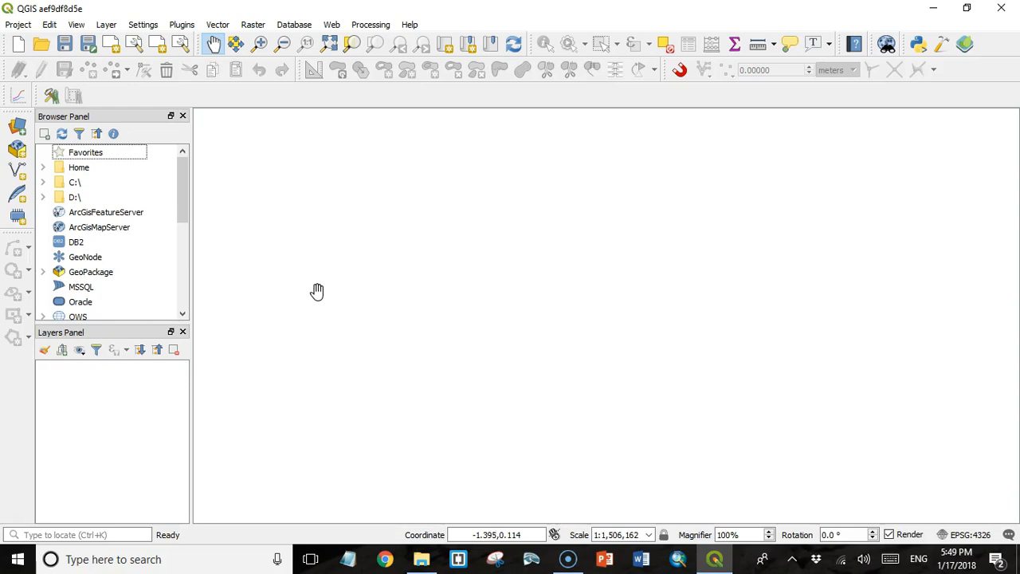
mouse_move(322, 287)
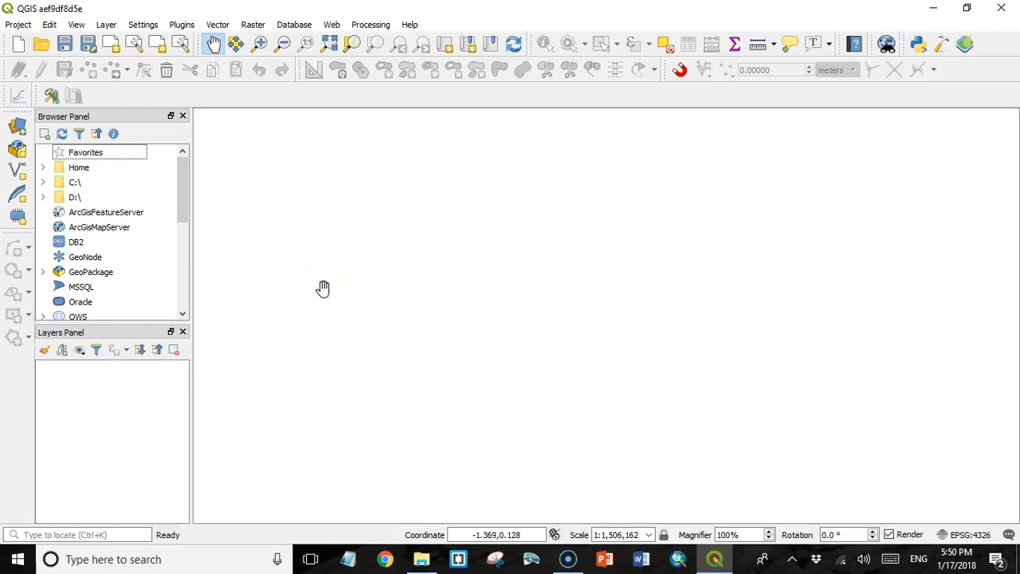
mouse_move(141, 397)
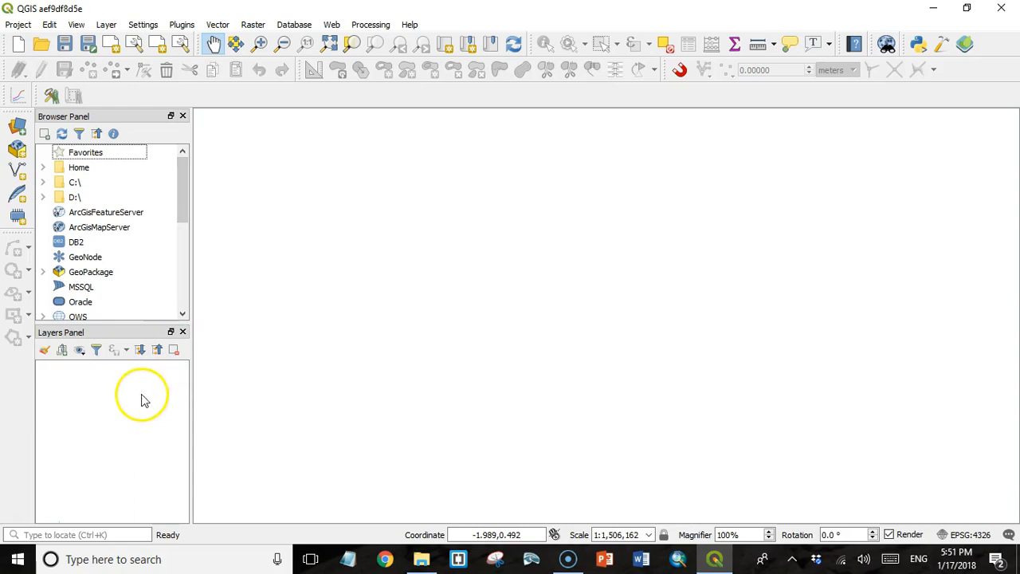
mouse_move(124, 409)
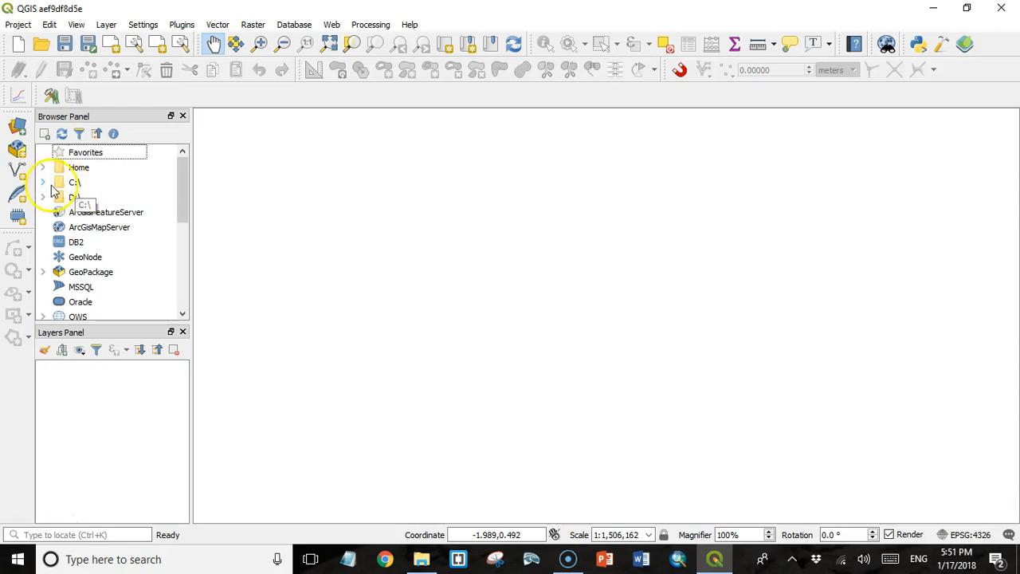
Load GBH_Rookeries, Linear_Projects and Raptor_Nests from the Data folder and zoom to GBH Rookeries
scroll(down, 3)
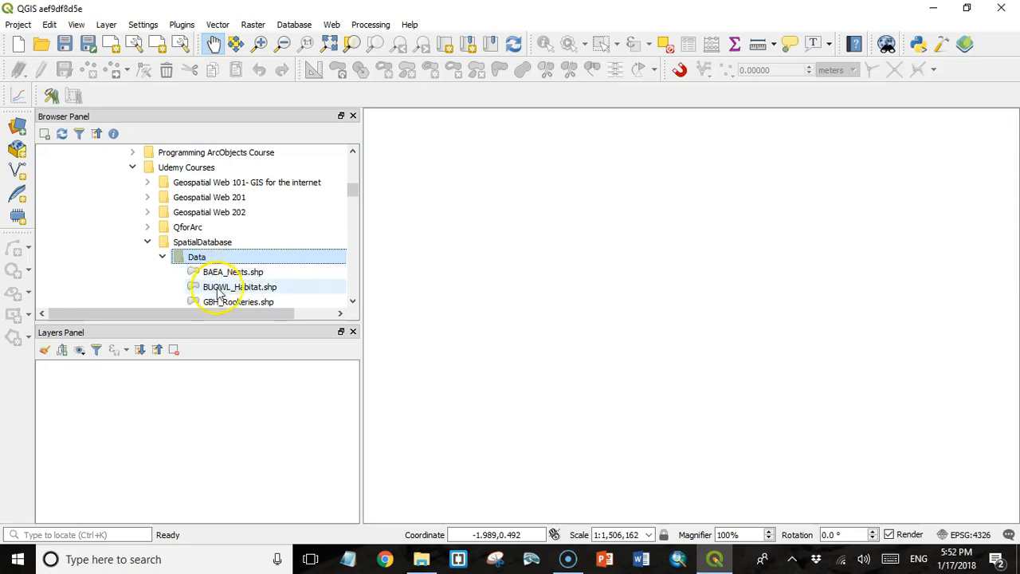
scroll(down, 3)
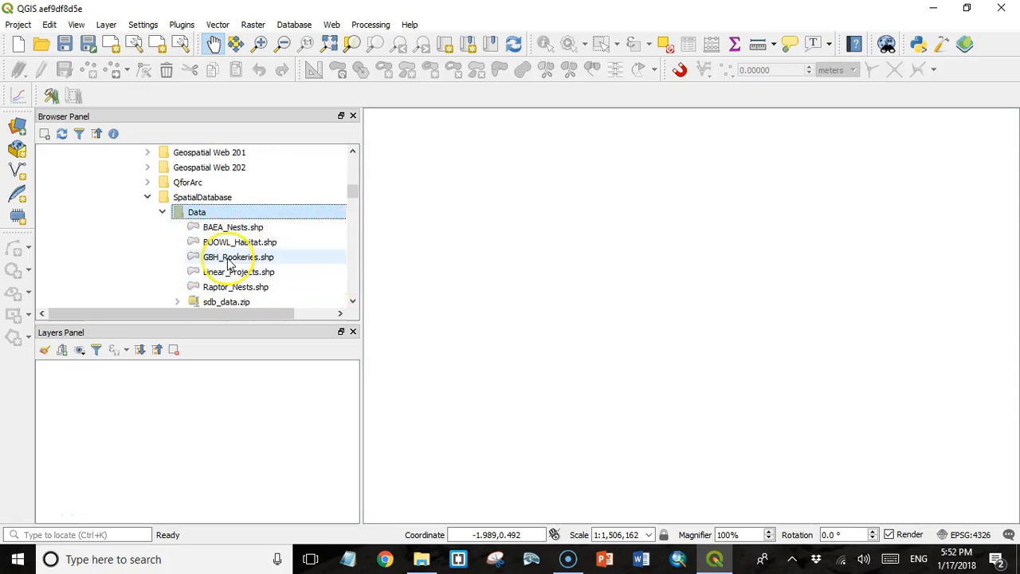
click(238, 257)
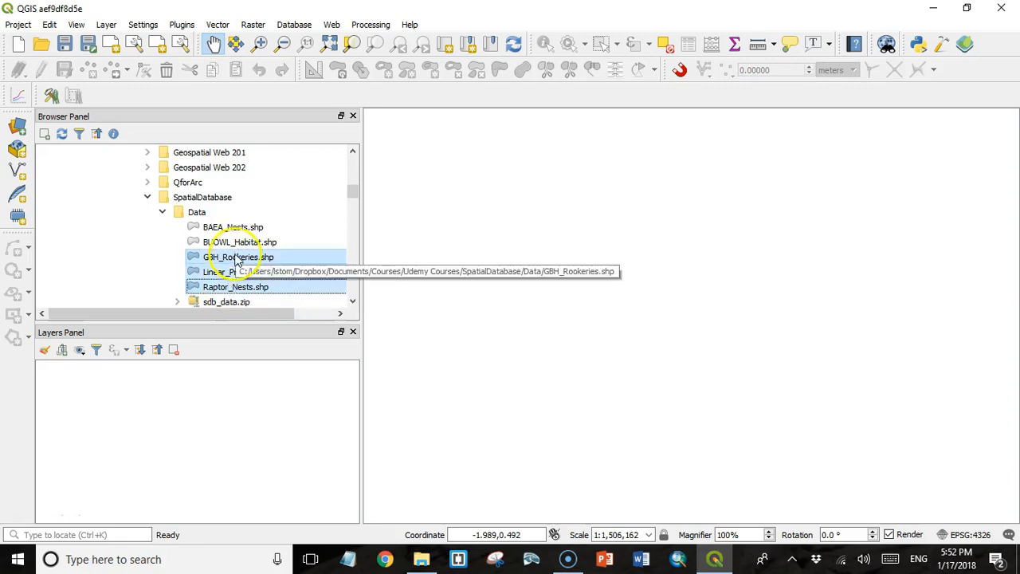
mouse_move(111, 389)
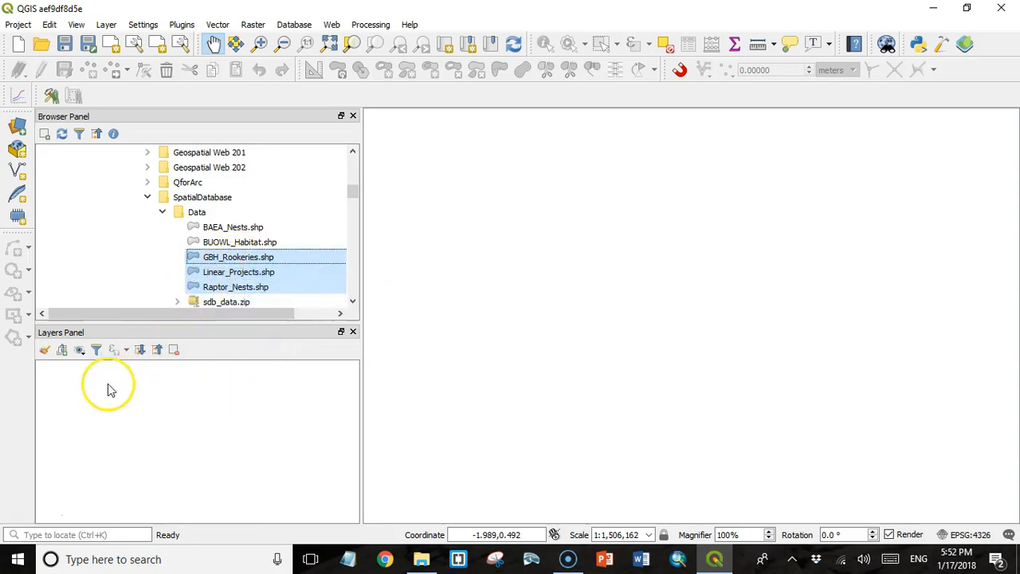
right_click(115, 366)
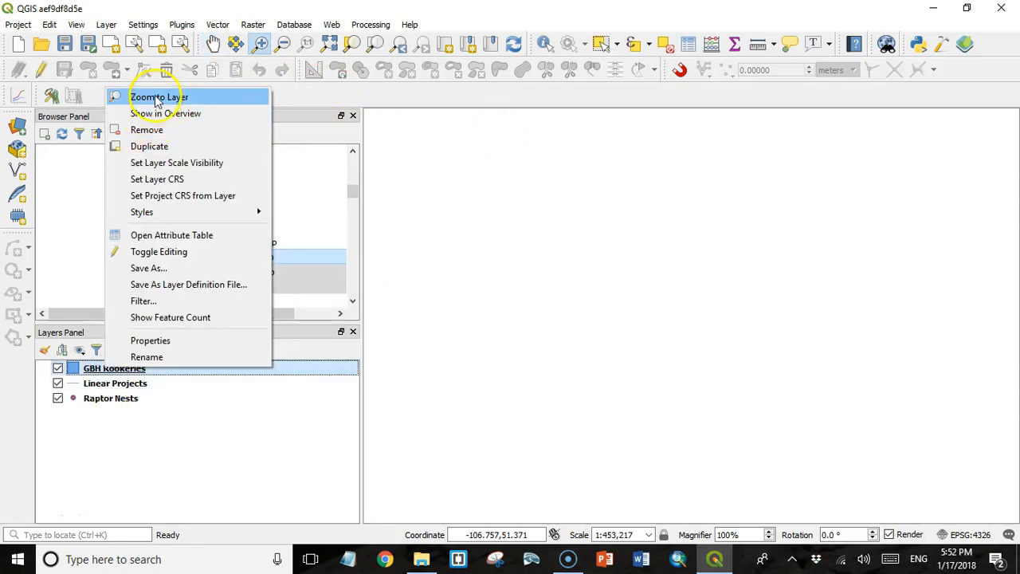
click(160, 97)
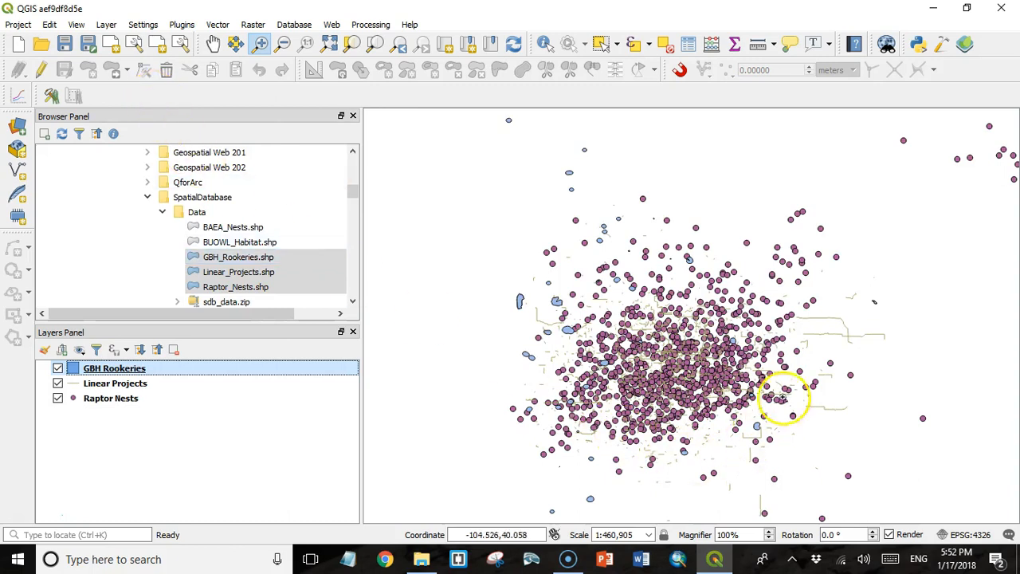
click(239, 271)
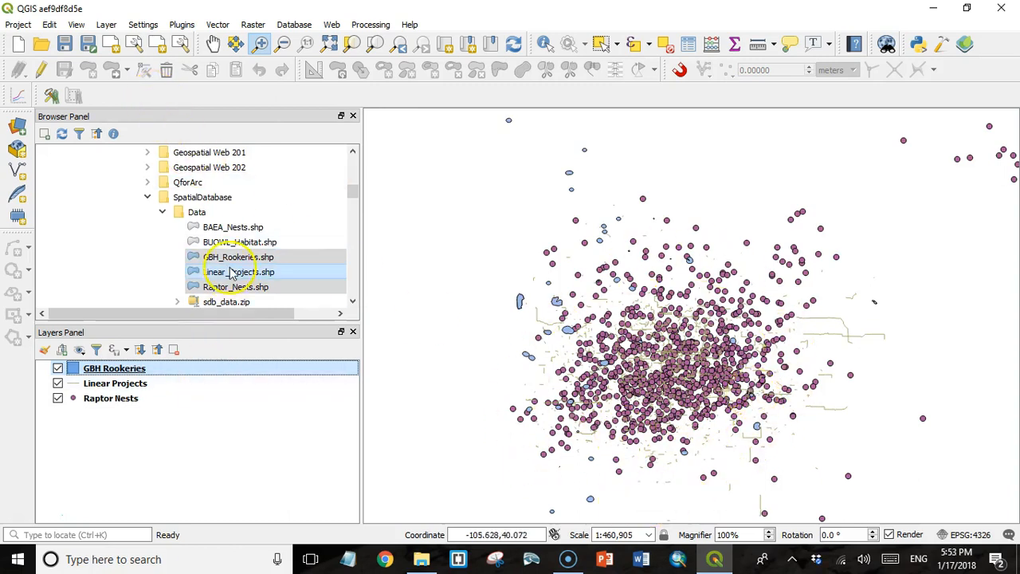
mouse_move(236, 287)
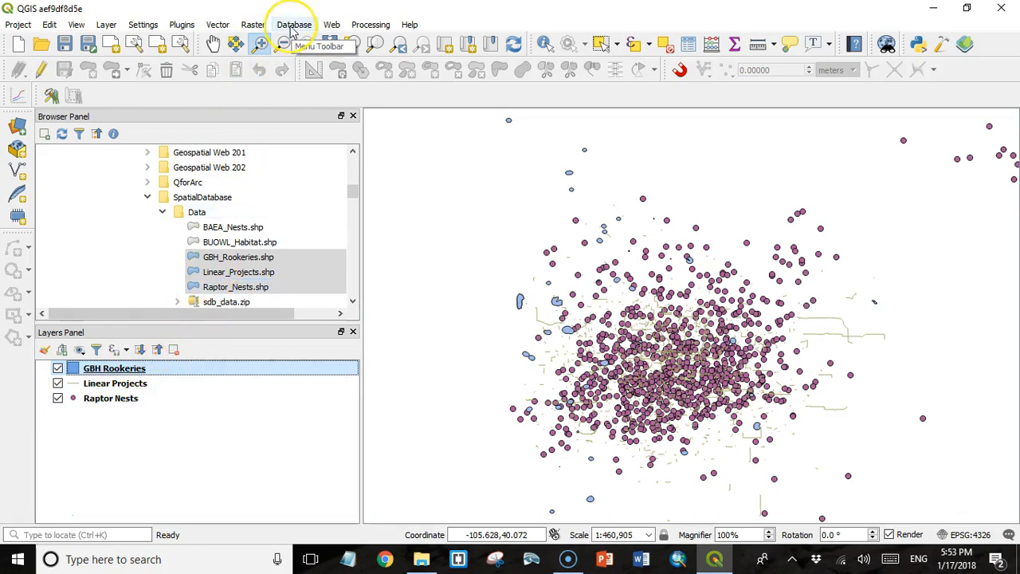
mouse_move(322, 41)
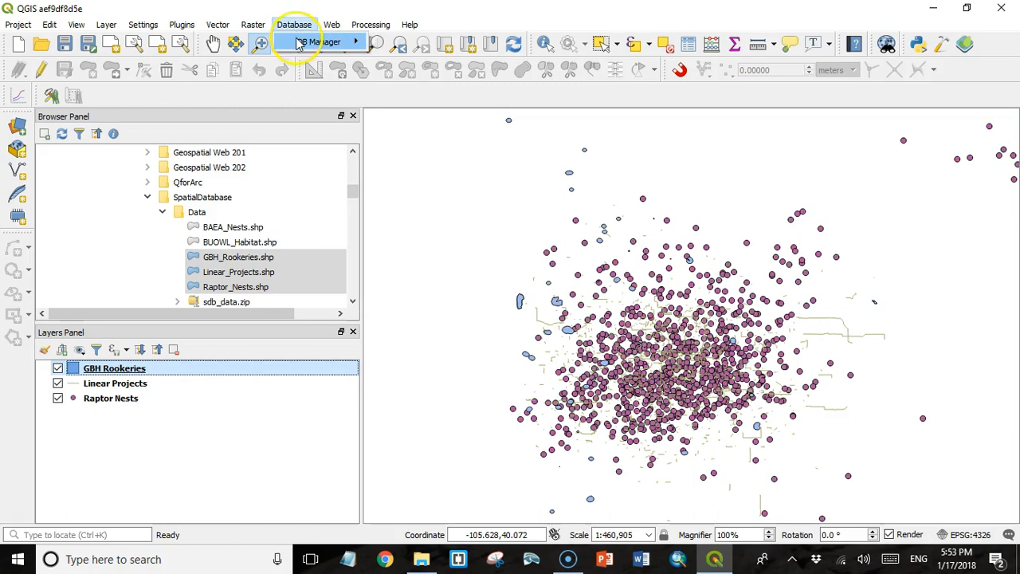
click(293, 24)
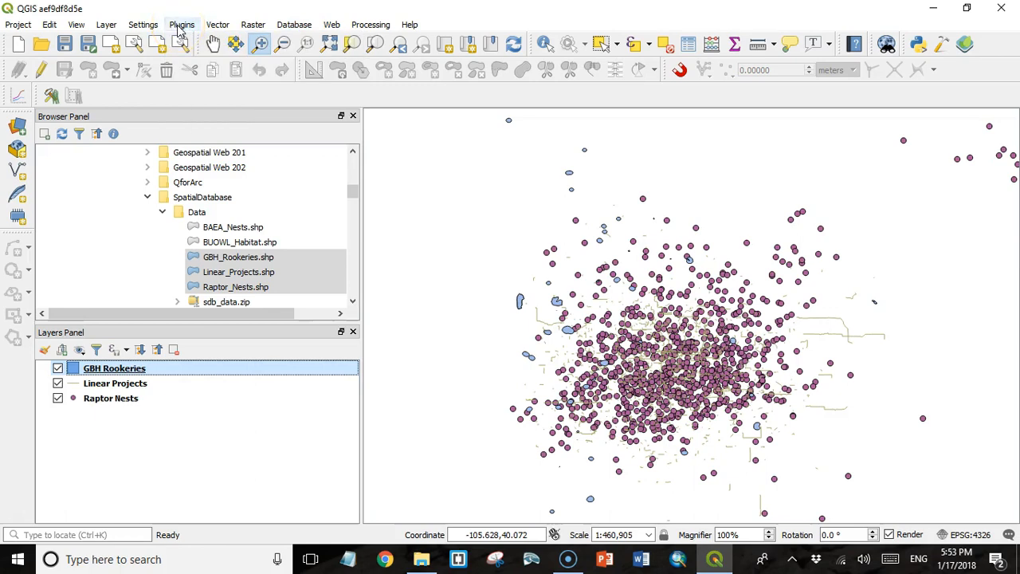
Confirm the DB Manager plugin is enabled, then select the PostGIS provider and refresh its connections
click(182, 26)
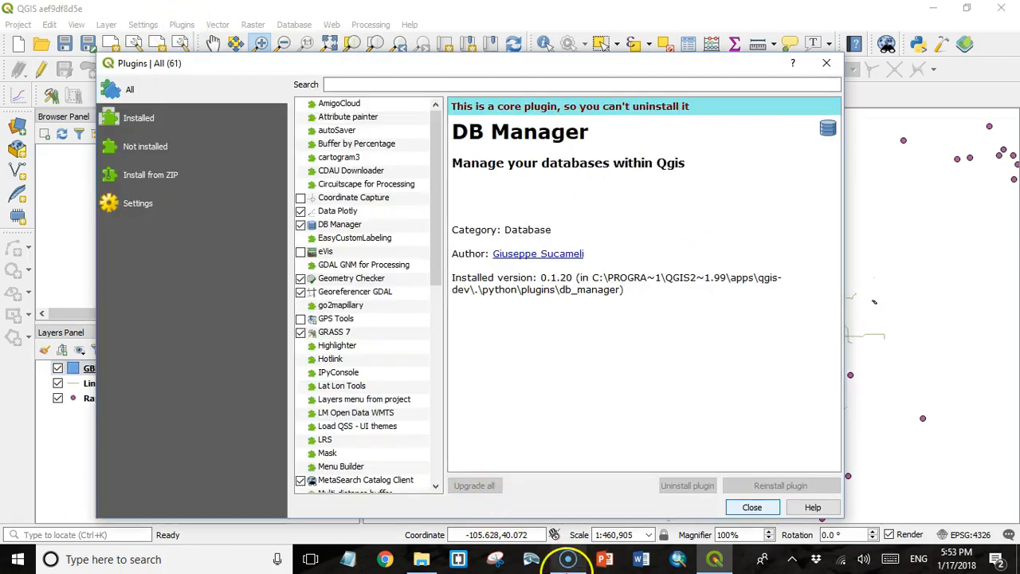
mouse_move(466, 162)
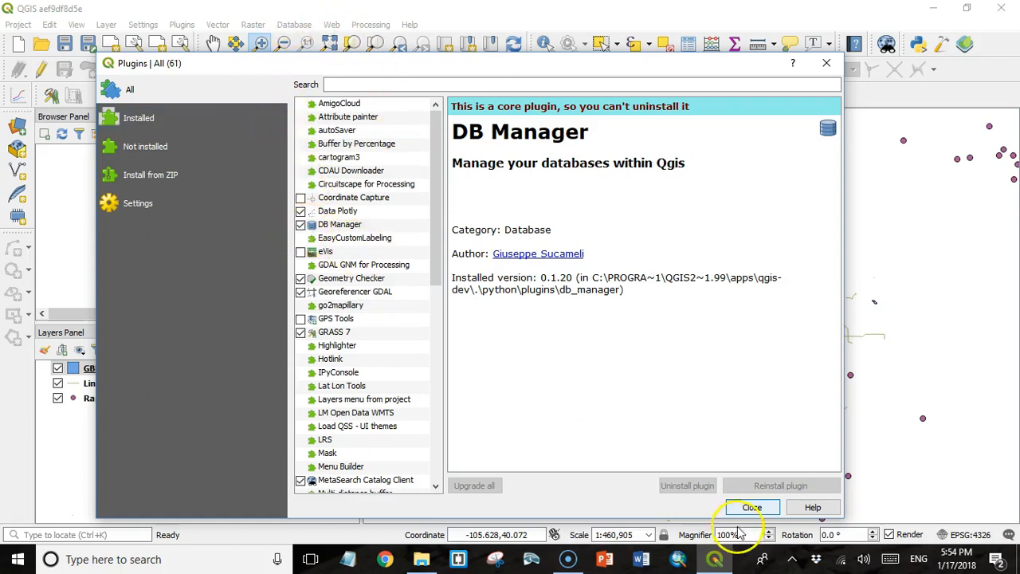
click(750, 507)
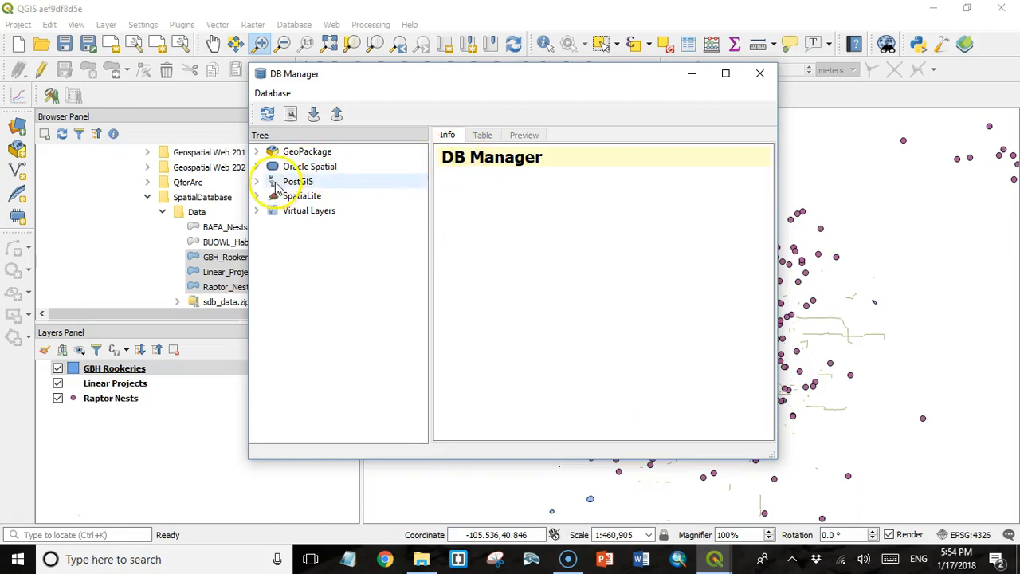
click(297, 182)
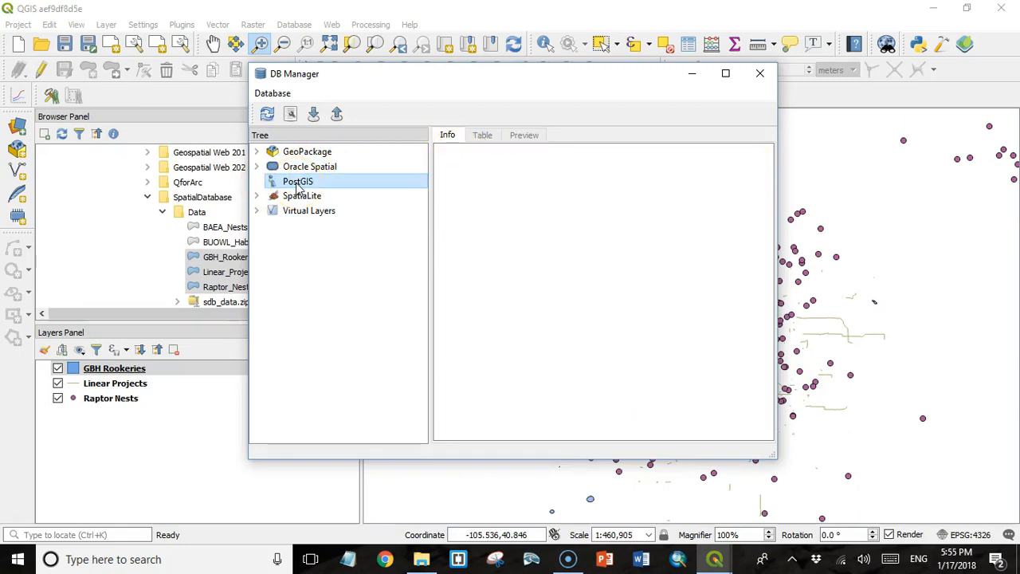
click(298, 182)
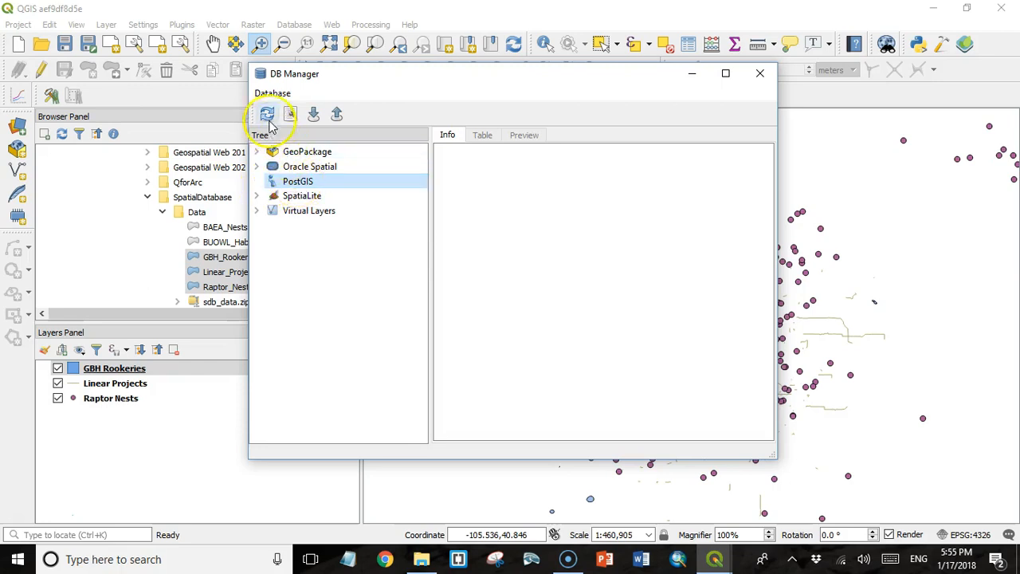
click(273, 92)
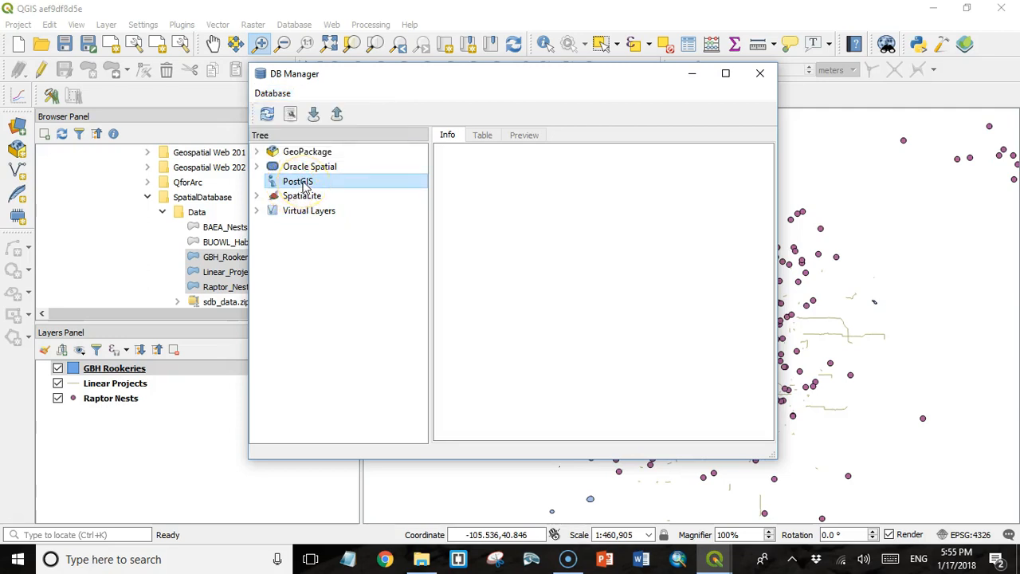
mouse_move(759, 73)
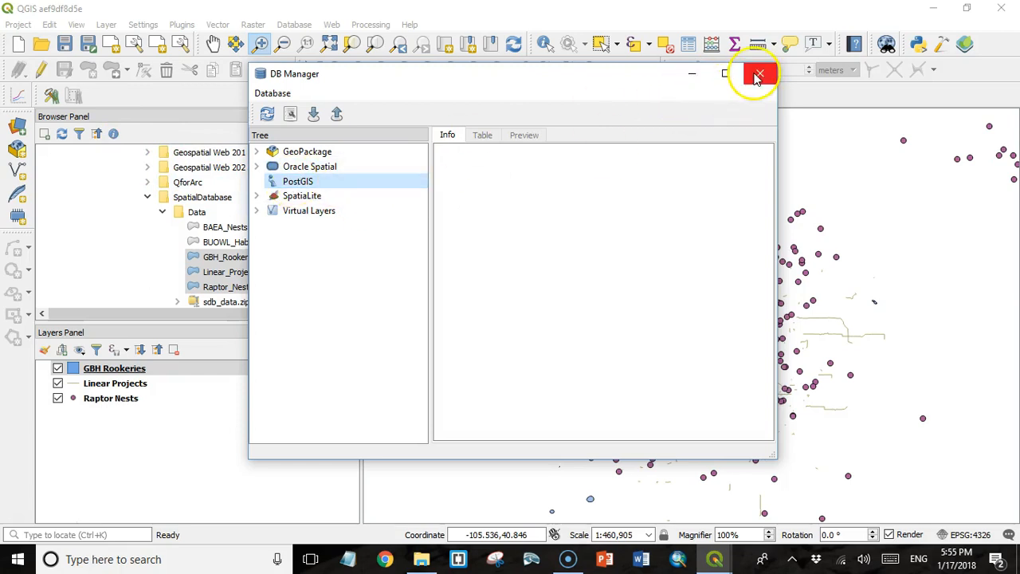
Close DB Manager and bring up the PostGIS entry's options in the Browser panel
click(759, 73)
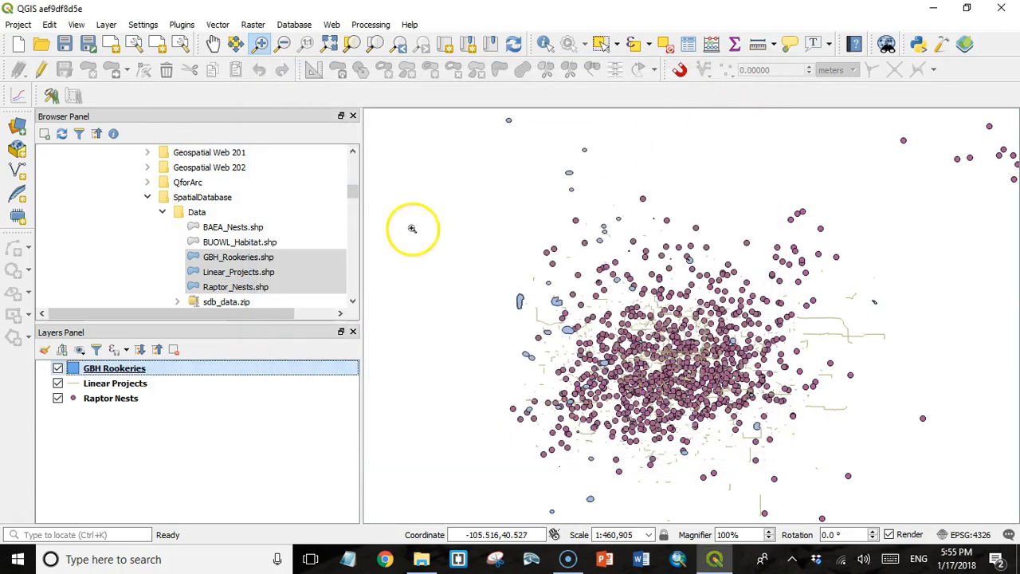
scroll(up, 3)
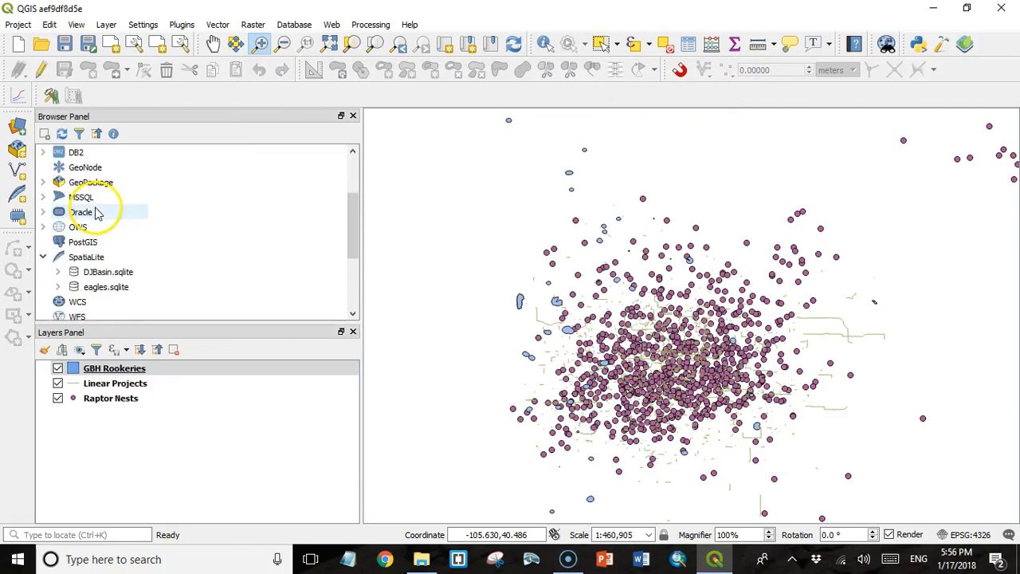
scroll(down, 3)
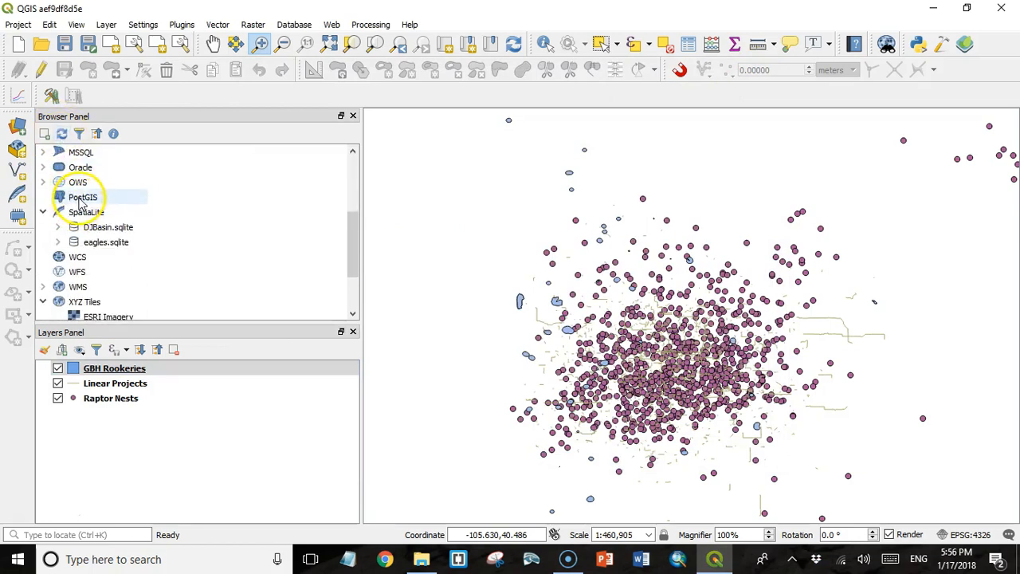
right_click(83, 198)
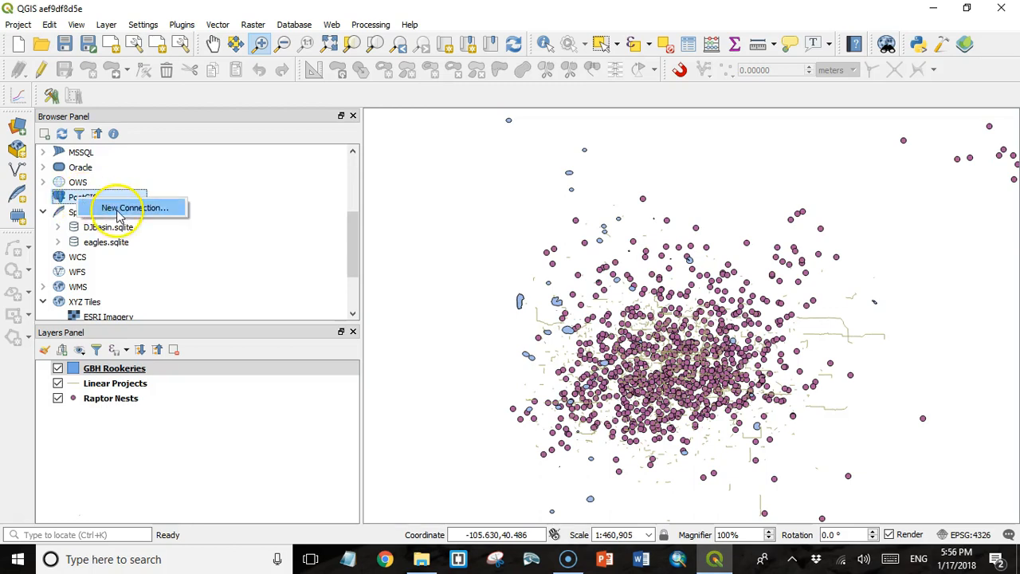
Create a PostGIS connection named SDB Course to host localhost, port 5432, database sdb_course
click(134, 207)
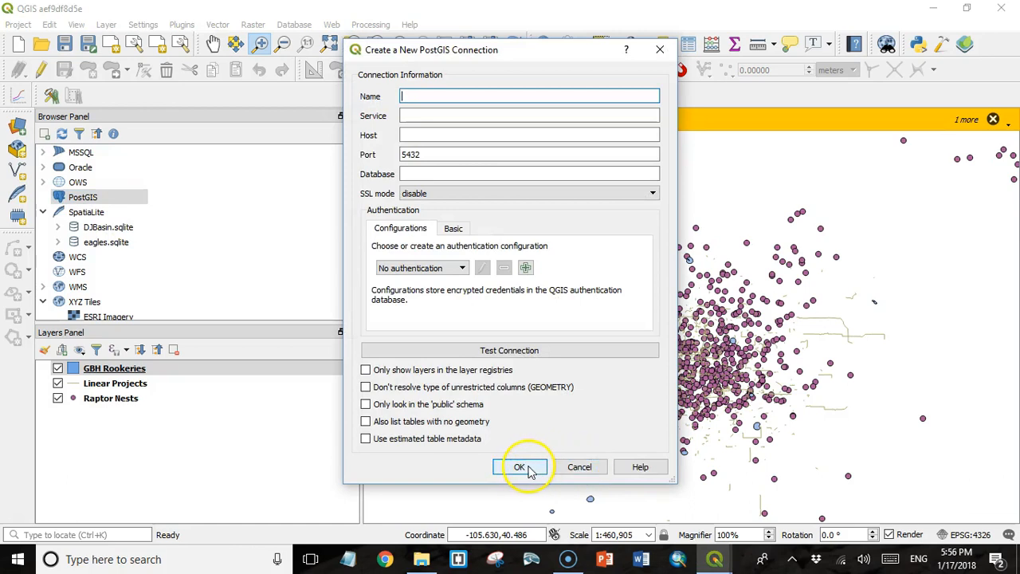
mouse_move(493, 208)
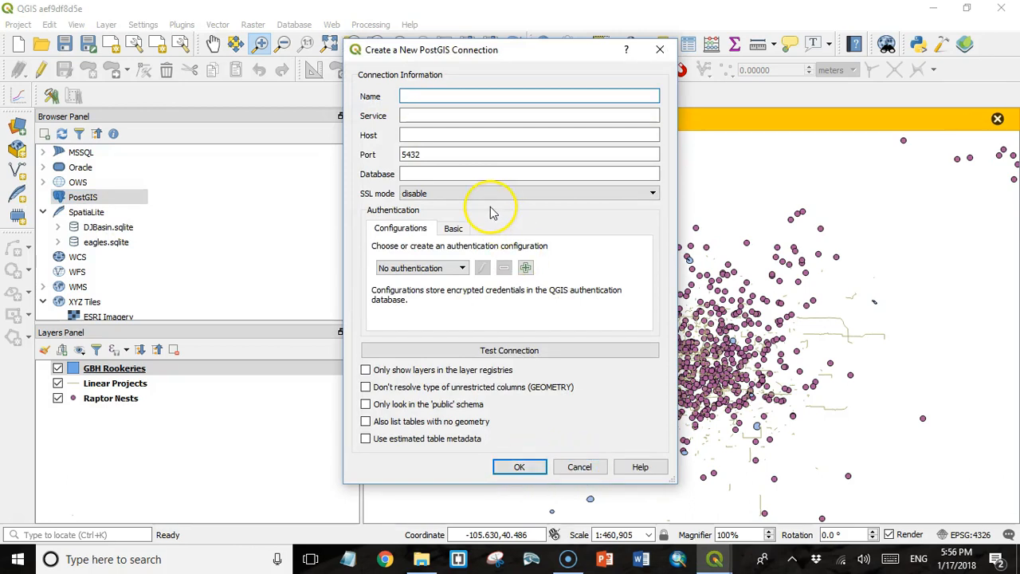
click(530, 96)
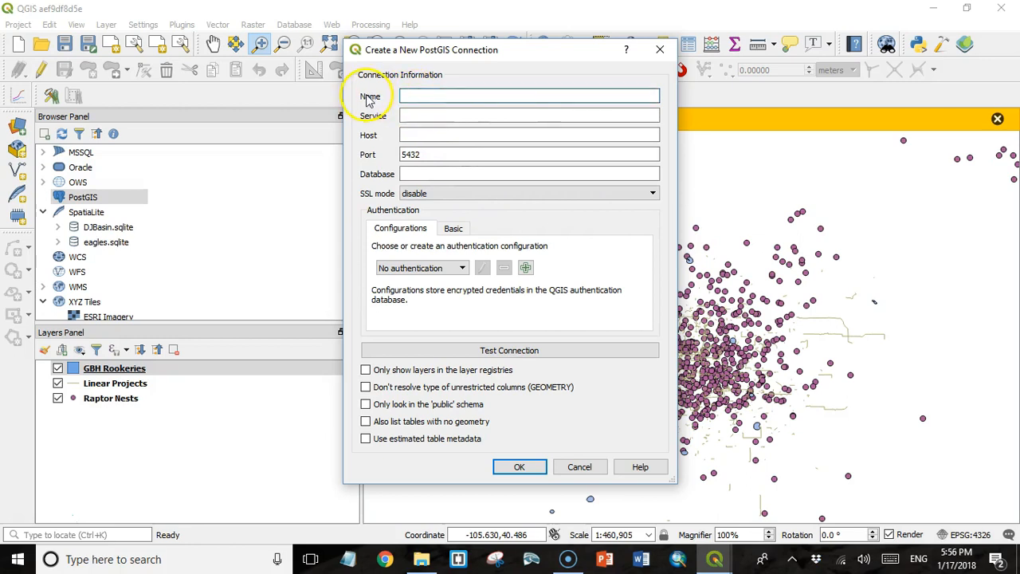
click(529, 96)
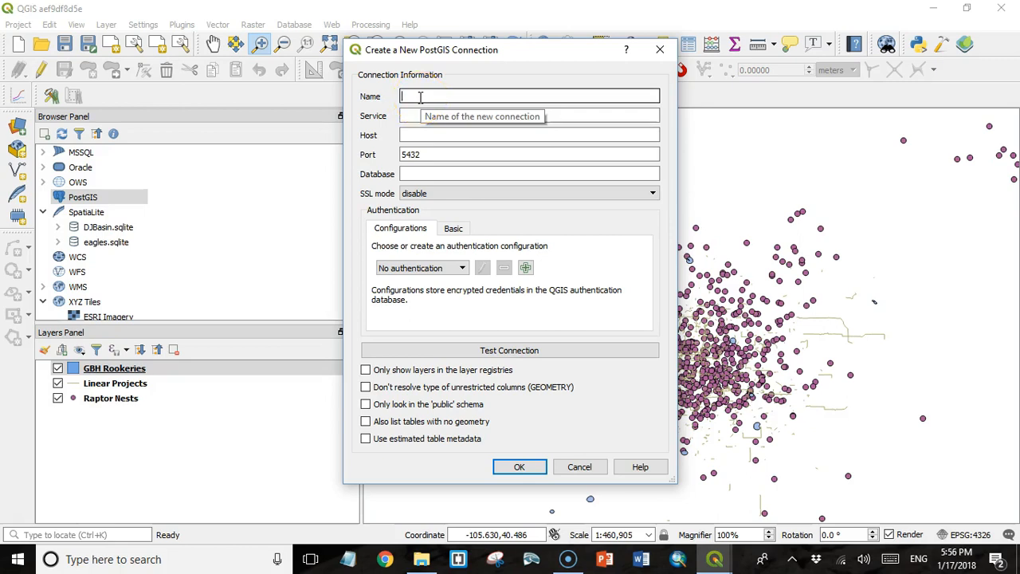
text(SDB)
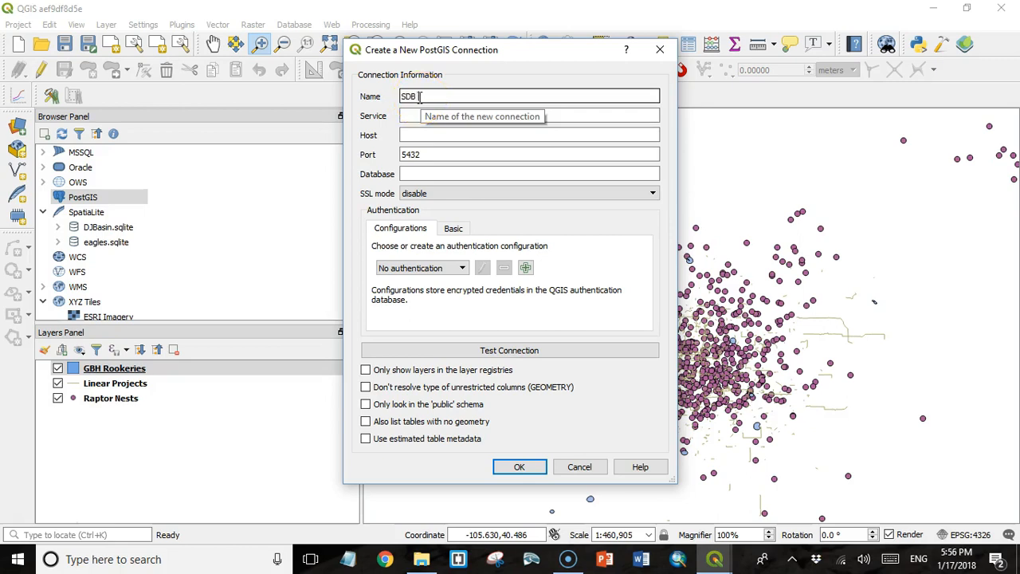
text(Course)
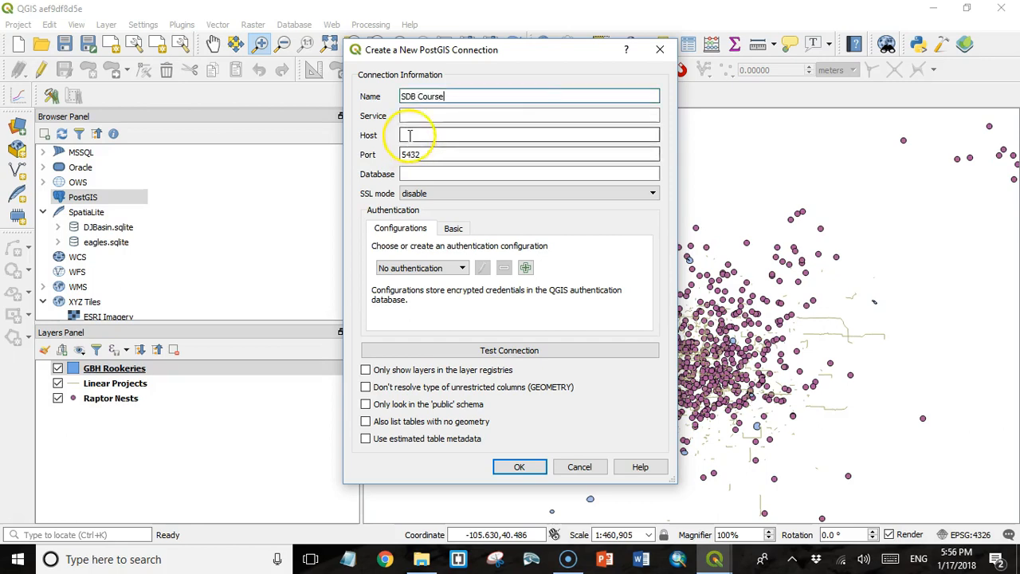
text(localhost)
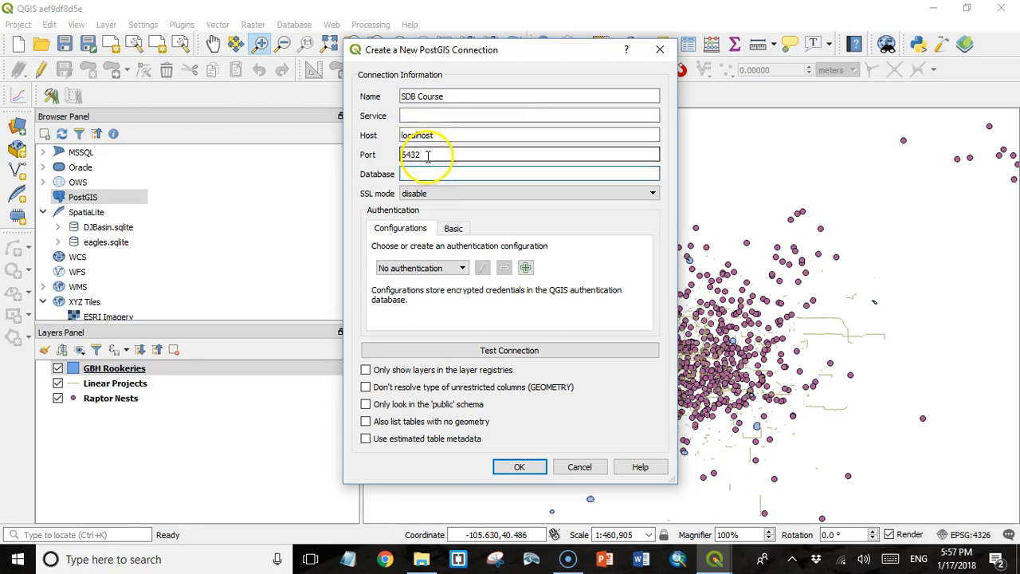
click(530, 174)
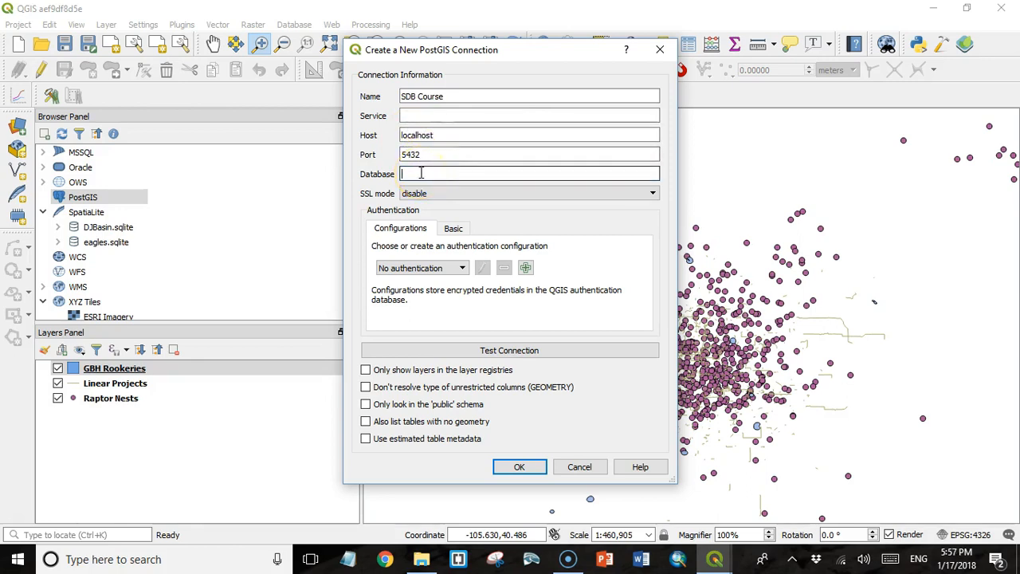
text(sdb_course)
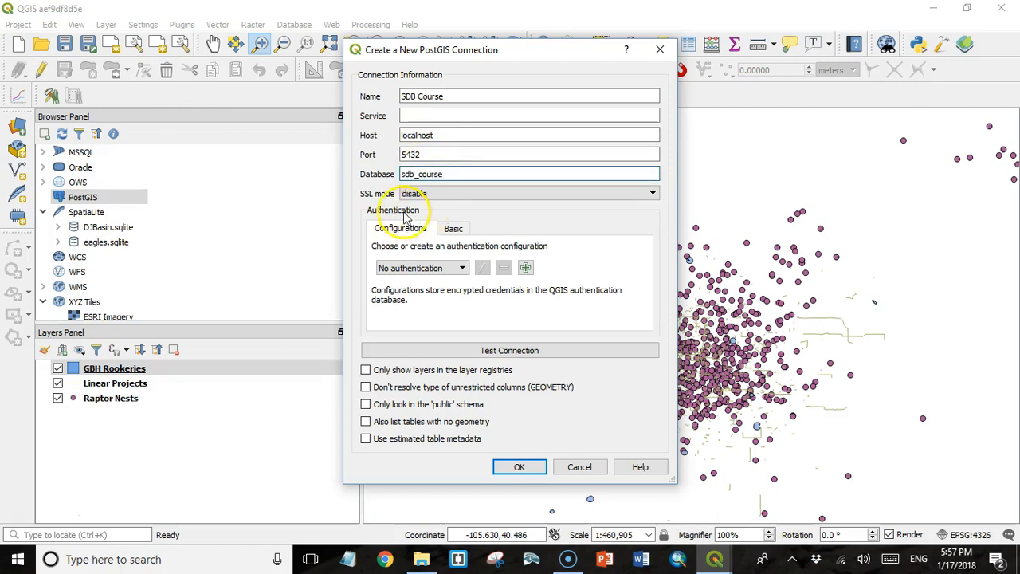
mouse_move(381, 214)
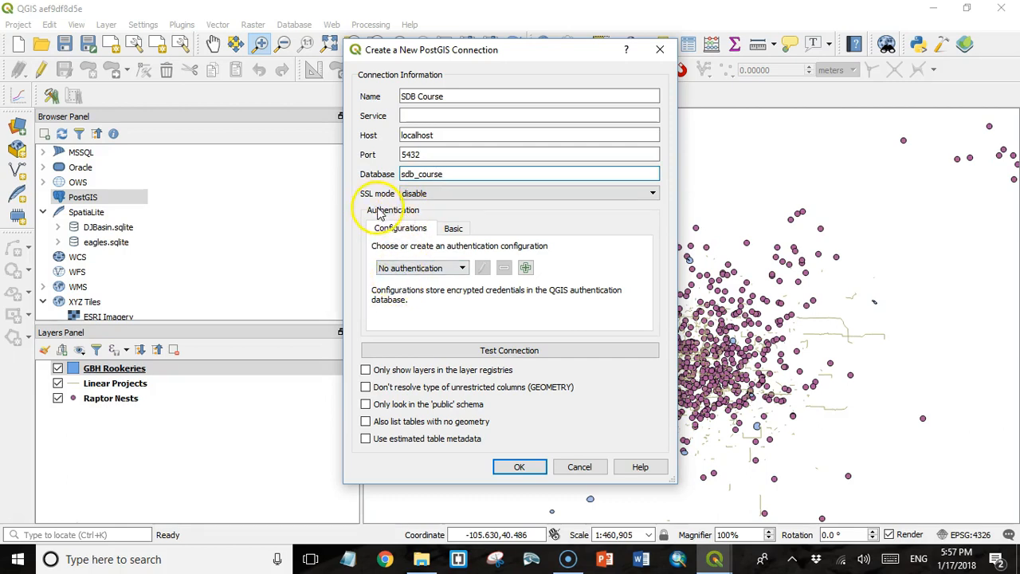
Enter basic credentials with user name postgres and a password, both stored
click(453, 228)
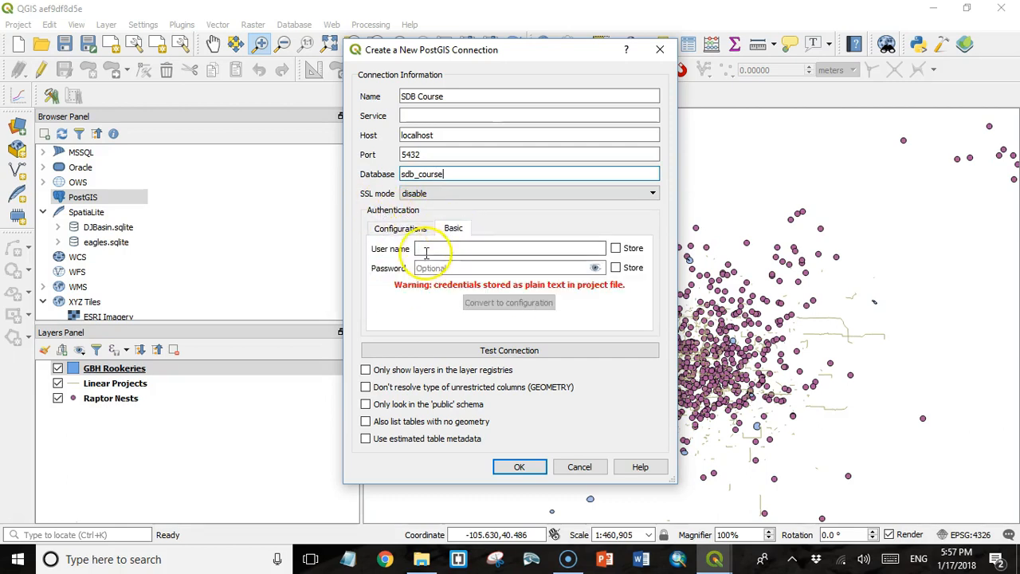
text(pl)
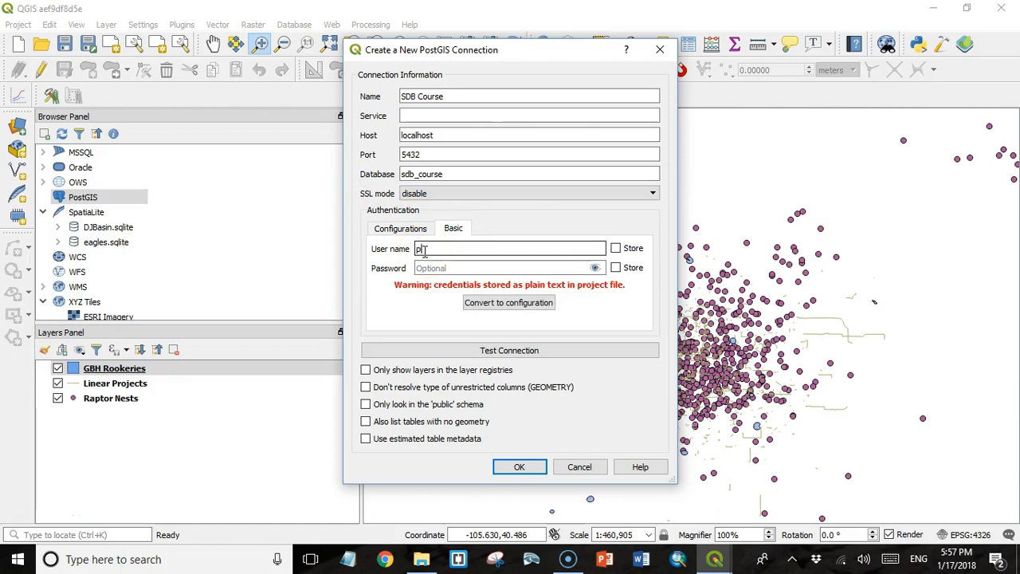
text(postgres)
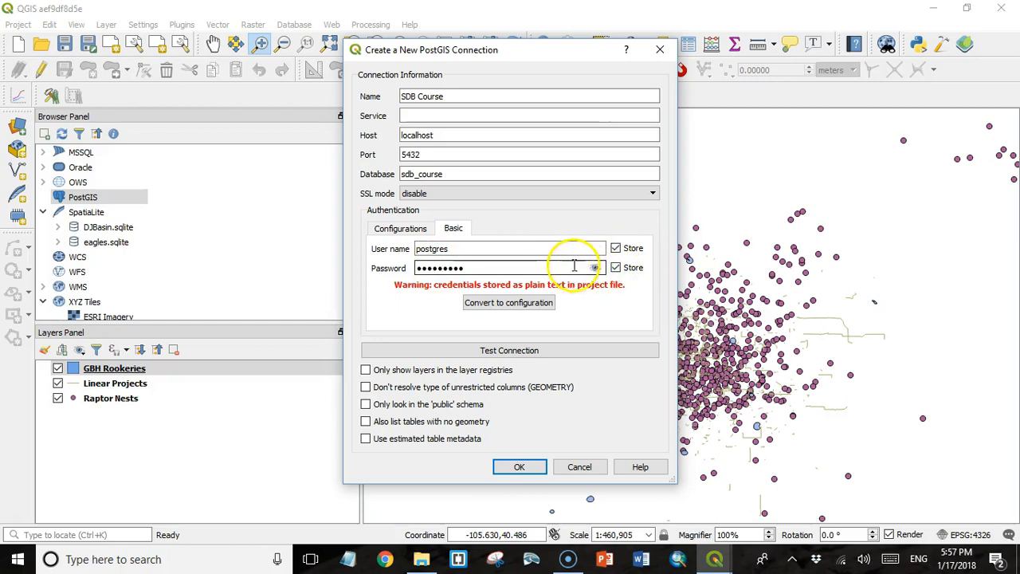
mouse_move(542, 264)
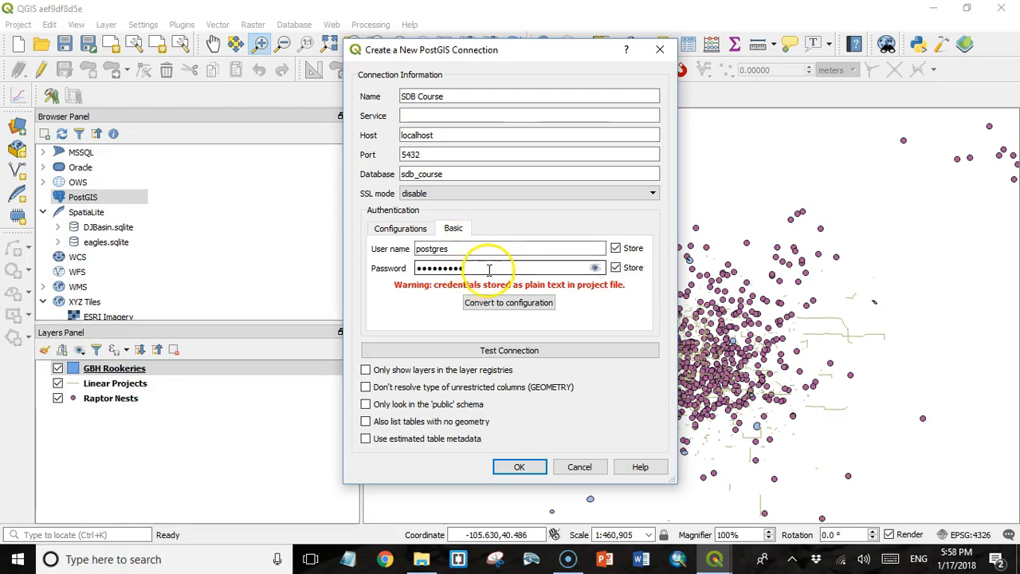
mouse_move(487, 279)
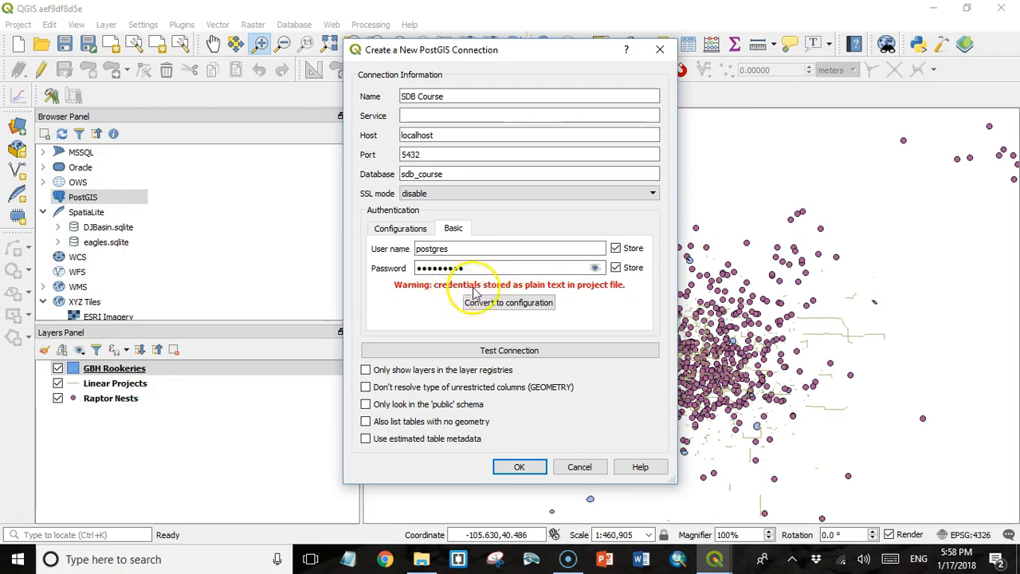
mouse_move(593, 293)
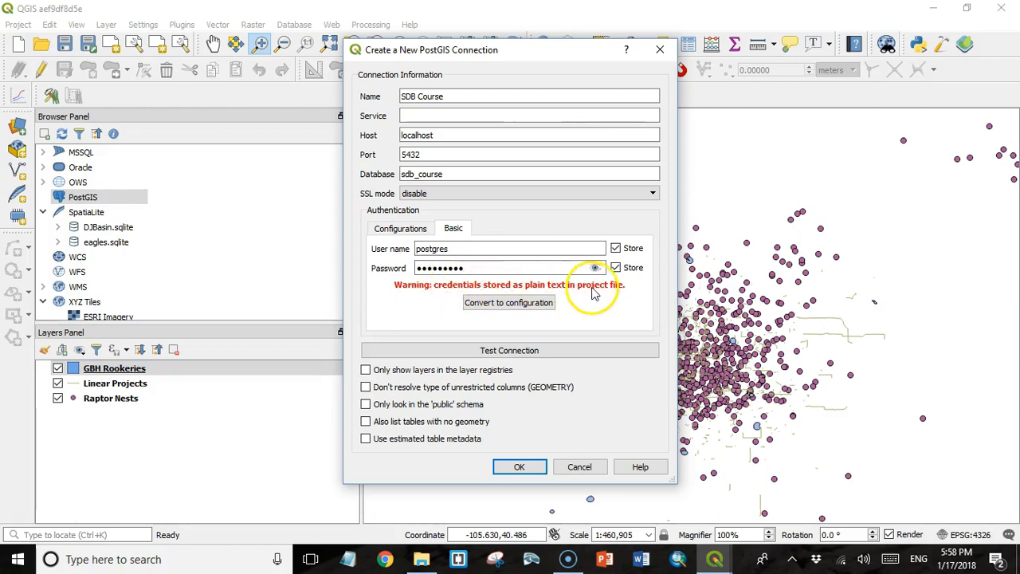
mouse_move(580, 293)
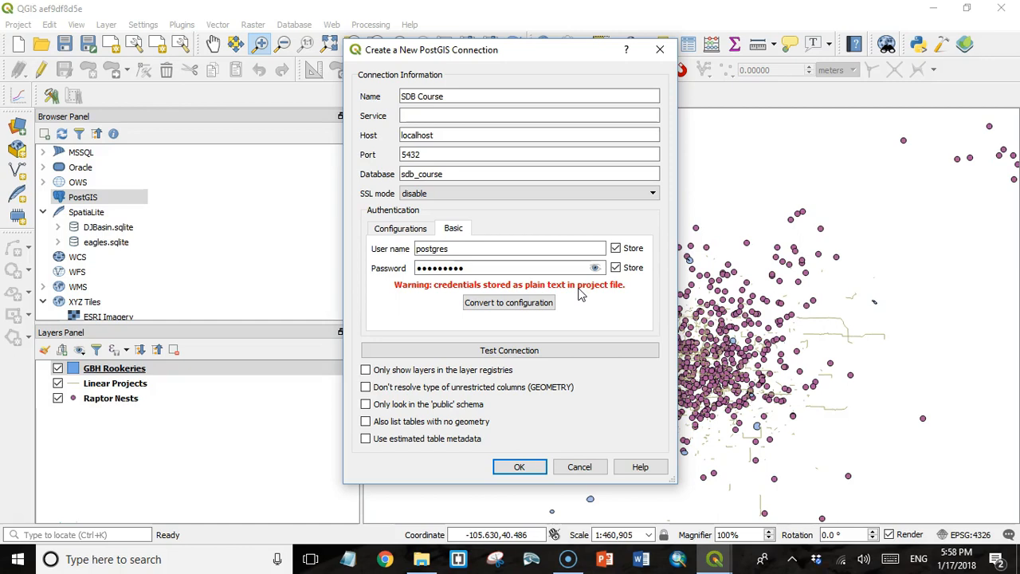
mouse_move(573, 290)
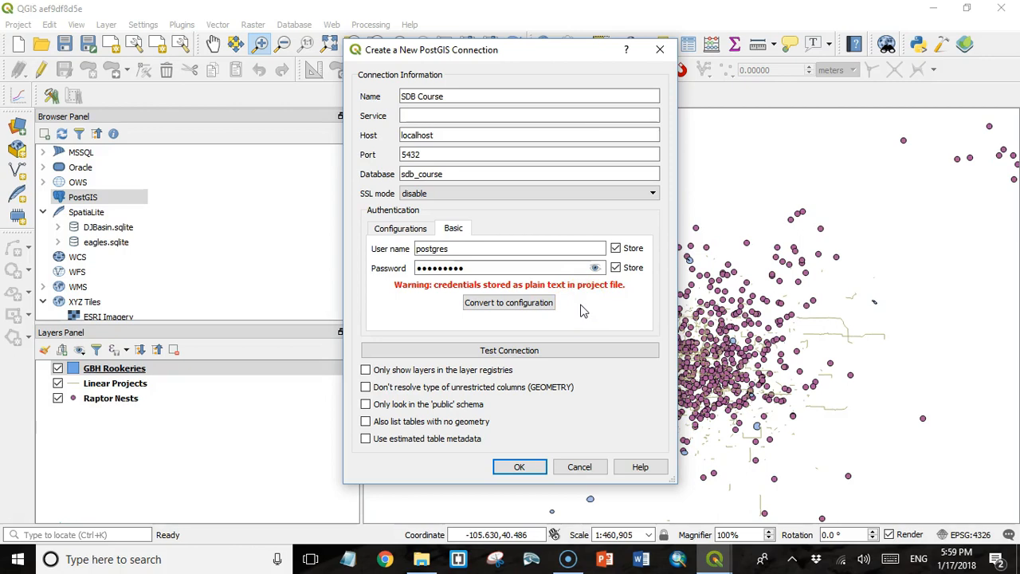
mouse_move(523, 290)
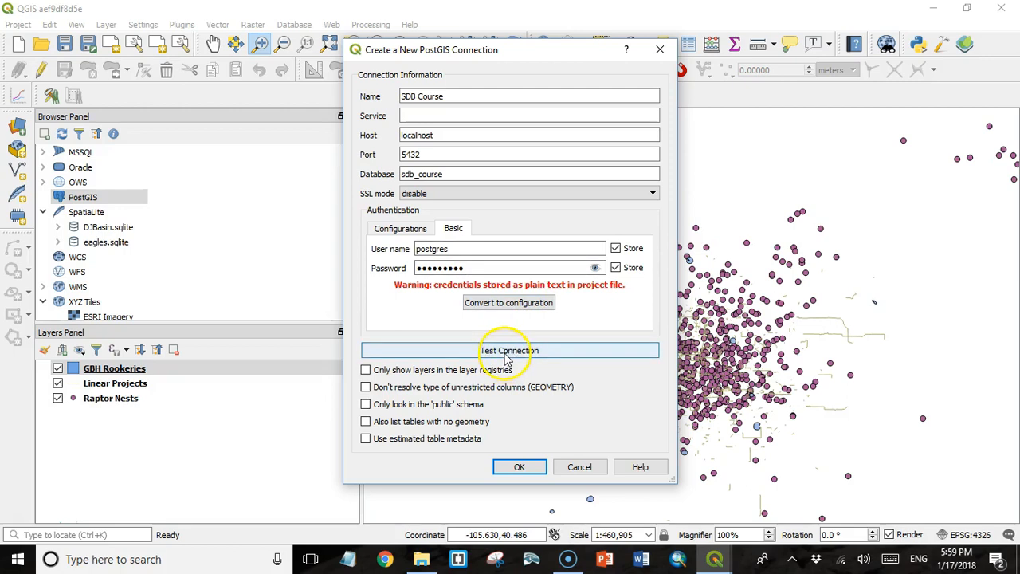
Test the connection successfully and enable listing tables with no geometry
click(511, 351)
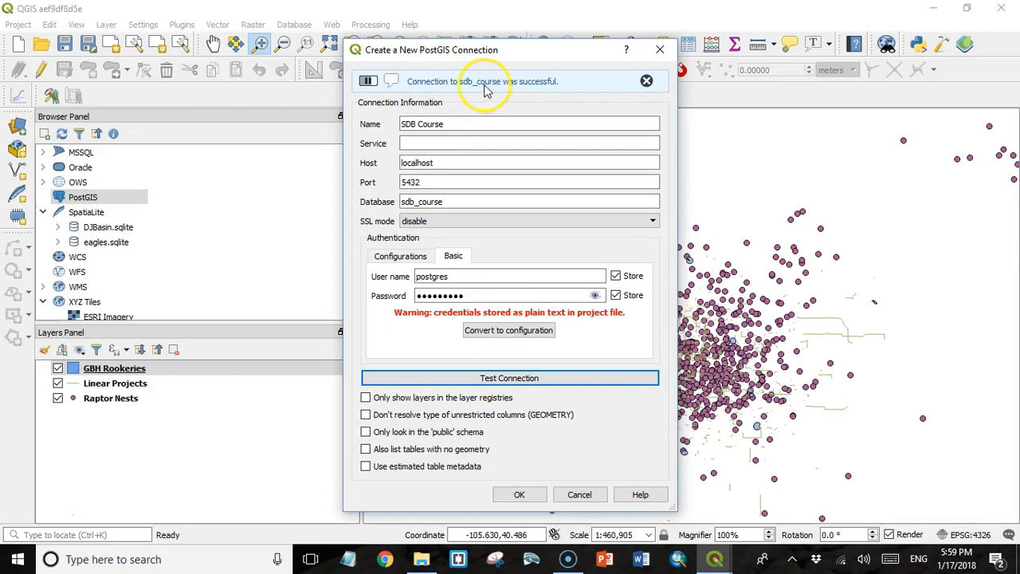
mouse_move(512, 466)
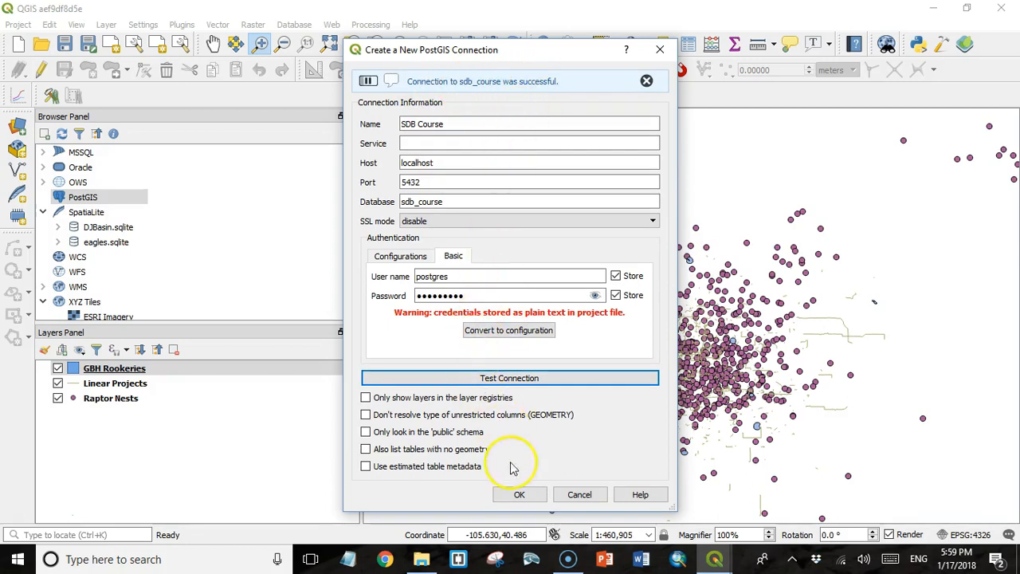
click(647, 79)
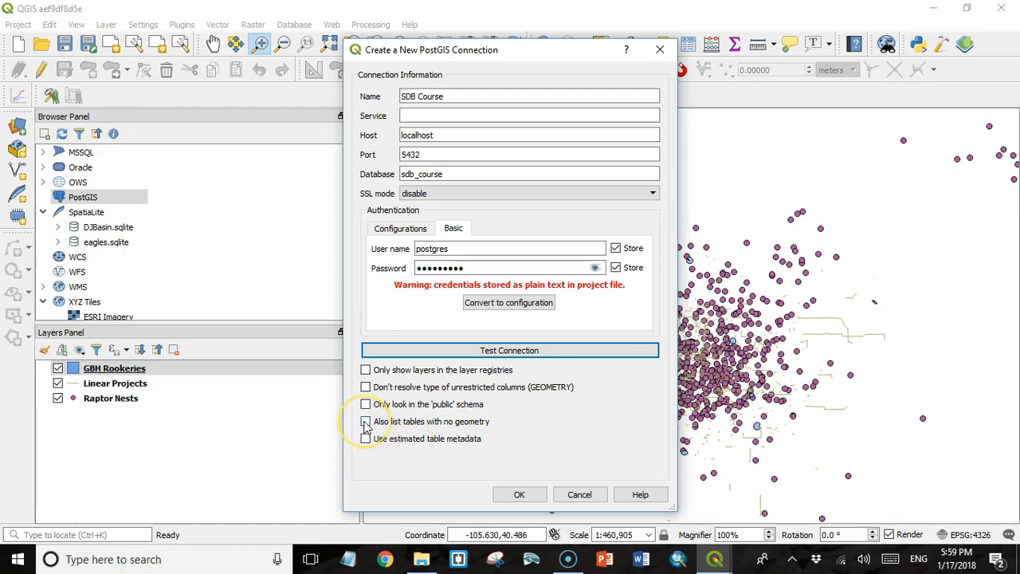
click(367, 420)
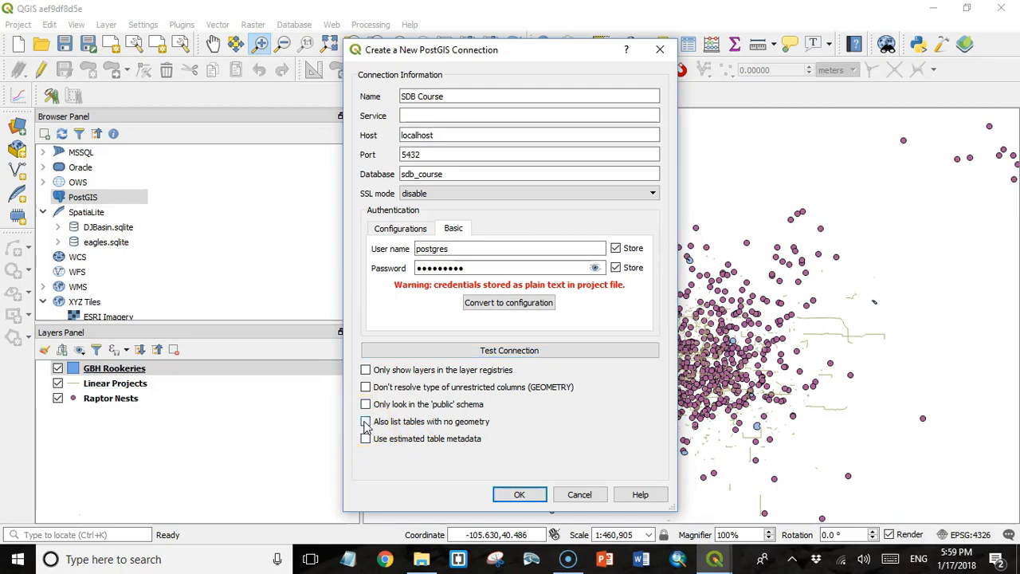
click(365, 421)
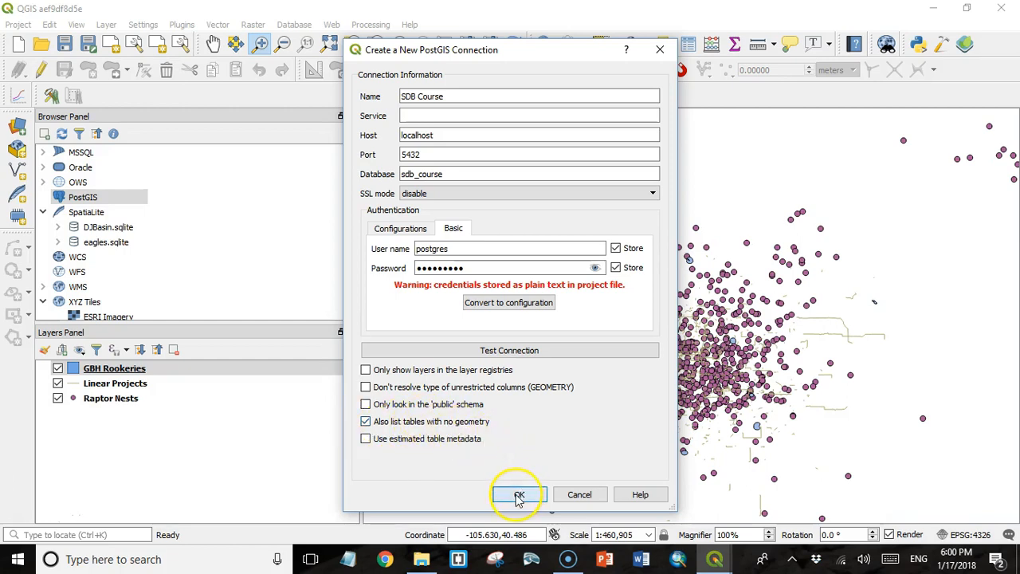
Save the SDB Course connection, accepting the password-storage warning
click(520, 495)
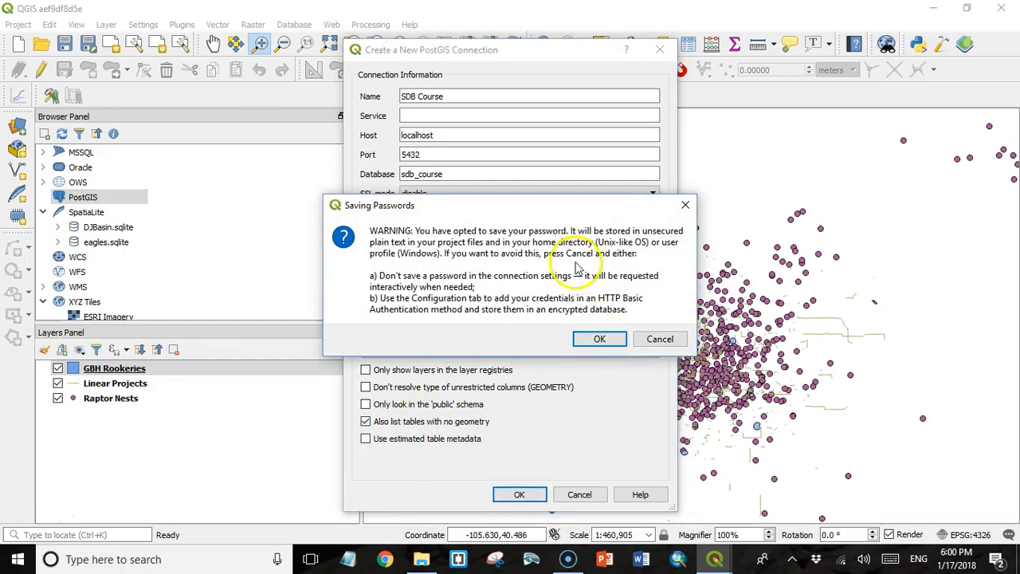
mouse_move(539, 239)
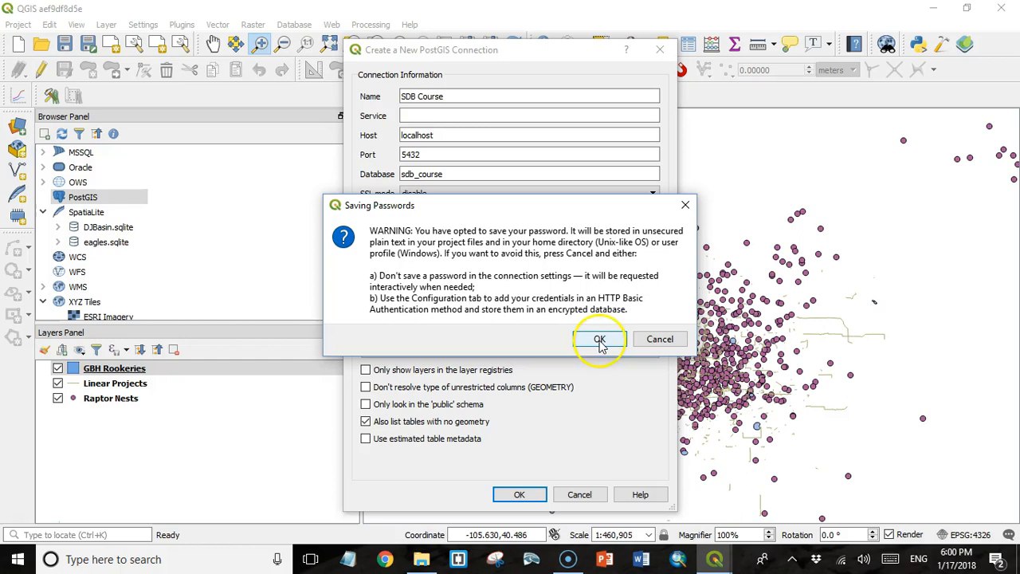
click(600, 338)
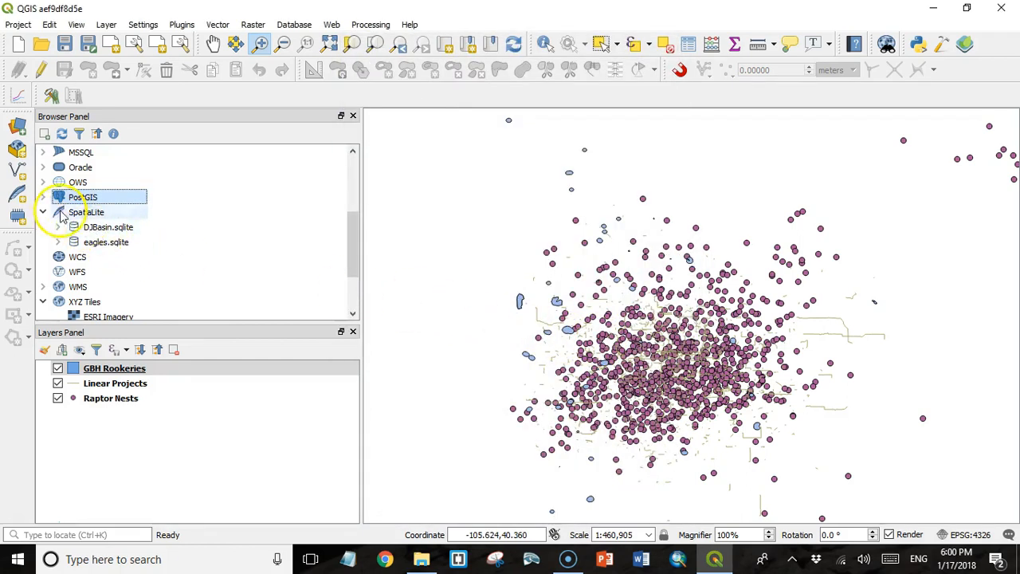
Expand PostGIS > SDB Course > public to list baea_nests, buowl_habitat and the system tables
click(43, 198)
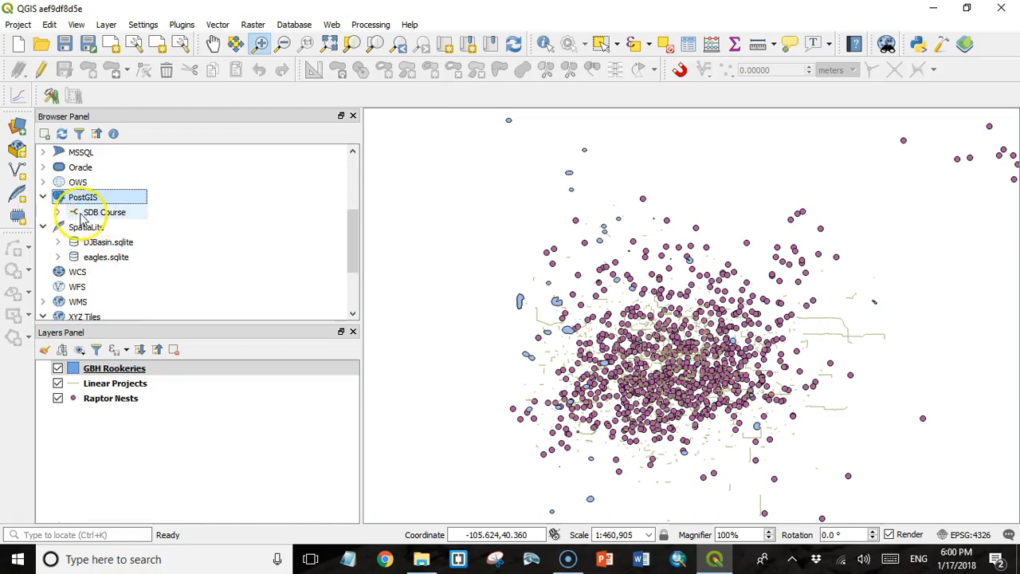
click(73, 212)
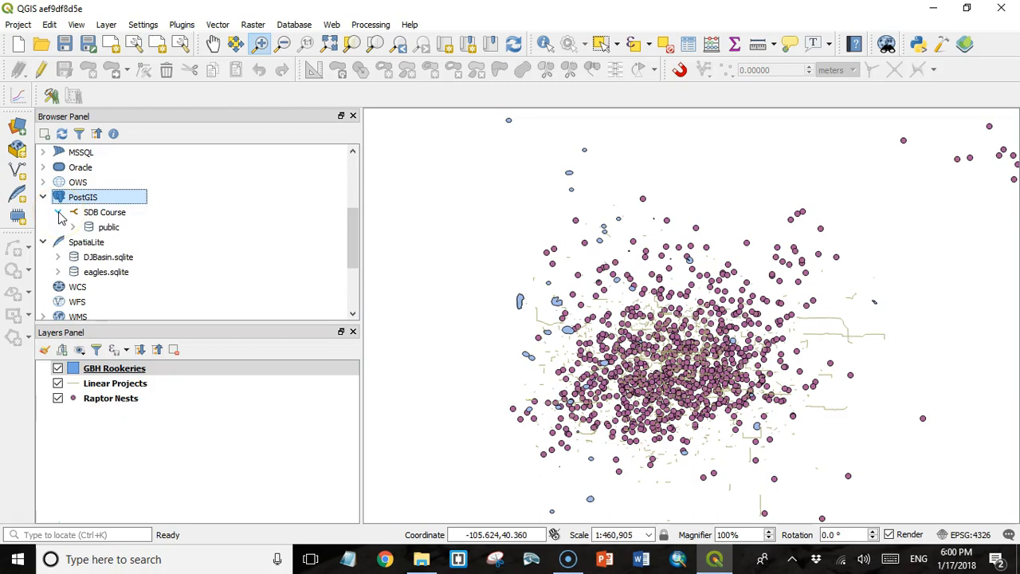
click(73, 227)
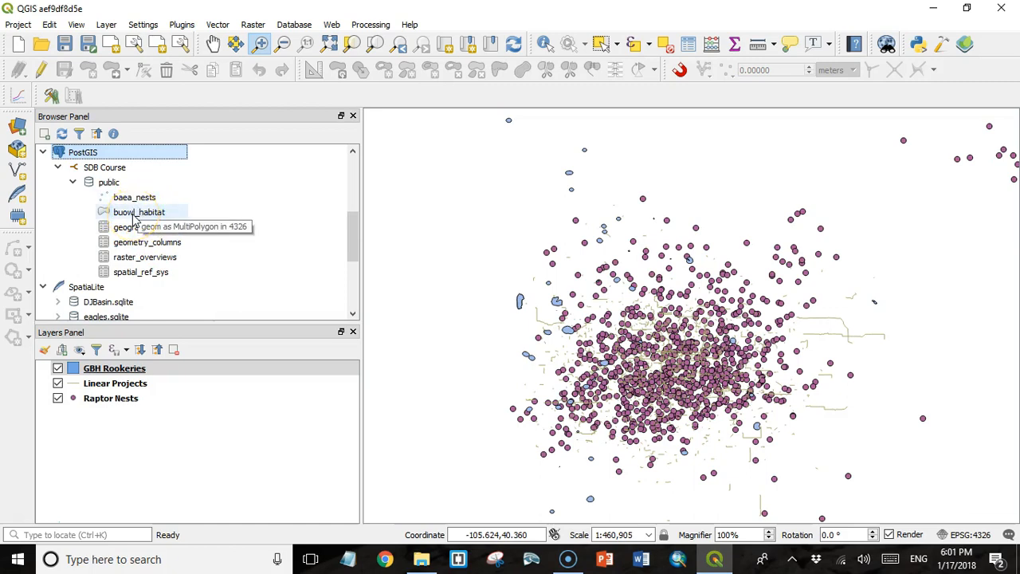
mouse_move(134, 198)
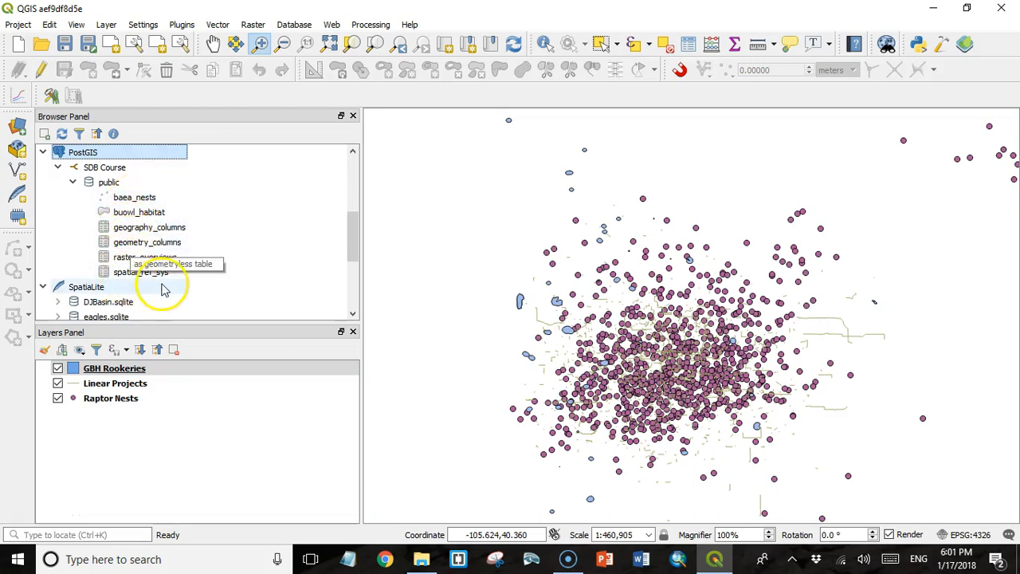
mouse_move(128, 273)
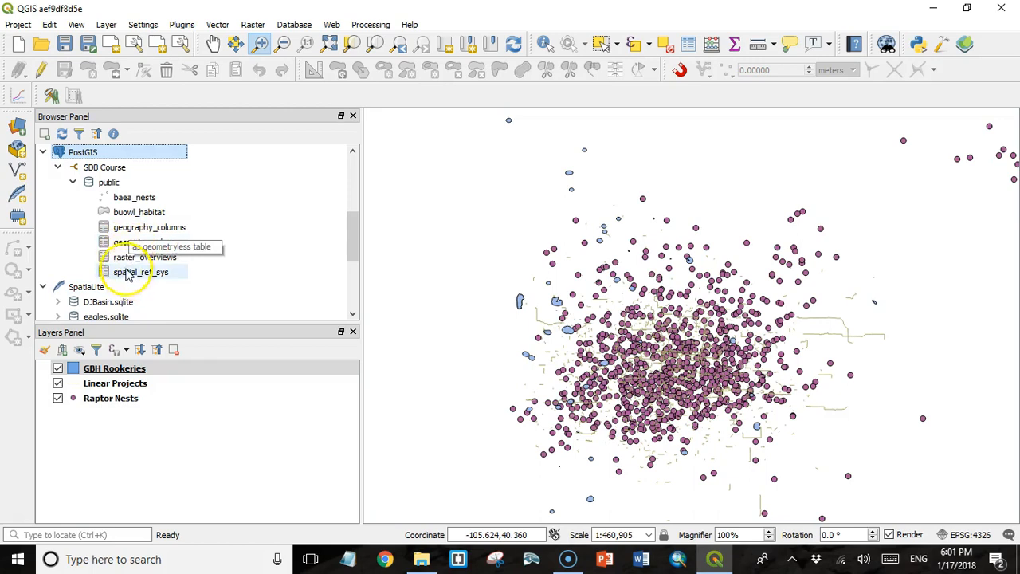
mouse_move(126, 239)
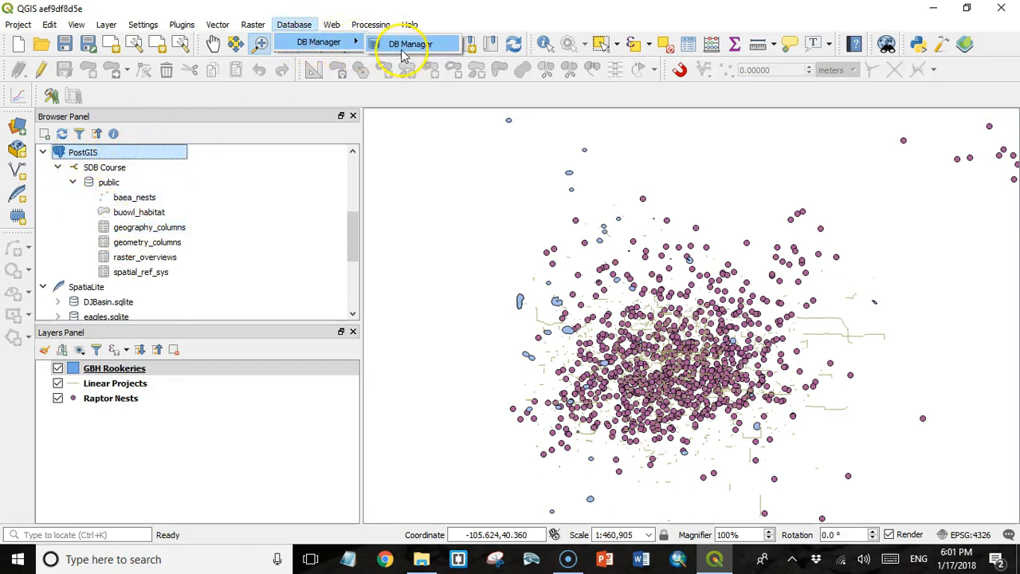
In DB Manager, expand SDB Course's public schema to show baea_nests, buowl_habitat and system tables
click(408, 44)
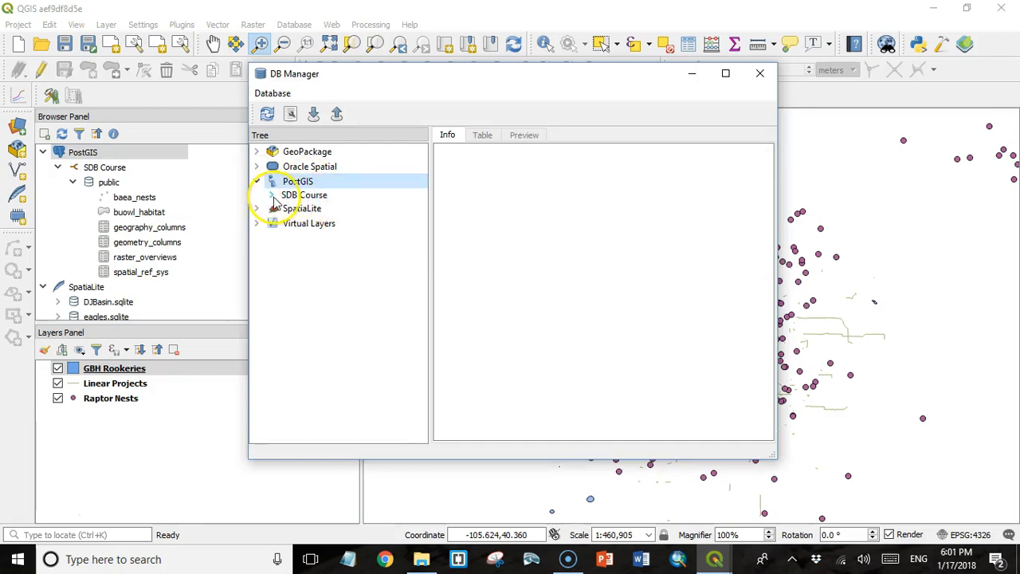
click(304, 194)
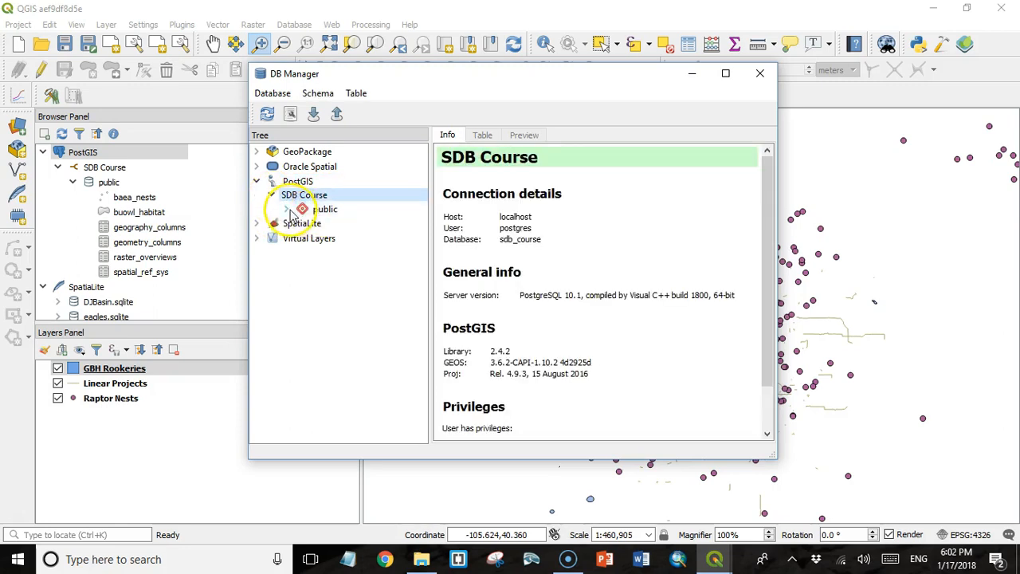
click(325, 209)
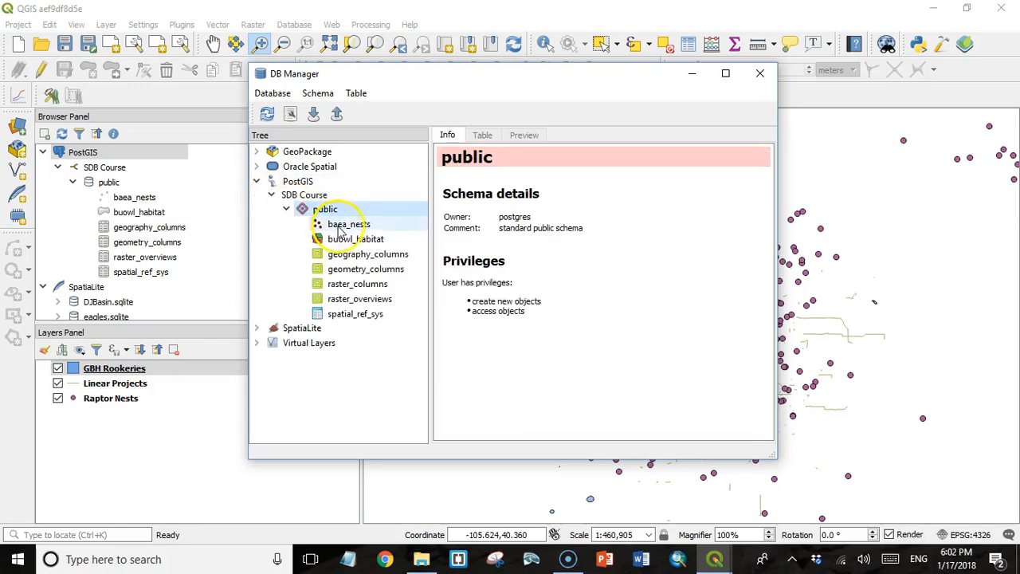
mouse_move(357, 268)
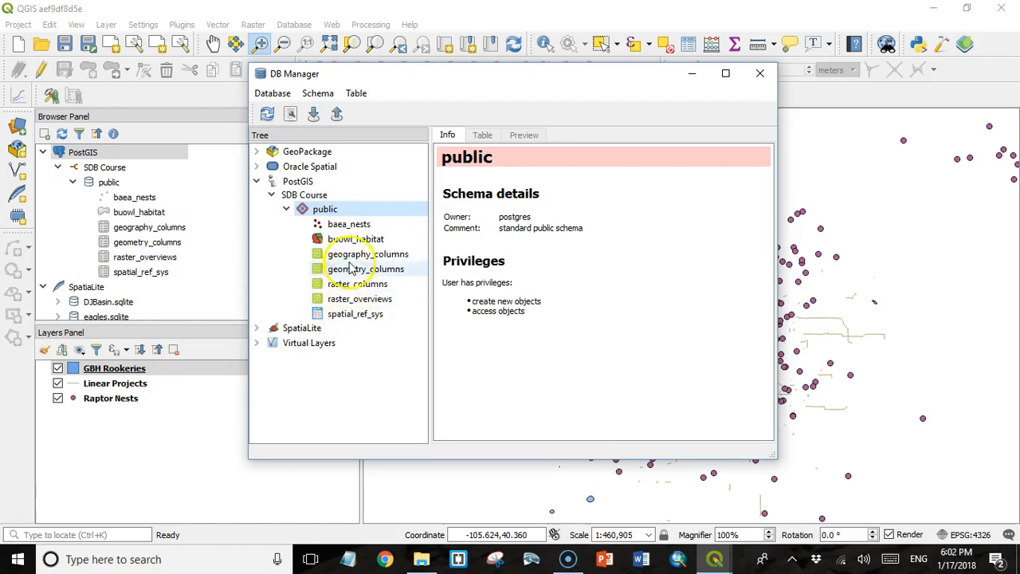
mouse_move(348, 223)
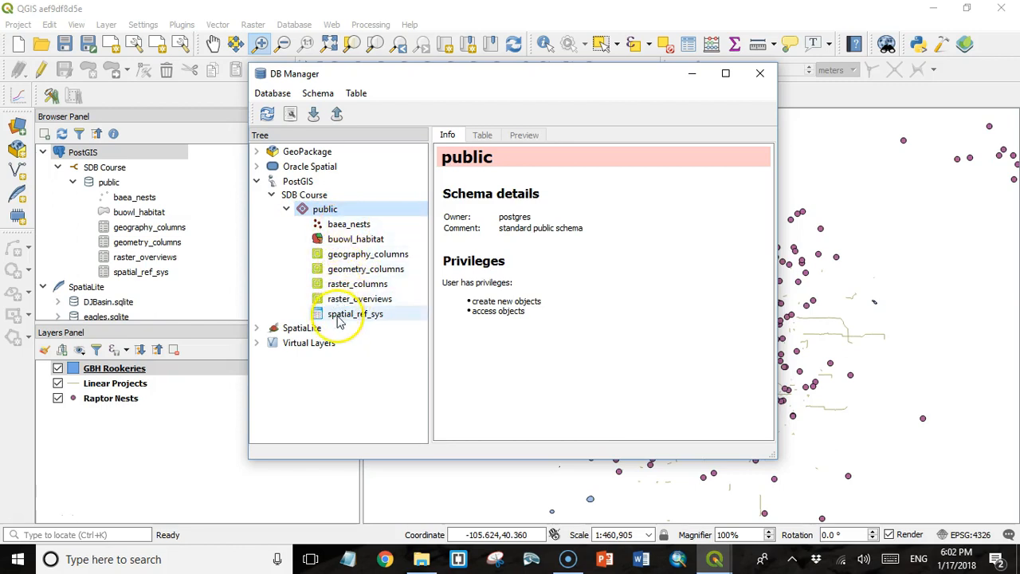
mouse_move(319, 92)
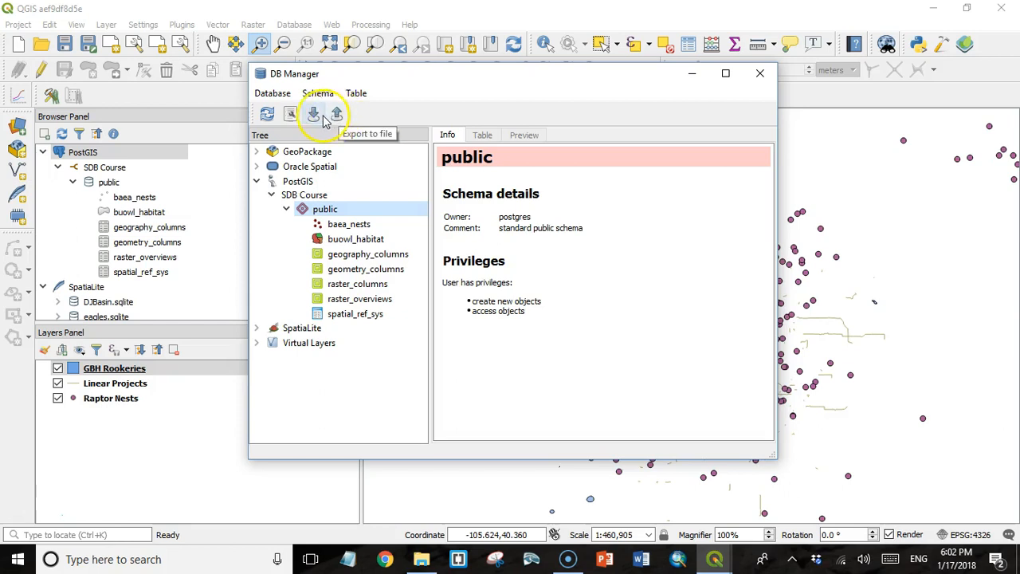
Import GBH Rookeries as table gbh_rookeries with a spatial index, giving 55 multipolygon rows
click(312, 115)
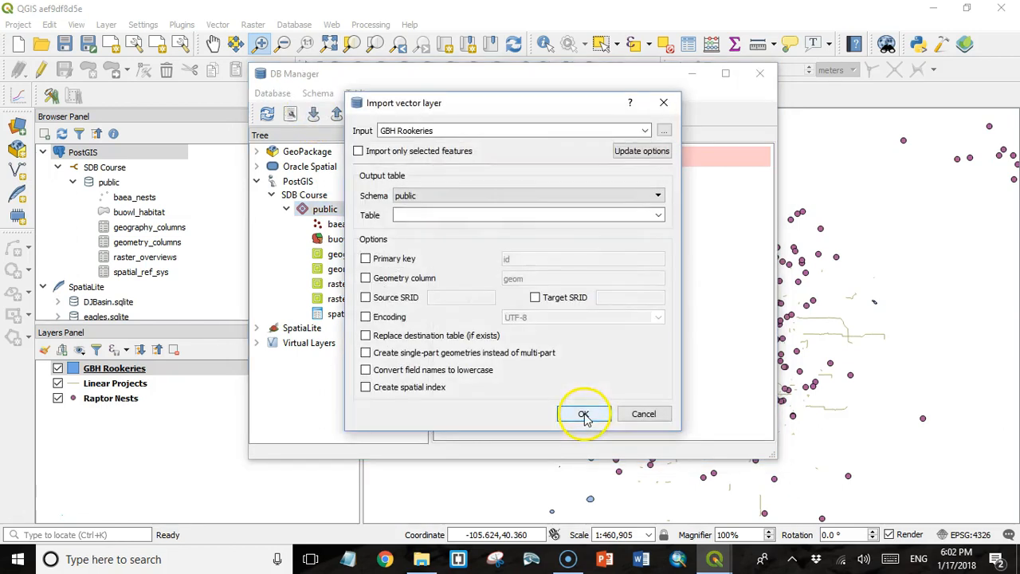
click(645, 131)
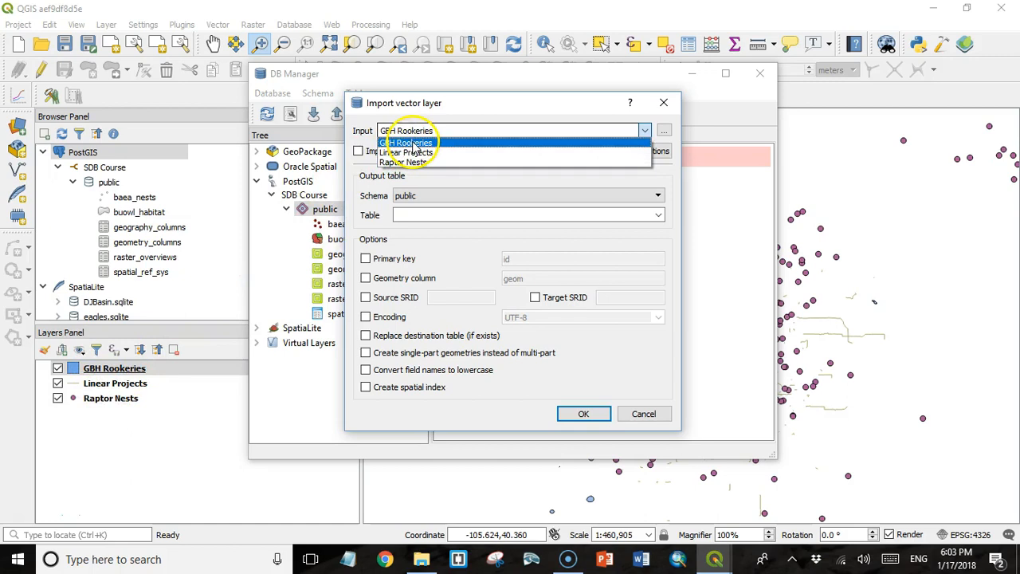
click(408, 143)
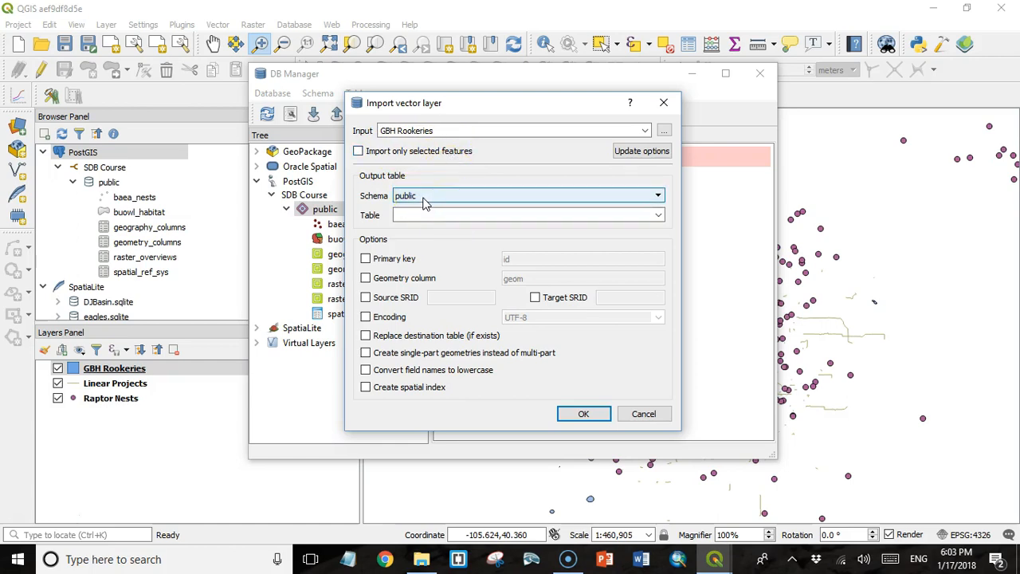
click(526, 214)
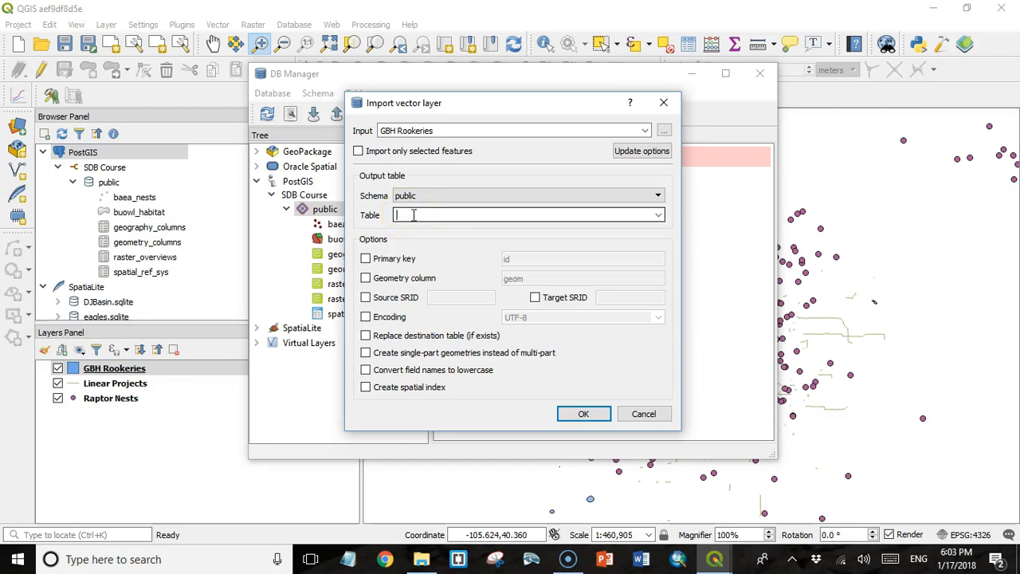
text(gbh)
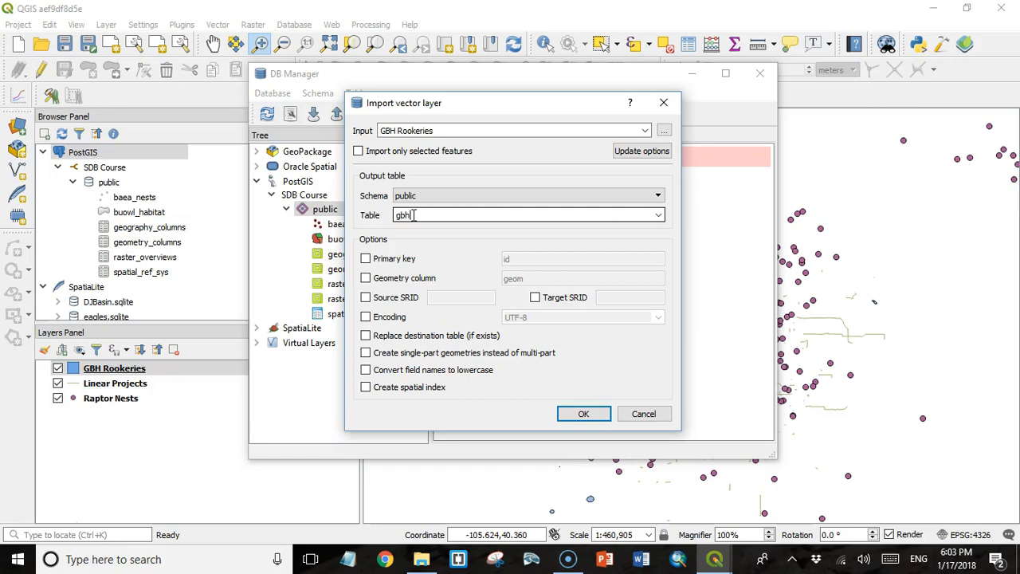
text(_rookeries)
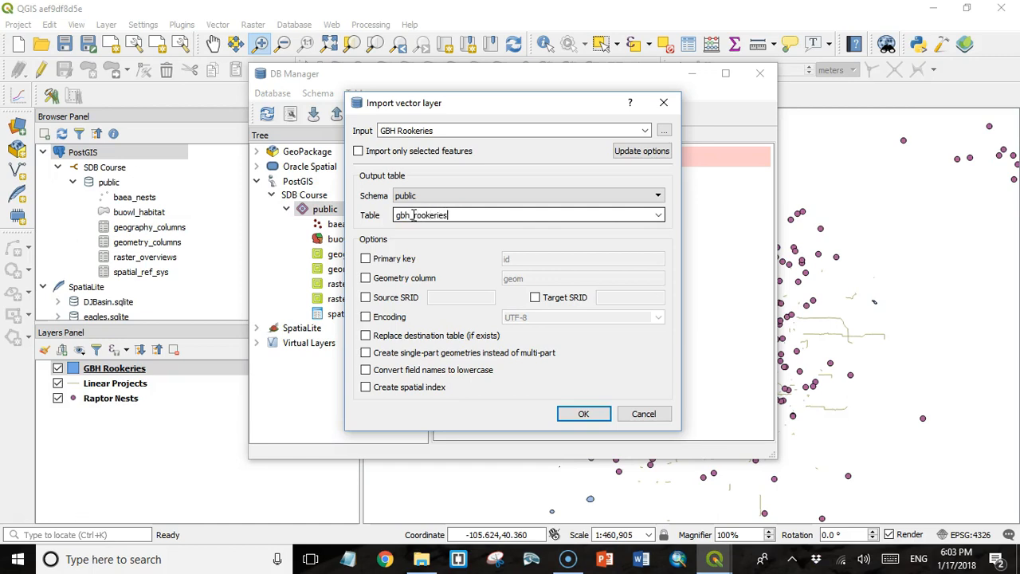
mouse_move(523, 381)
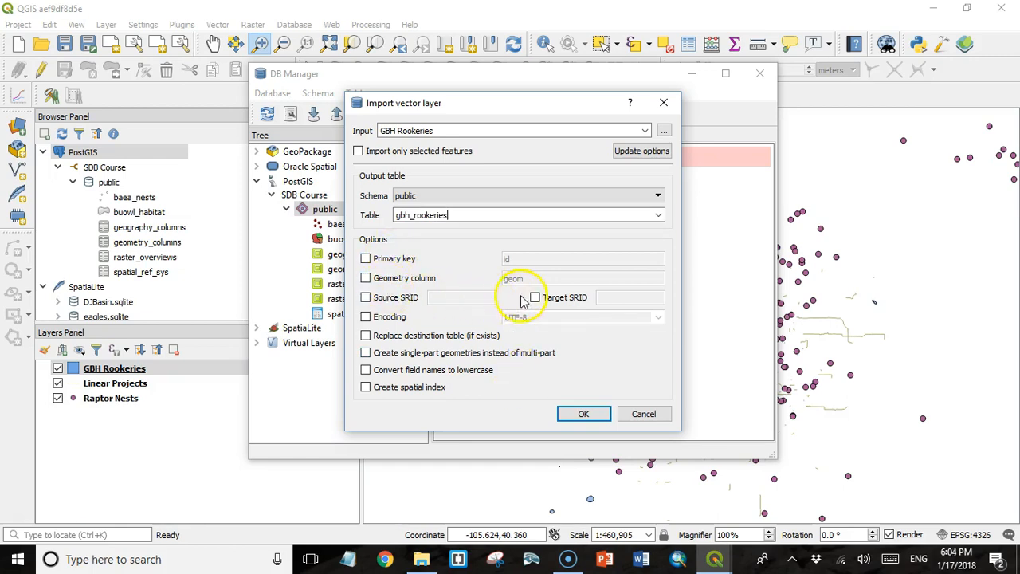
mouse_move(443, 302)
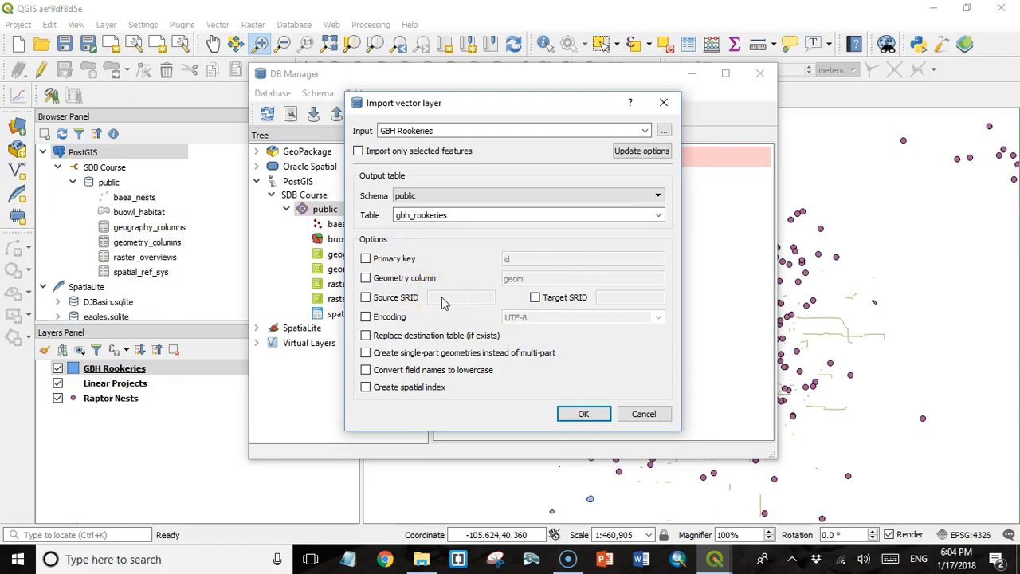
mouse_move(449, 303)
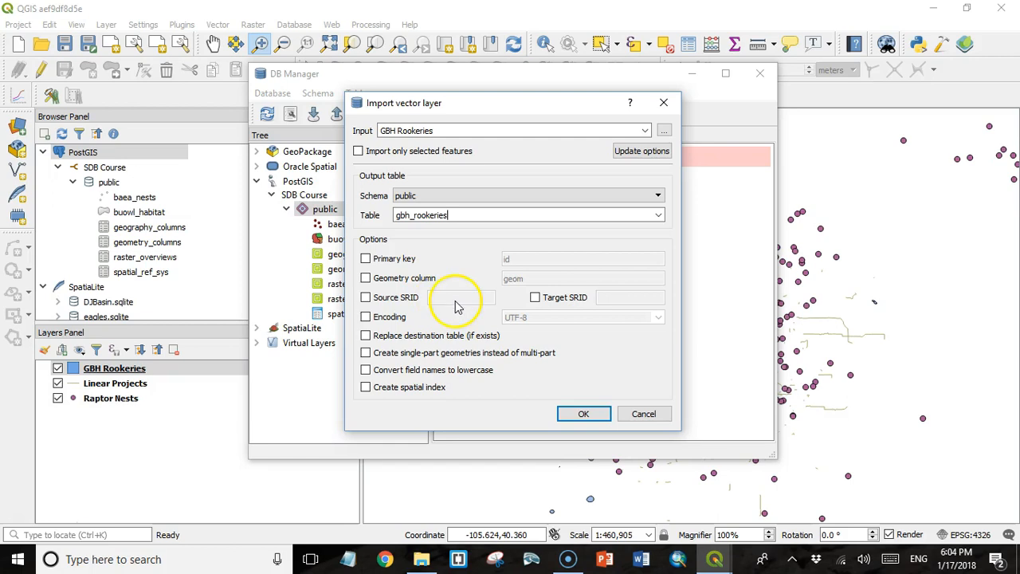
mouse_move(367, 391)
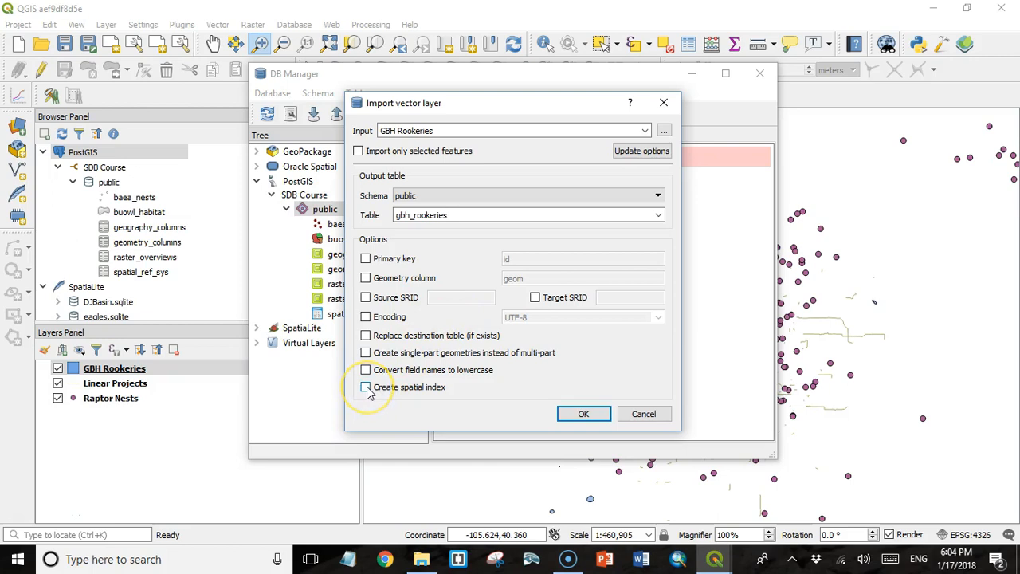
click(367, 388)
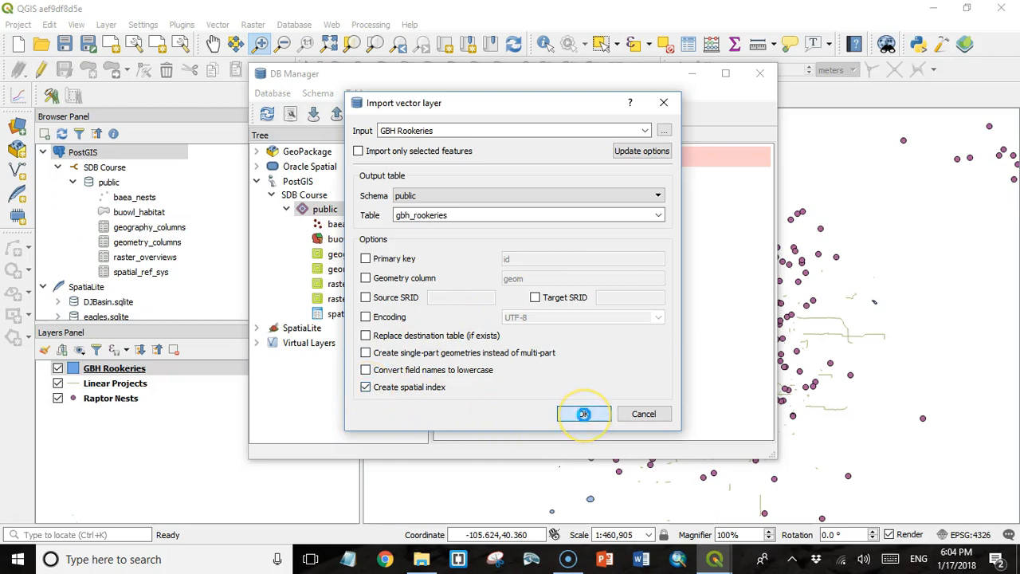
click(583, 415)
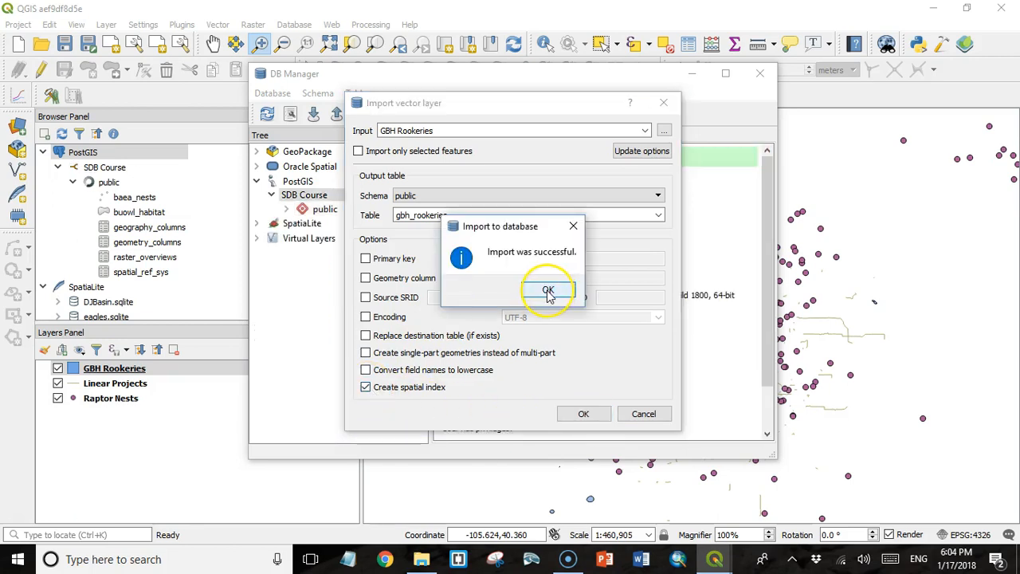
click(548, 290)
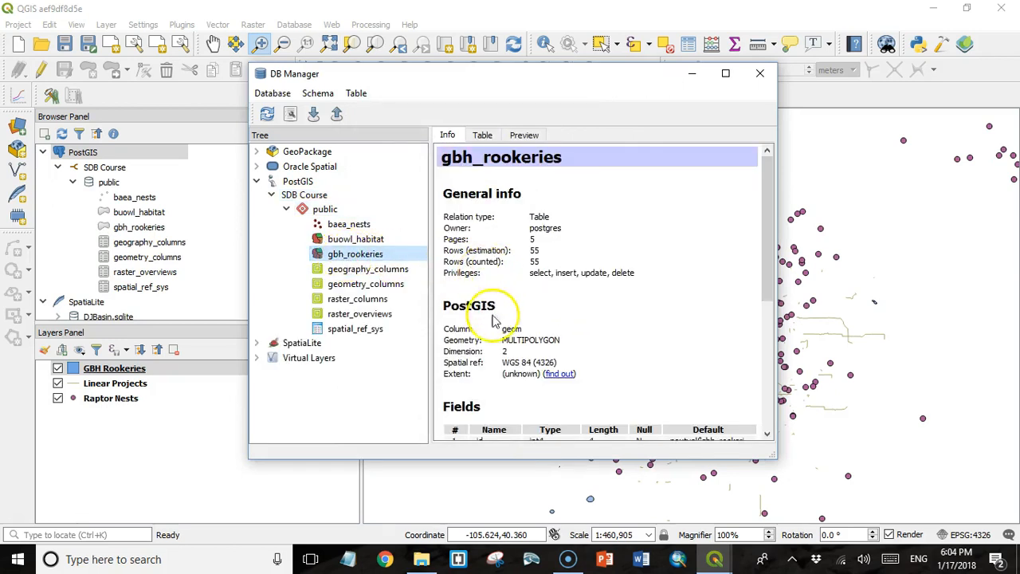
mouse_move(518, 370)
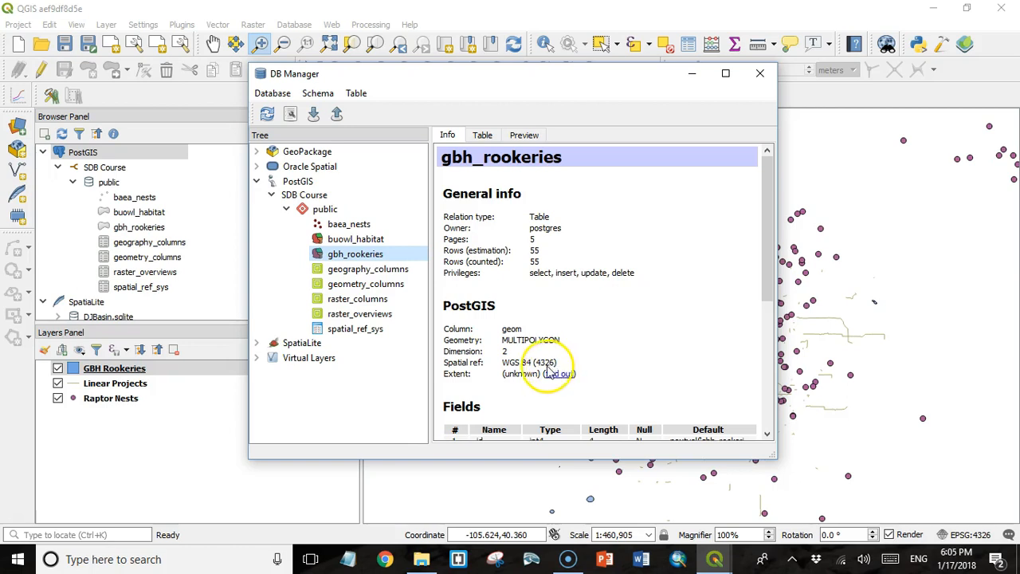
mouse_move(312, 115)
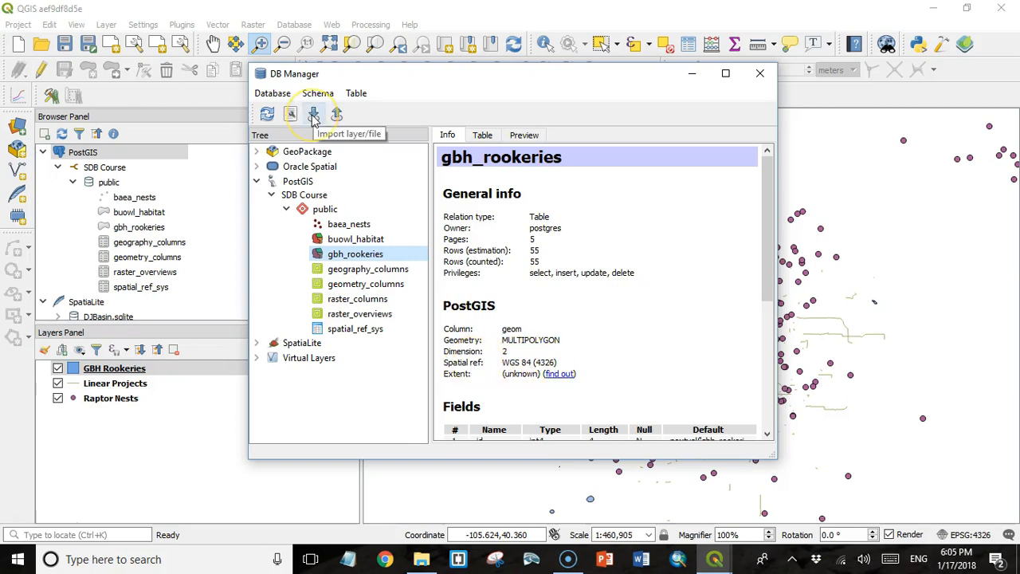
Start a new layer import and dismiss the warning about the missing table name
click(313, 115)
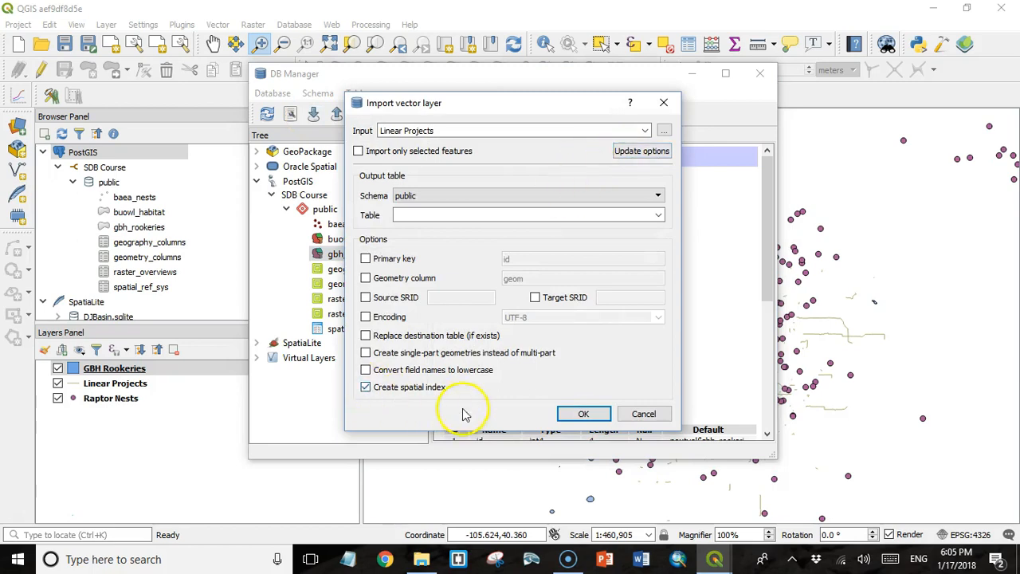
click(584, 414)
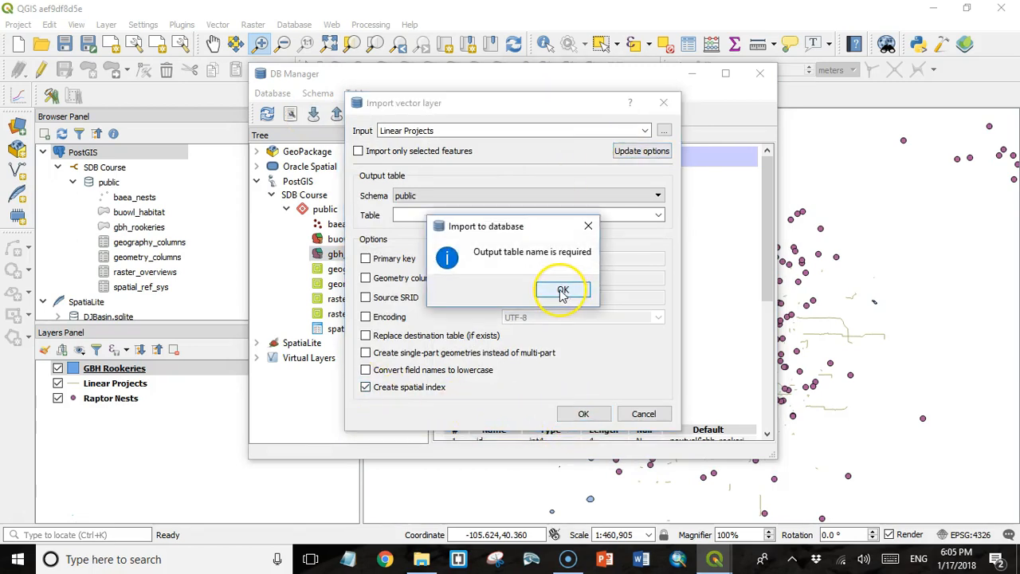
click(563, 290)
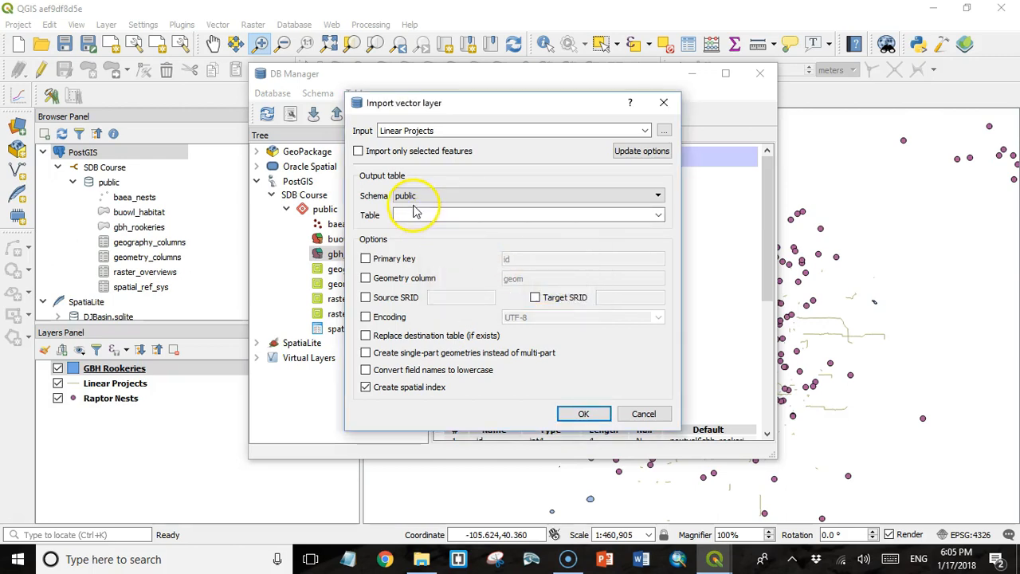
Import Linear Projects as the table linear_projects and acknowledge the success message
text(li)
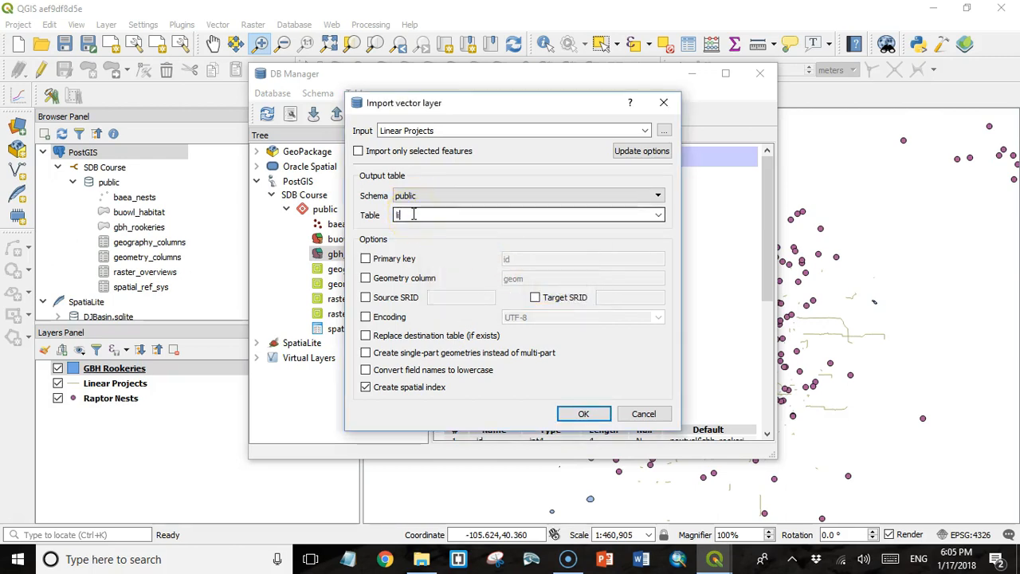
text(linear_pro)
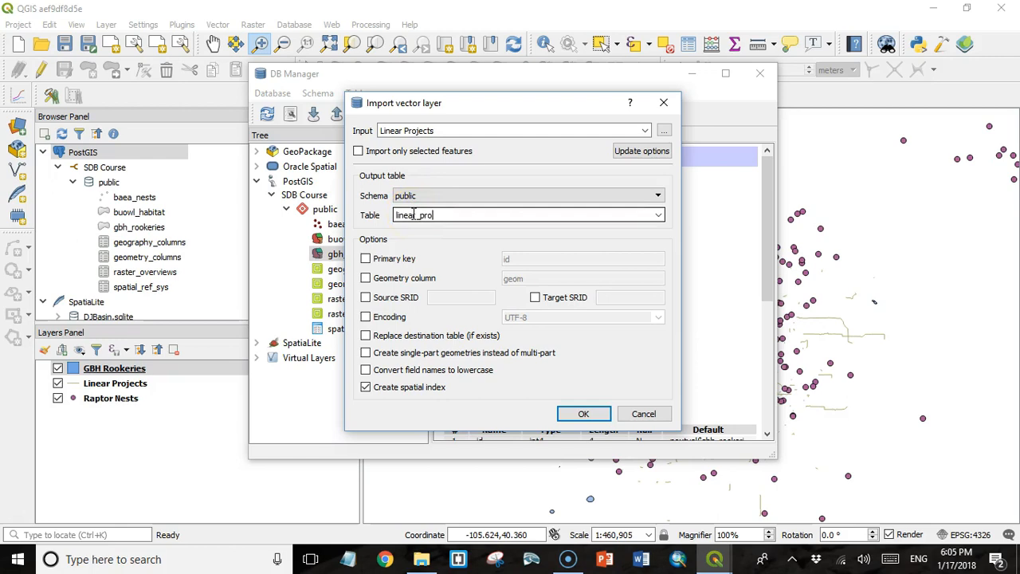
click(583, 413)
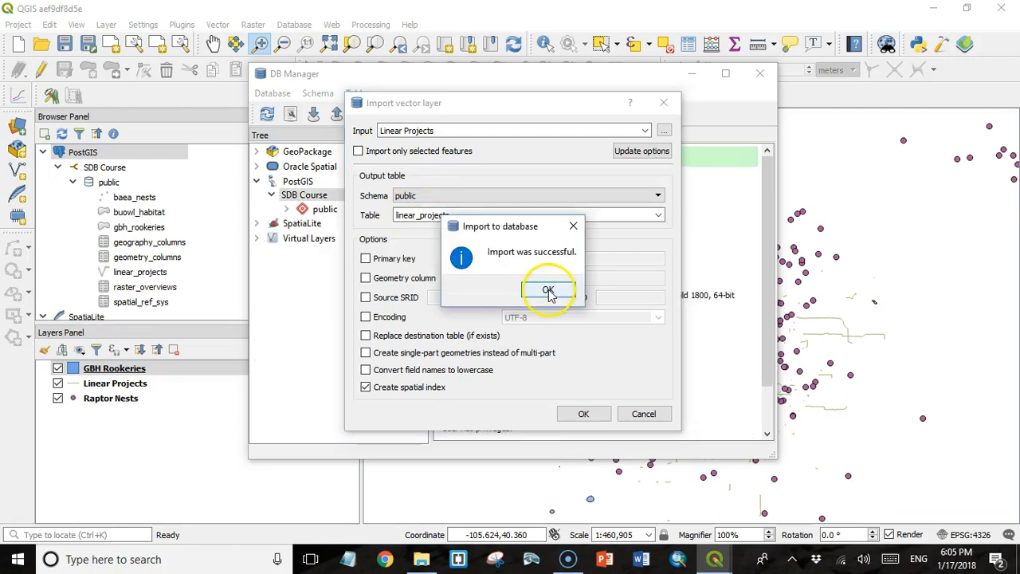
click(549, 291)
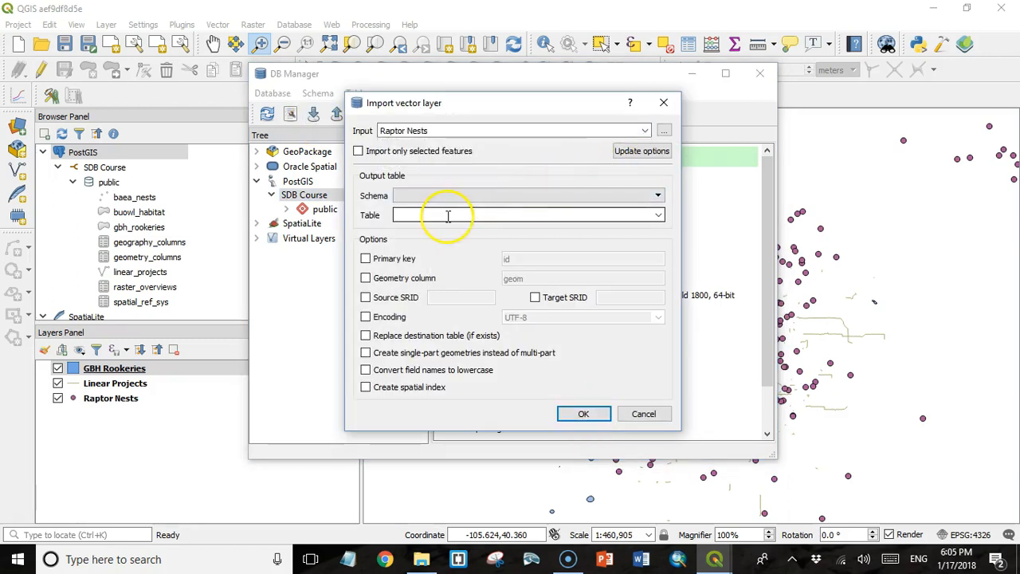
Import Raptor Nests as the table raptor_nests with a spatial index created
text(raptor_nests)
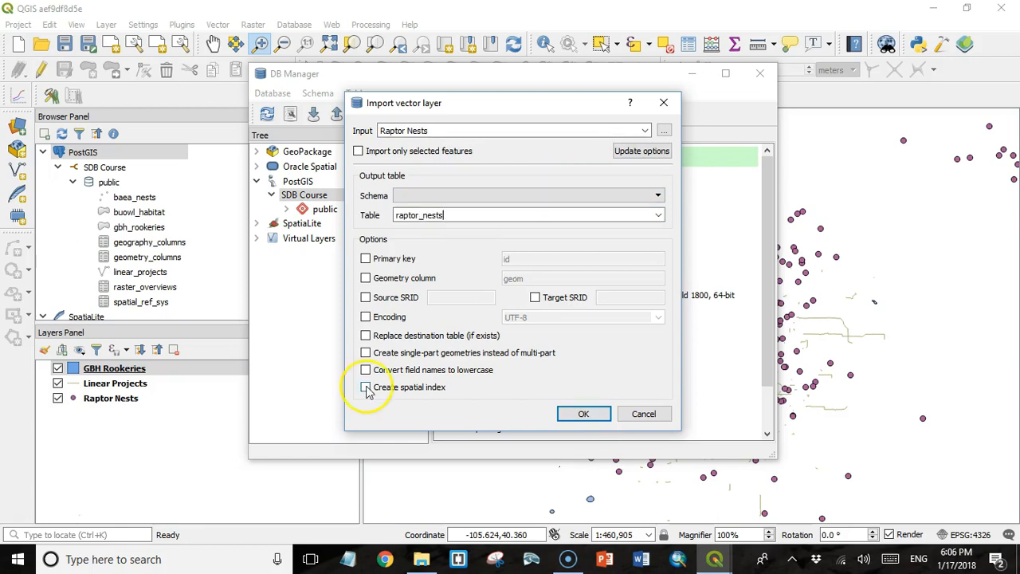
click(365, 388)
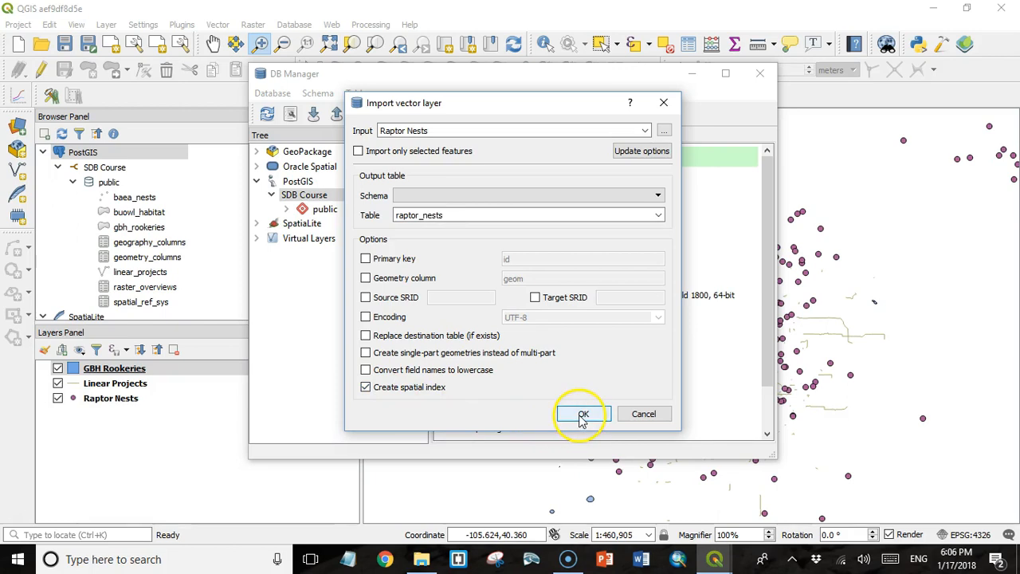
click(584, 415)
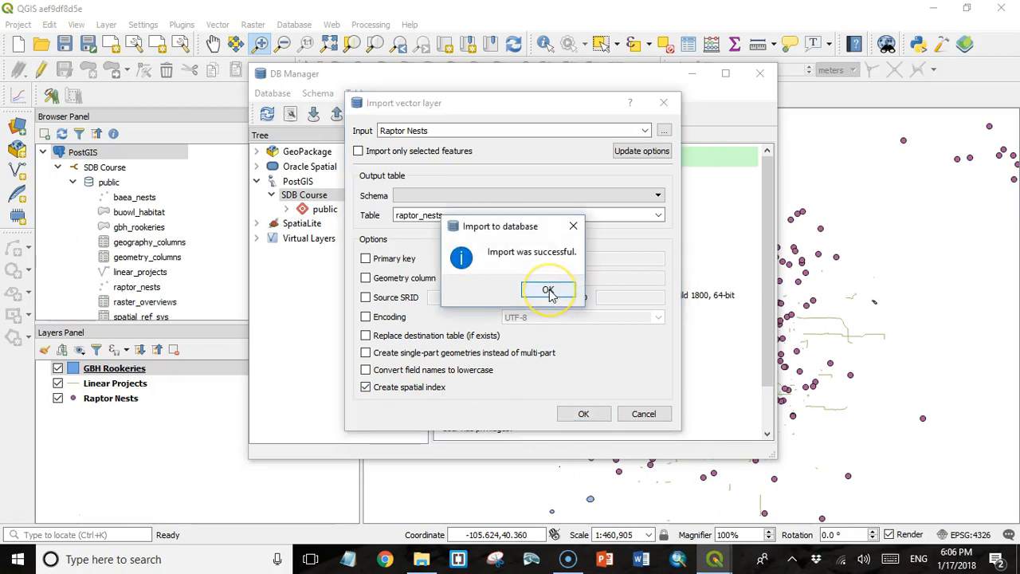
click(549, 290)
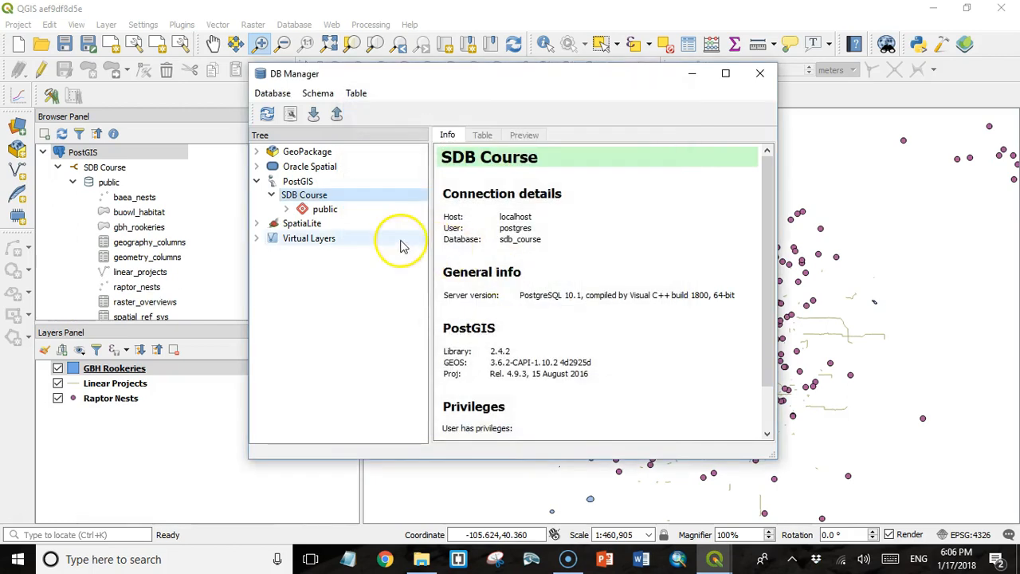
mouse_move(759, 74)
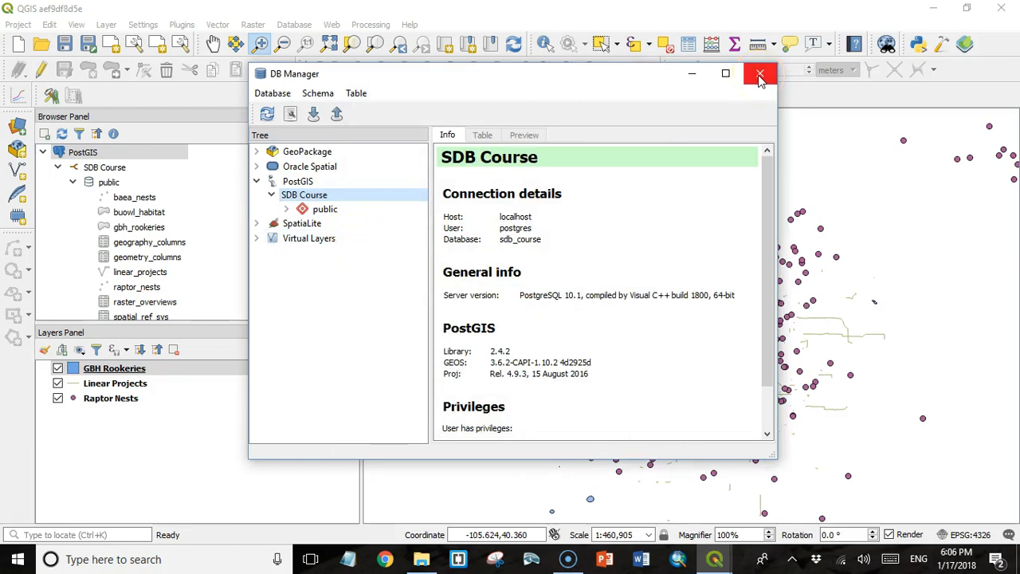
Close DB Manager and launch pgAdmin 4 from the Windows search box
click(759, 74)
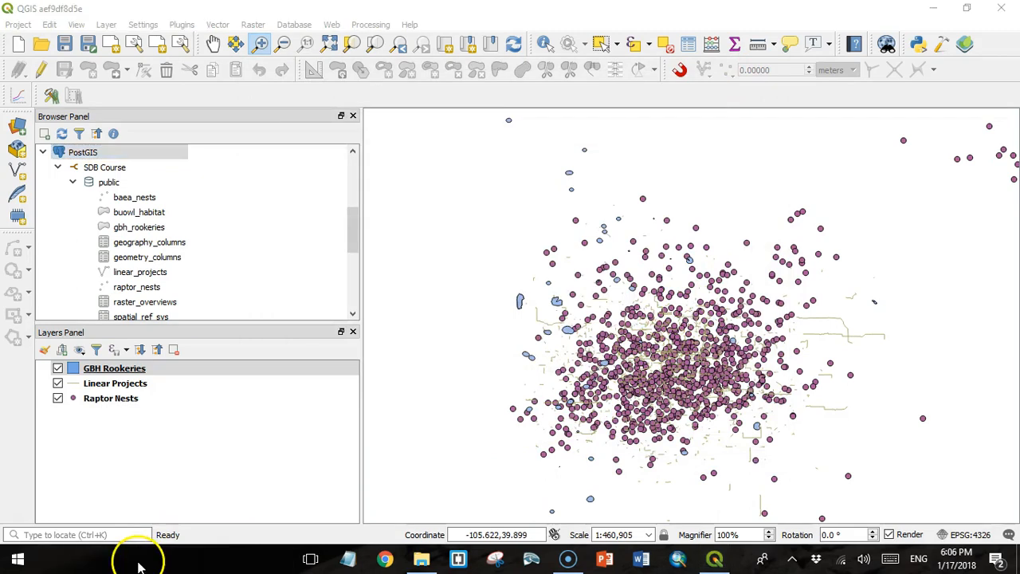
text(p)
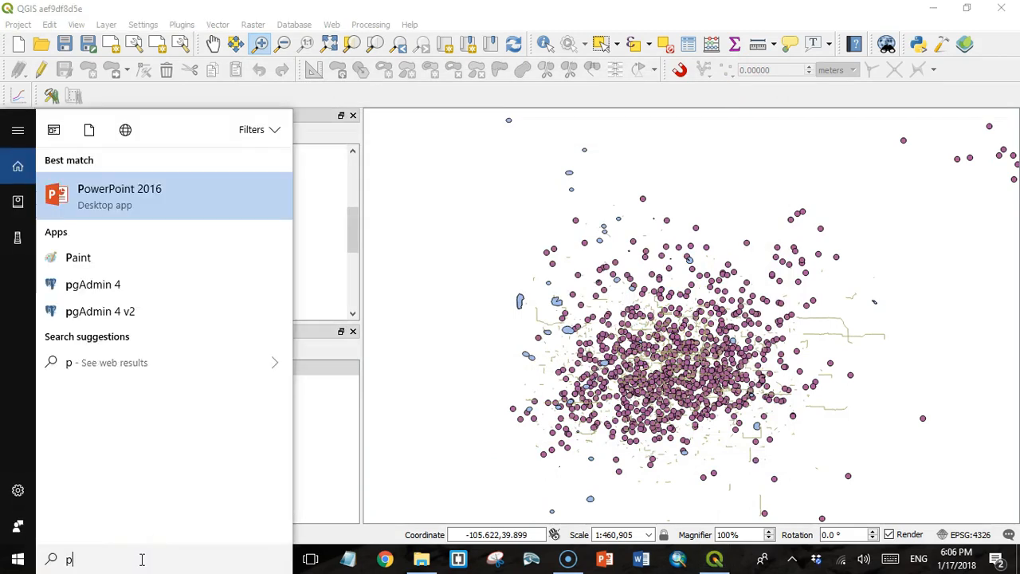
click(93, 284)
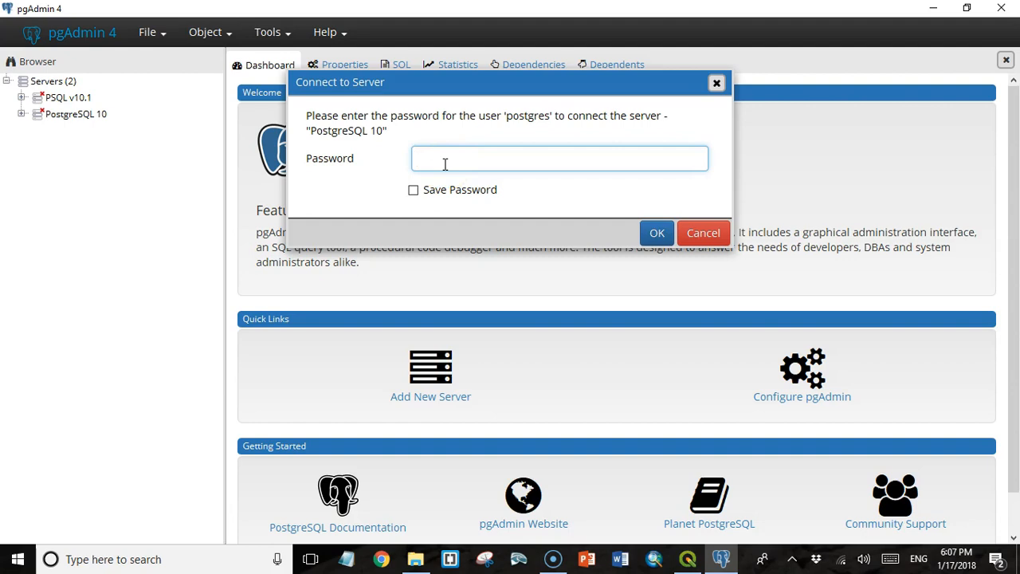
Connect to the PostgreSQL 10 server as postgres with Save Password ticked
text(•)
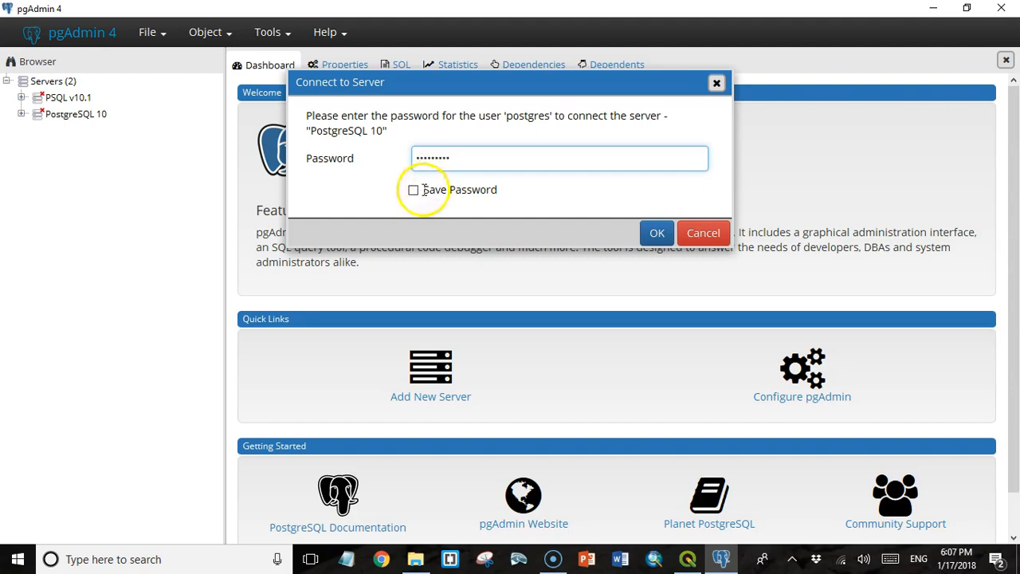
click(415, 190)
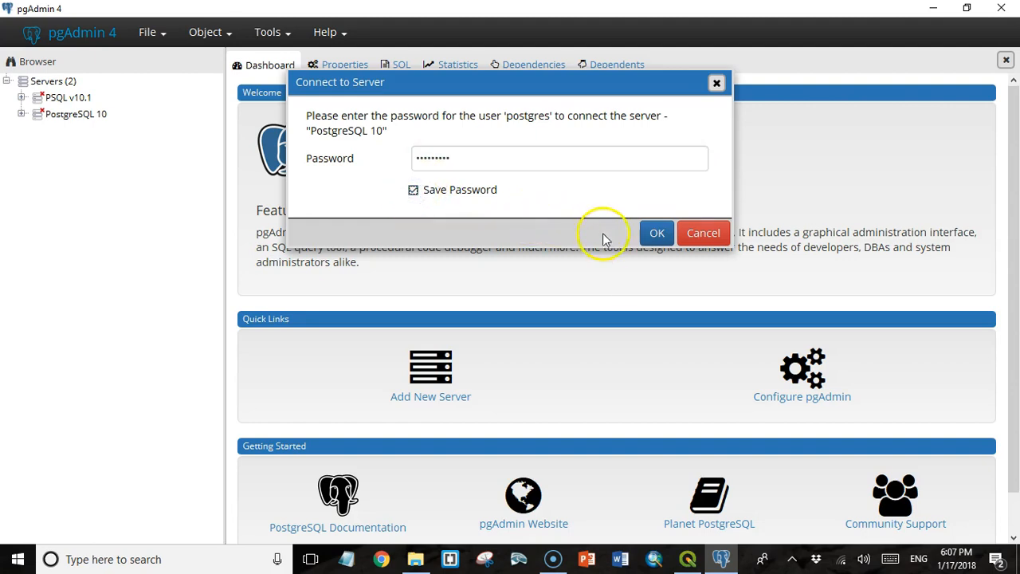
click(657, 233)
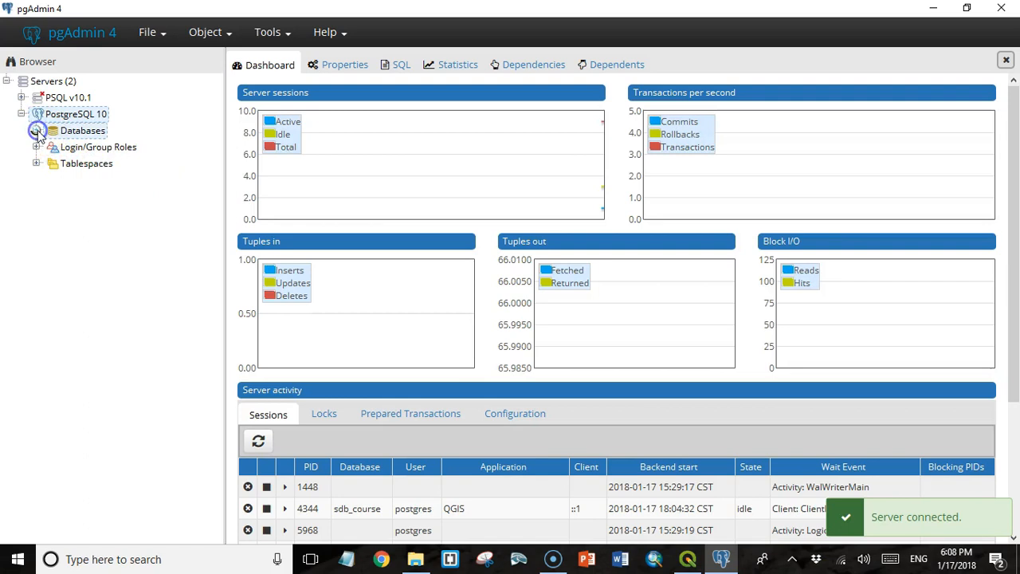
Expand Databases, connect to sdb_course and list the tables in its public schema
click(36, 131)
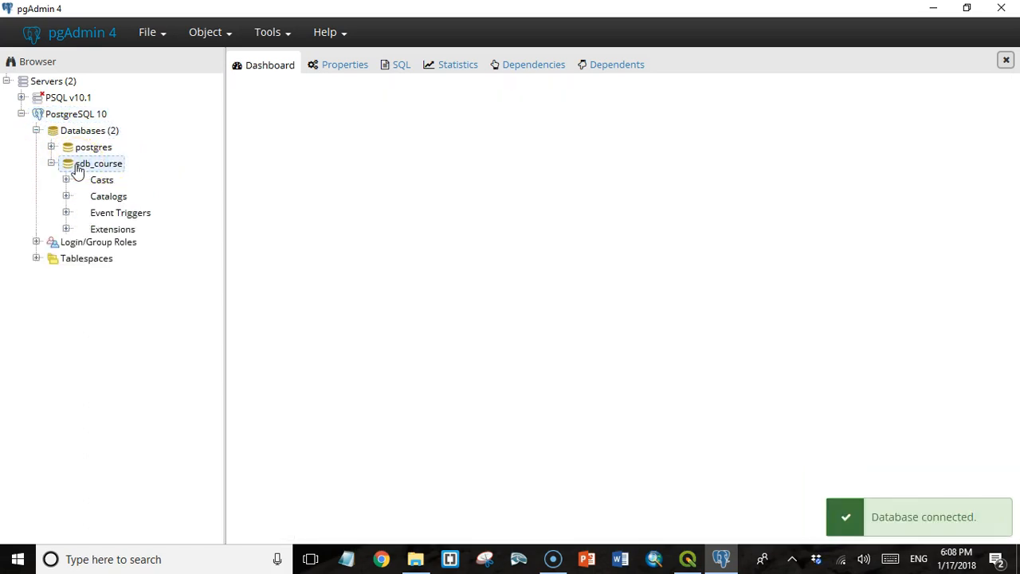
click(99, 163)
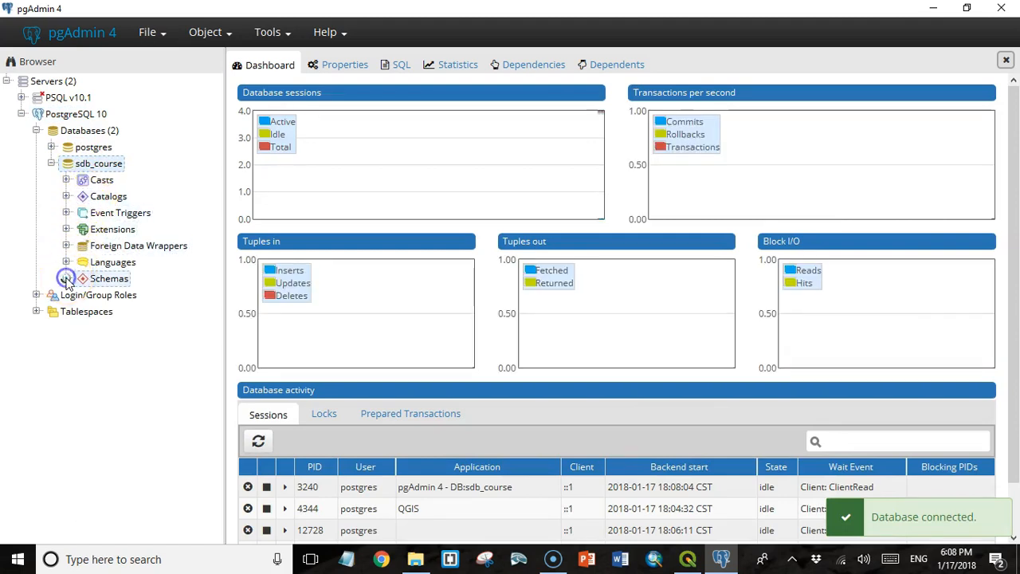
click(67, 277)
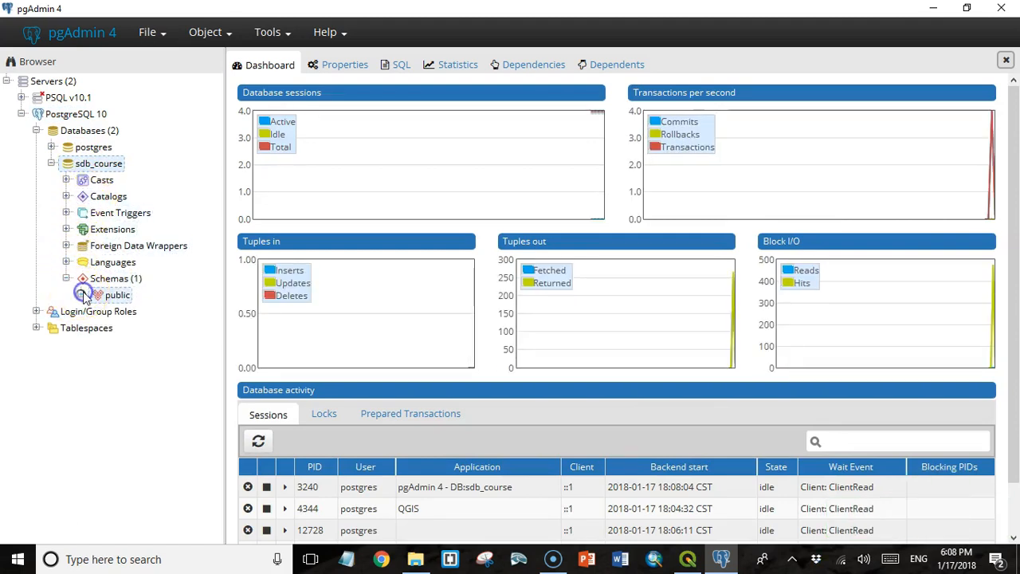
click(67, 293)
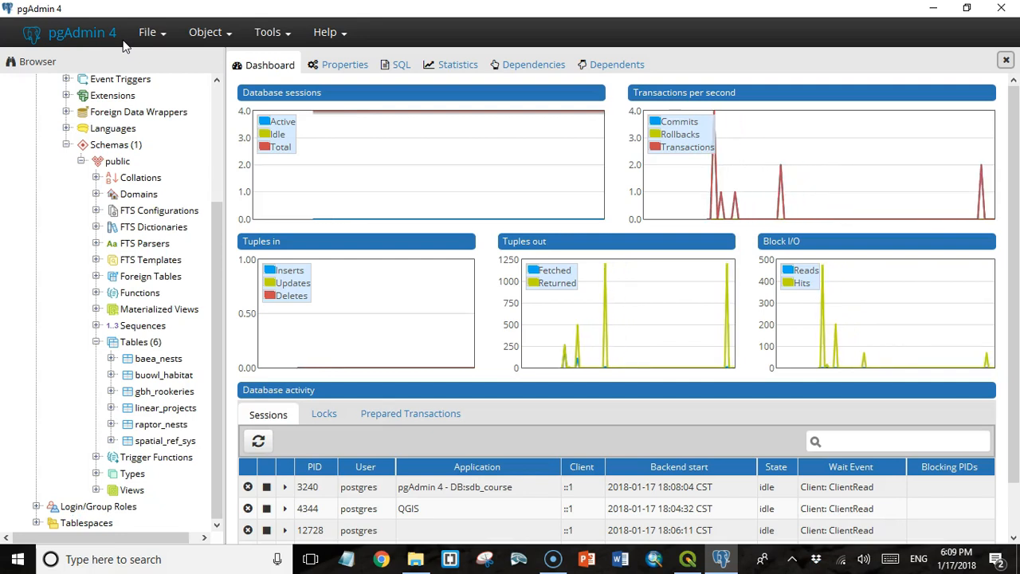
mouse_move(147, 31)
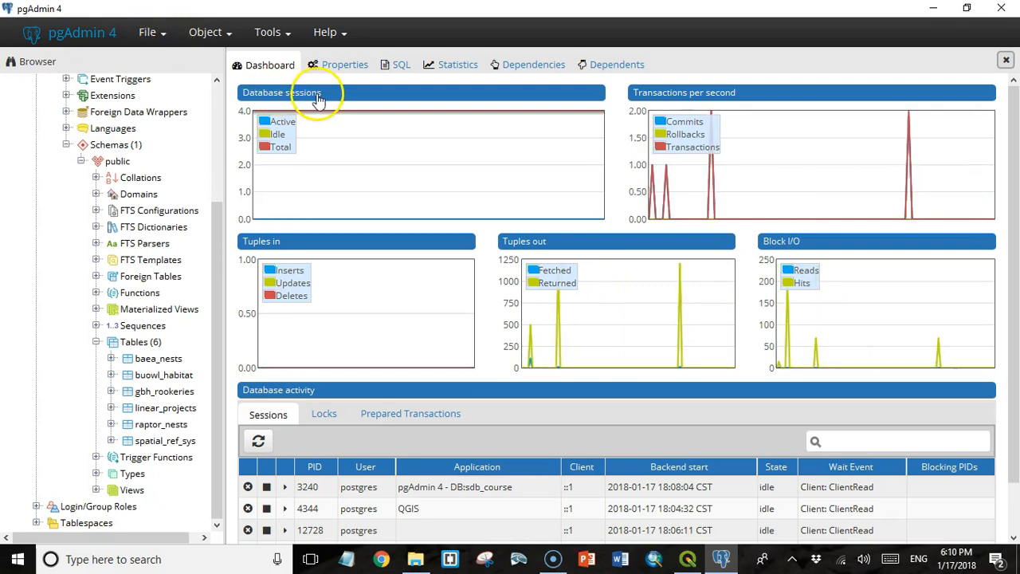
mouse_move(358, 167)
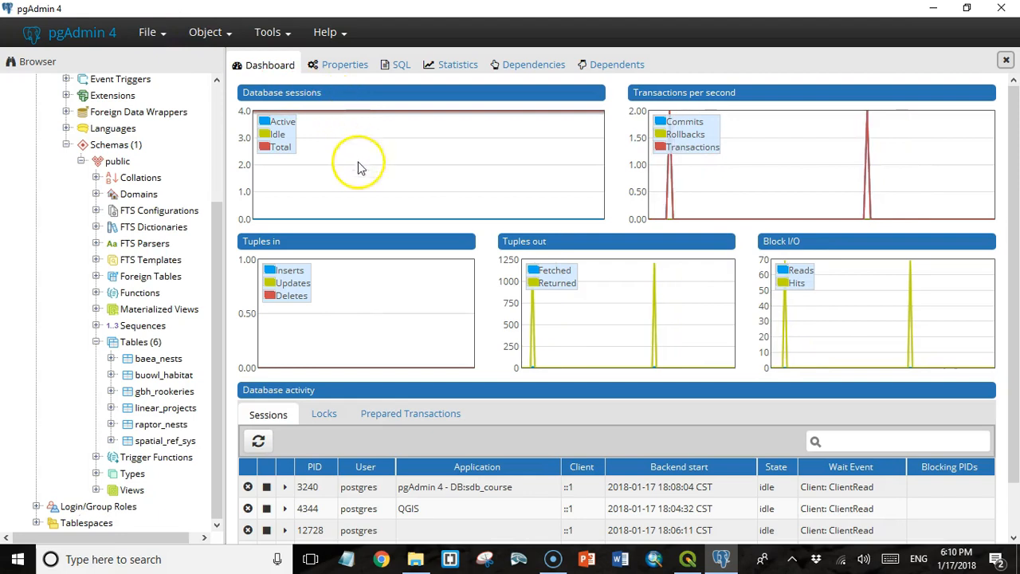